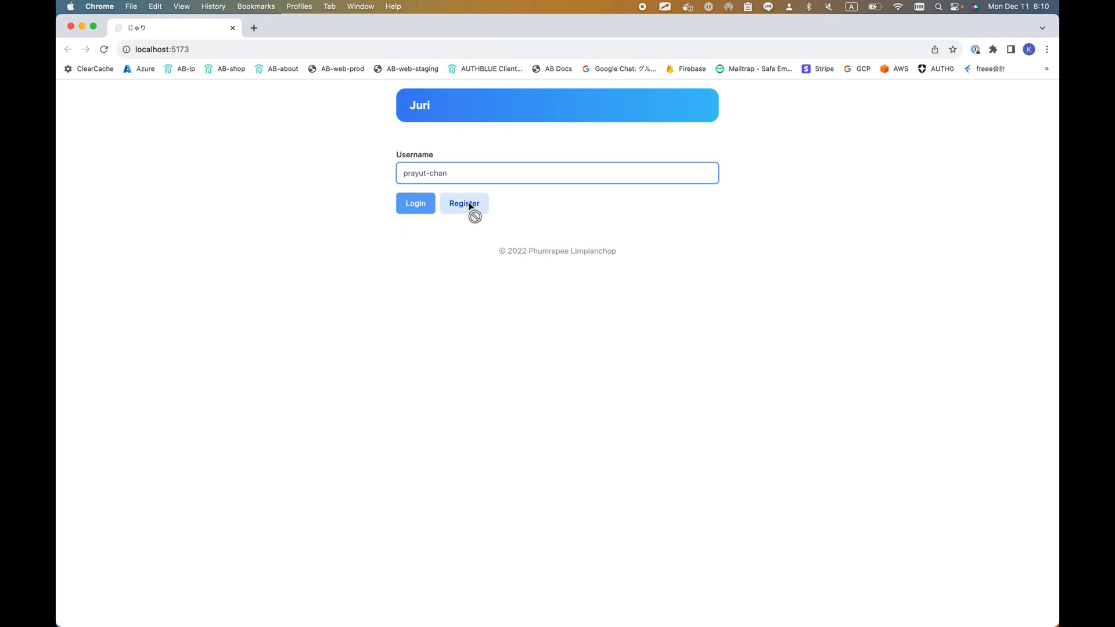
Step: Register user test3 and approve the identity check to create its passkey
{"action": "type", "text": "test3"}
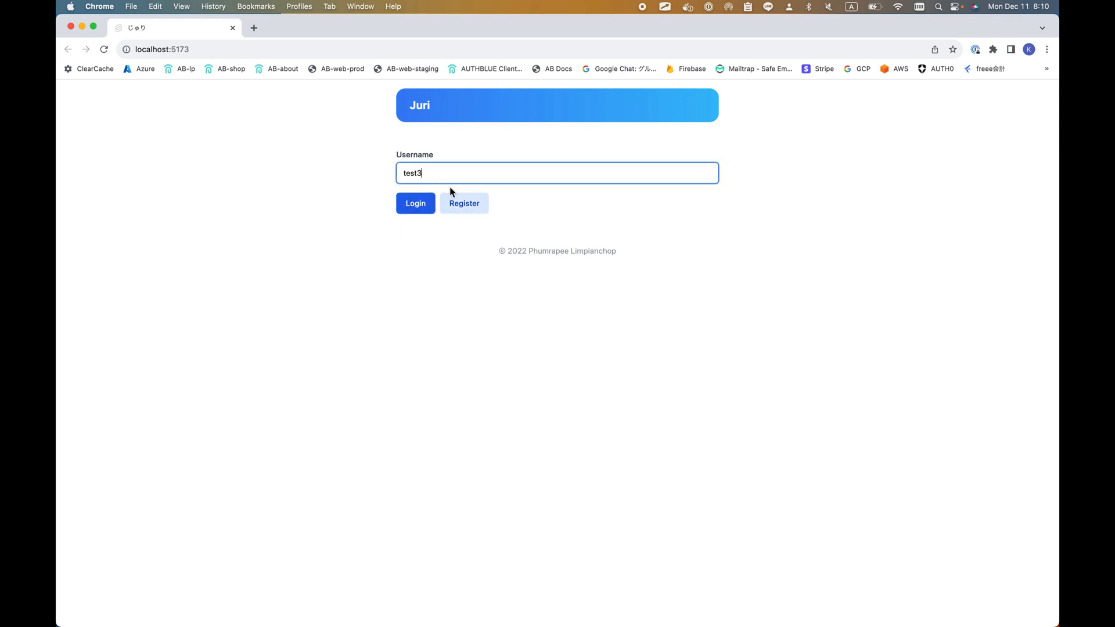
{"action": "left_click", "coordinate": [463, 202]}
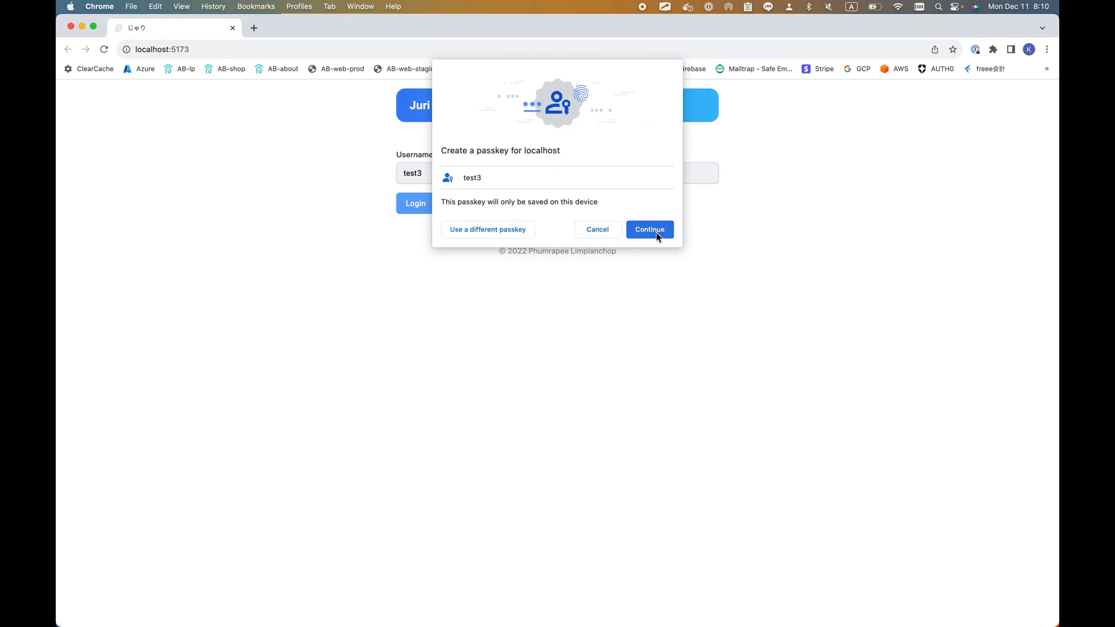
{"action": "mouse_move", "coordinate": [583, 183]}
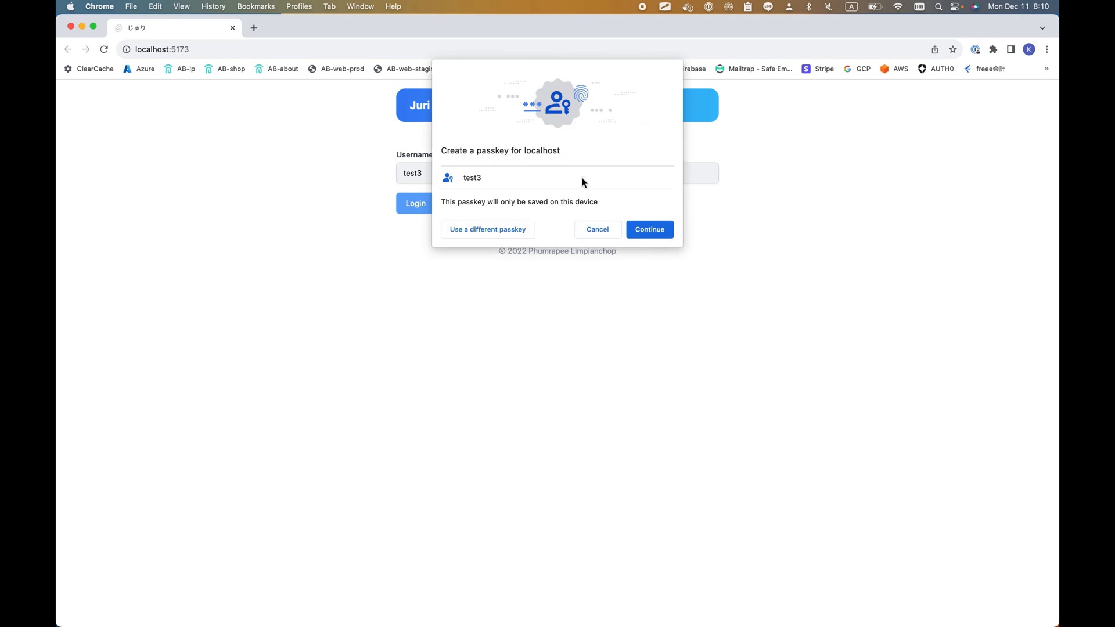
{"action": "left_click", "coordinate": [648, 229]}
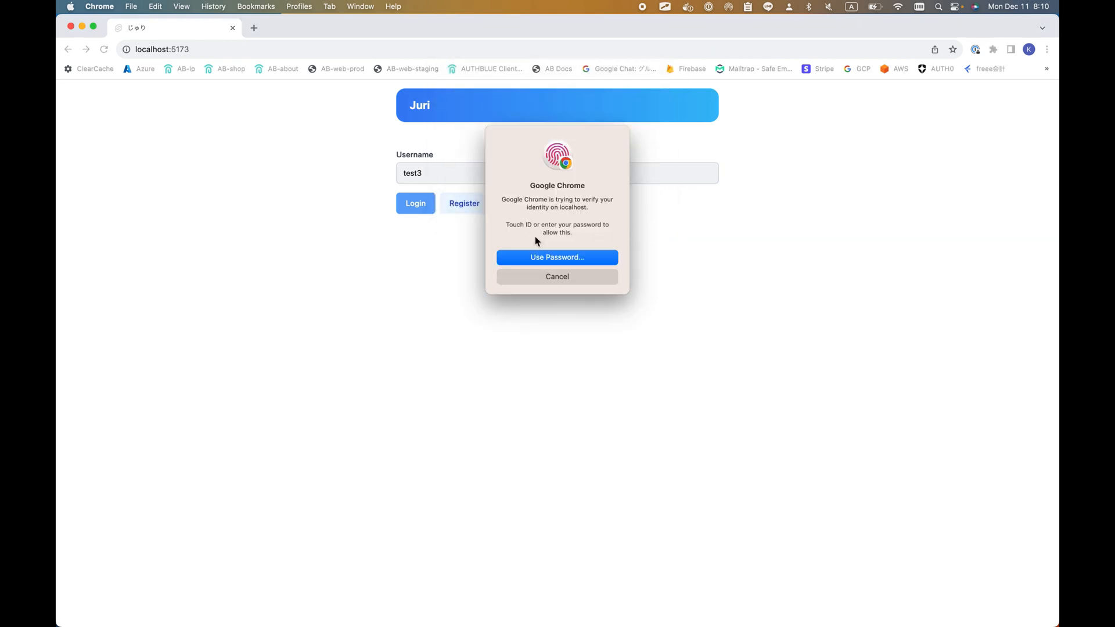
{"action": "left_click", "coordinate": [556, 257]}
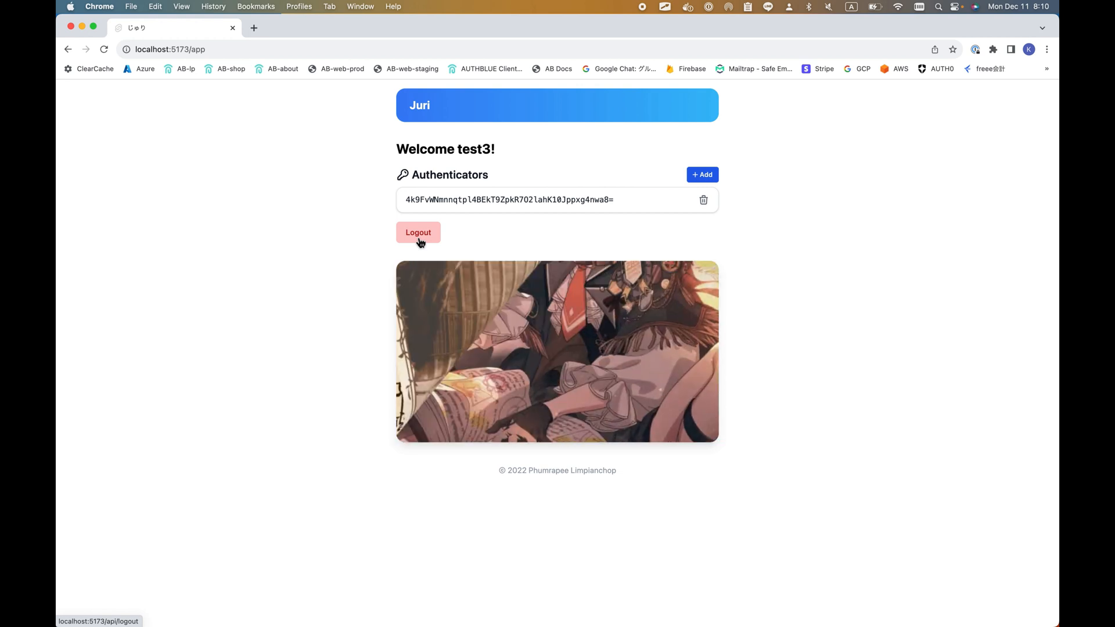
Step: Log out of test3 and start logging back in via passkey verification
{"action": "left_click", "coordinate": [417, 232]}
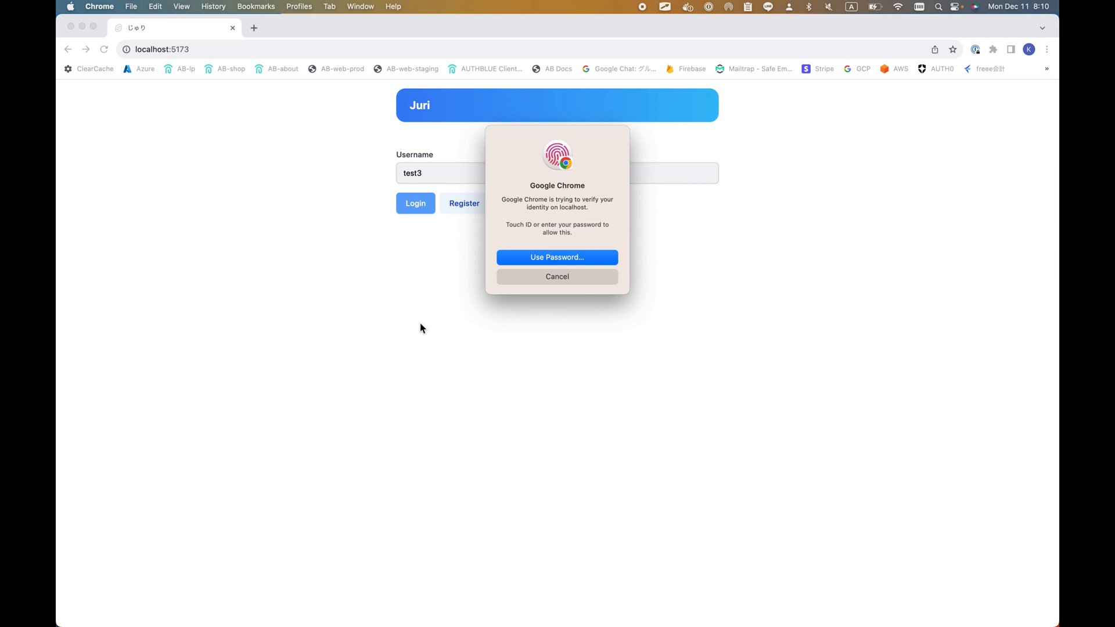
{"action": "left_click", "coordinate": [556, 257]}
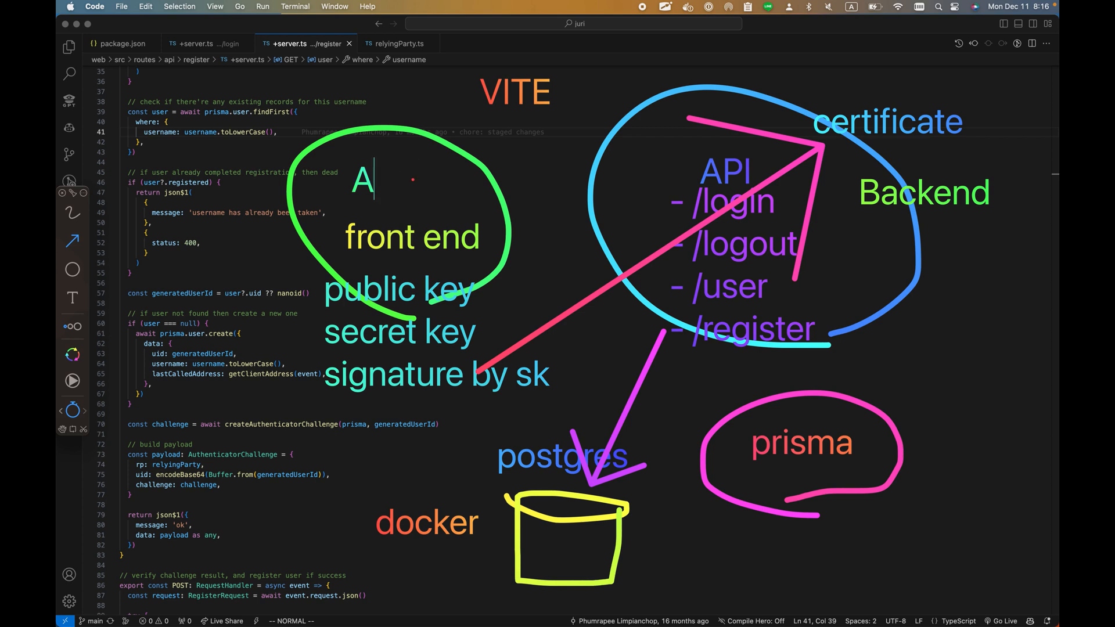
Step: Relabel the front-end circle in the architecture sketch as iOS
{"action": "type", "text": "OS"}
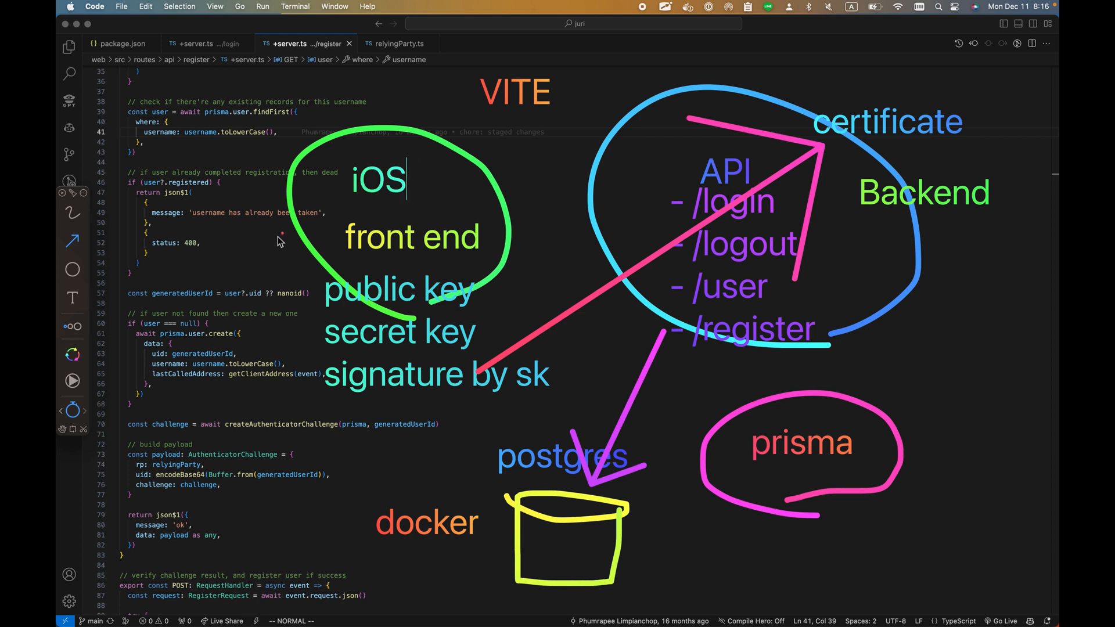
{"action": "mouse_move", "coordinate": [691, 222]}
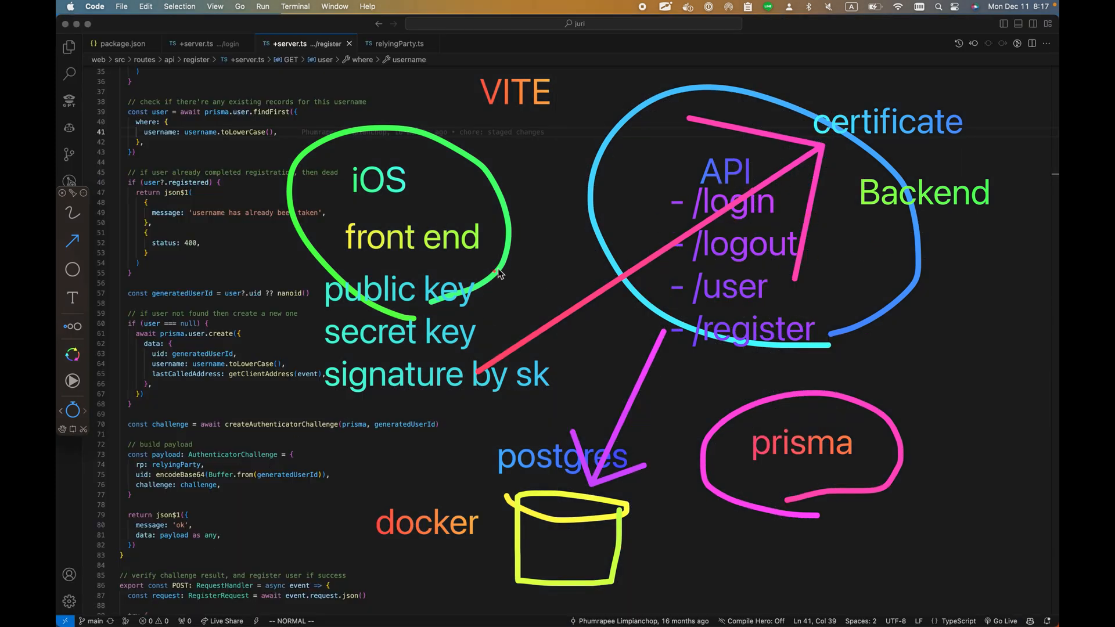
{"action": "mouse_move", "coordinate": [402, 364]}
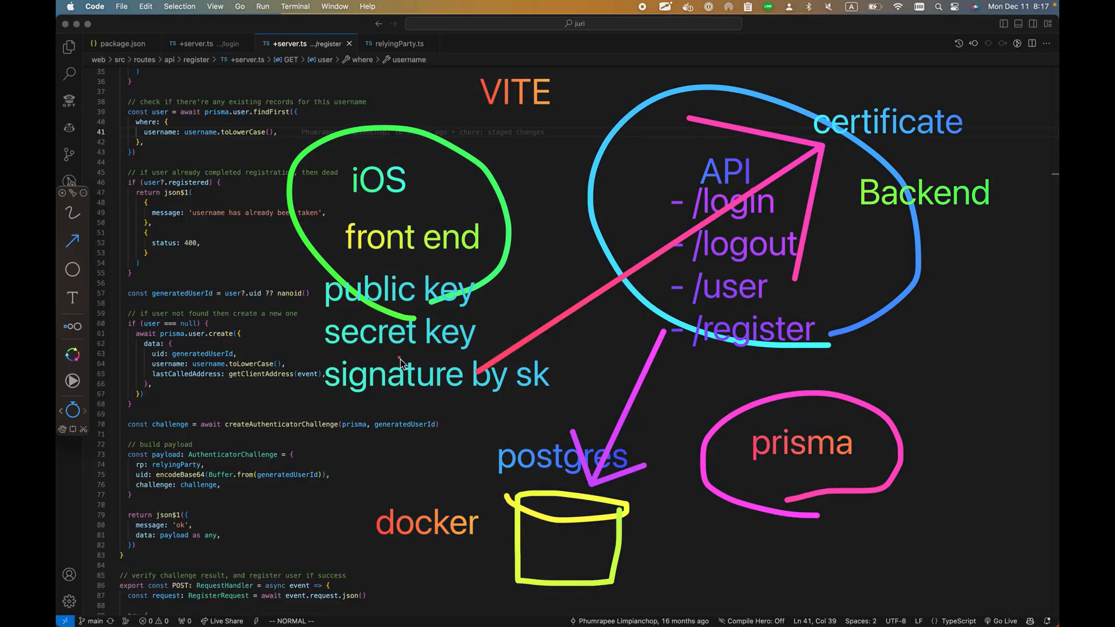
{"action": "mouse_move", "coordinate": [508, 390]}
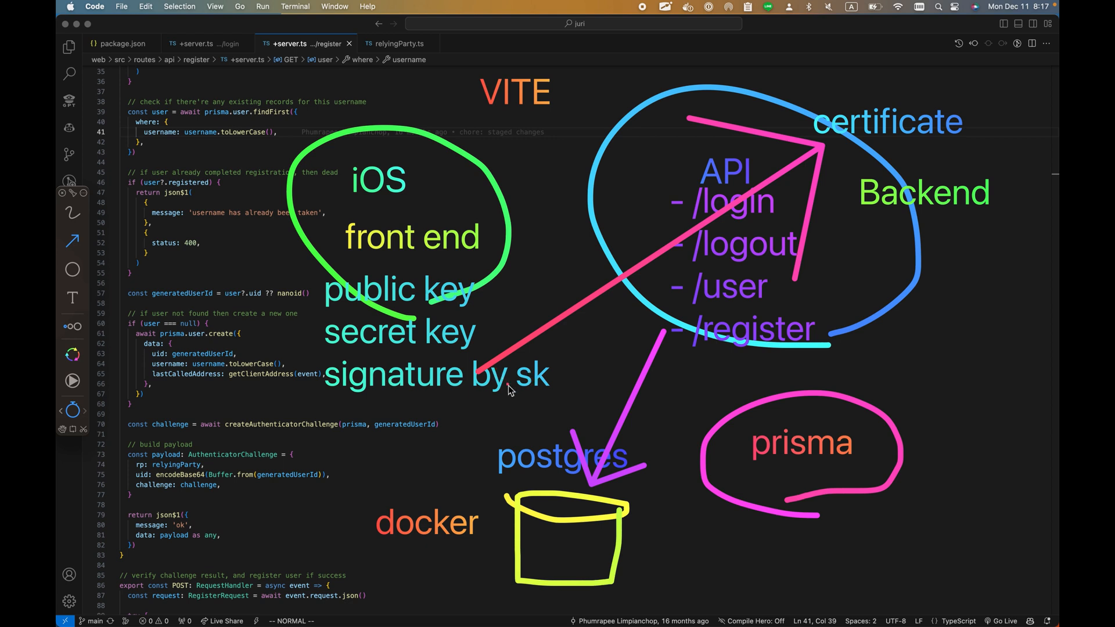
{"action": "mouse_move", "coordinate": [636, 324]}
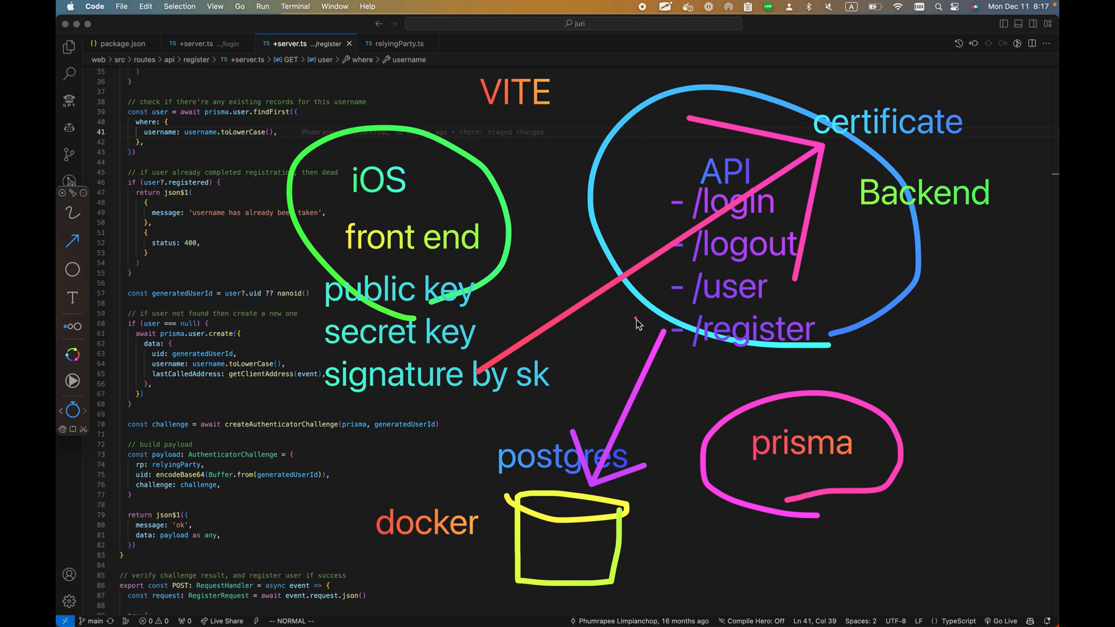
{"action": "mouse_move", "coordinate": [455, 302]}
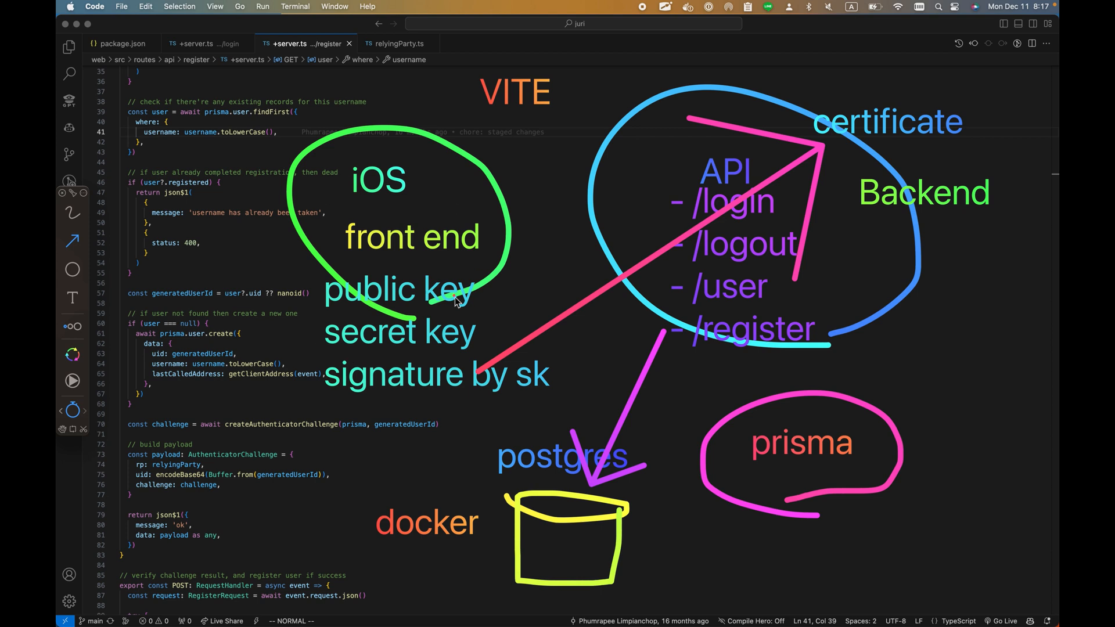
{"action": "mouse_move", "coordinate": [71, 56]}
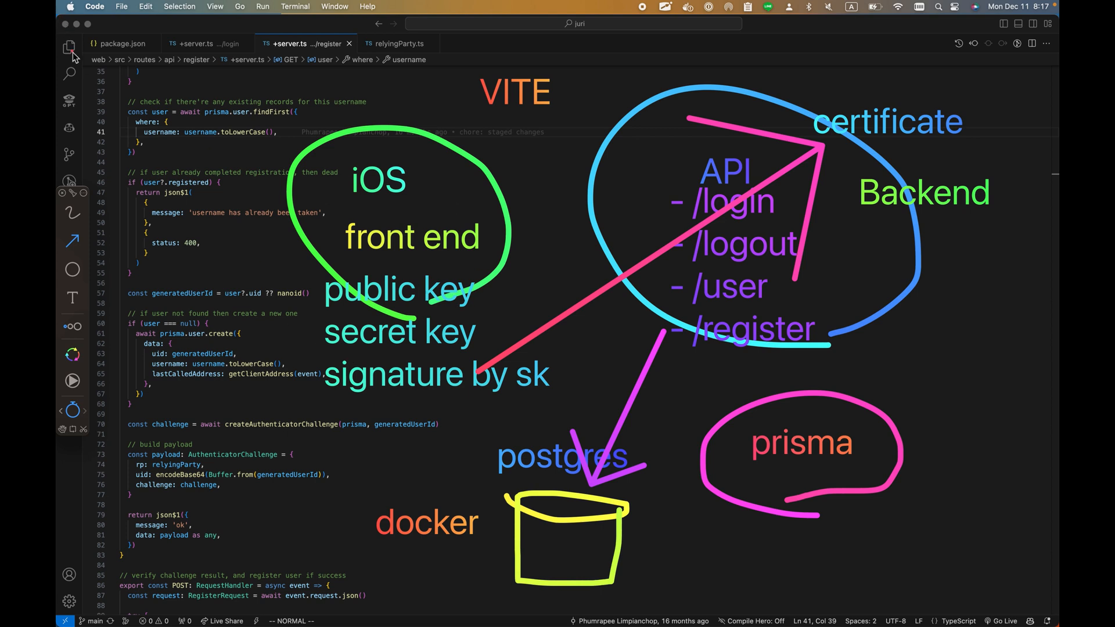
{"action": "mouse_move", "coordinate": [233, 241]}
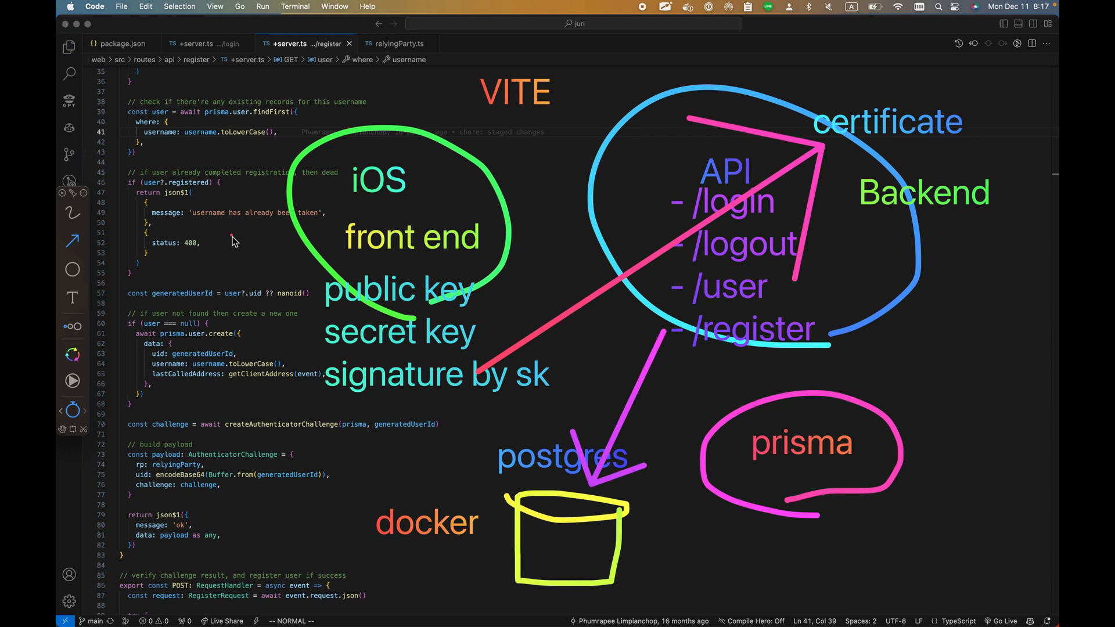
Step: Clear the sketch overlay and select the project's app folder in the Explorer
{"action": "left_click", "coordinate": [68, 46]}
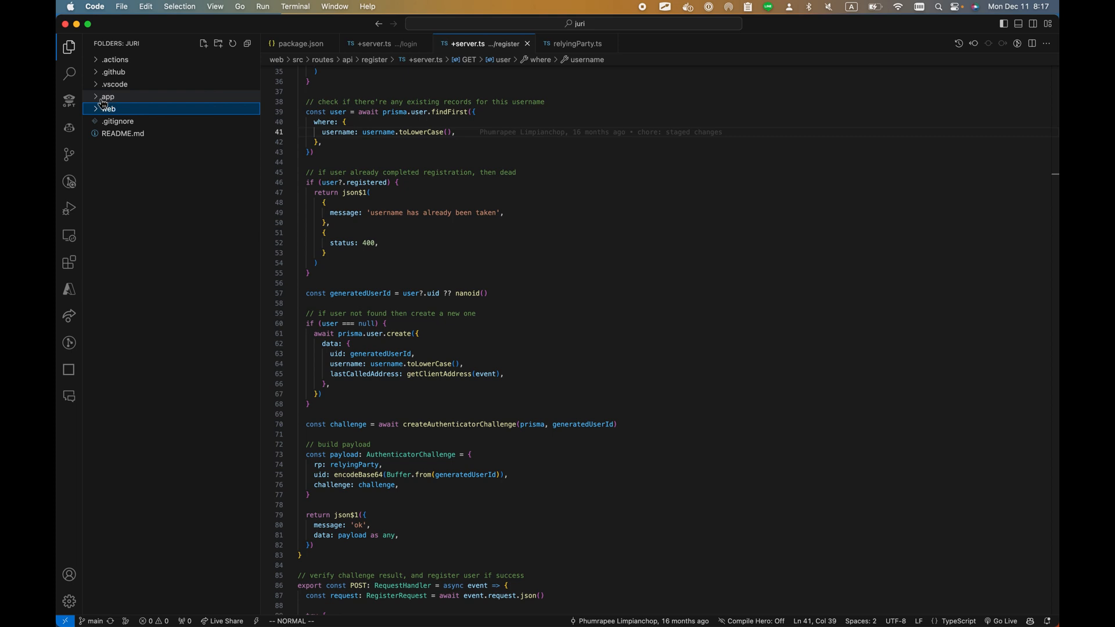
{"action": "left_click", "coordinate": [107, 97]}
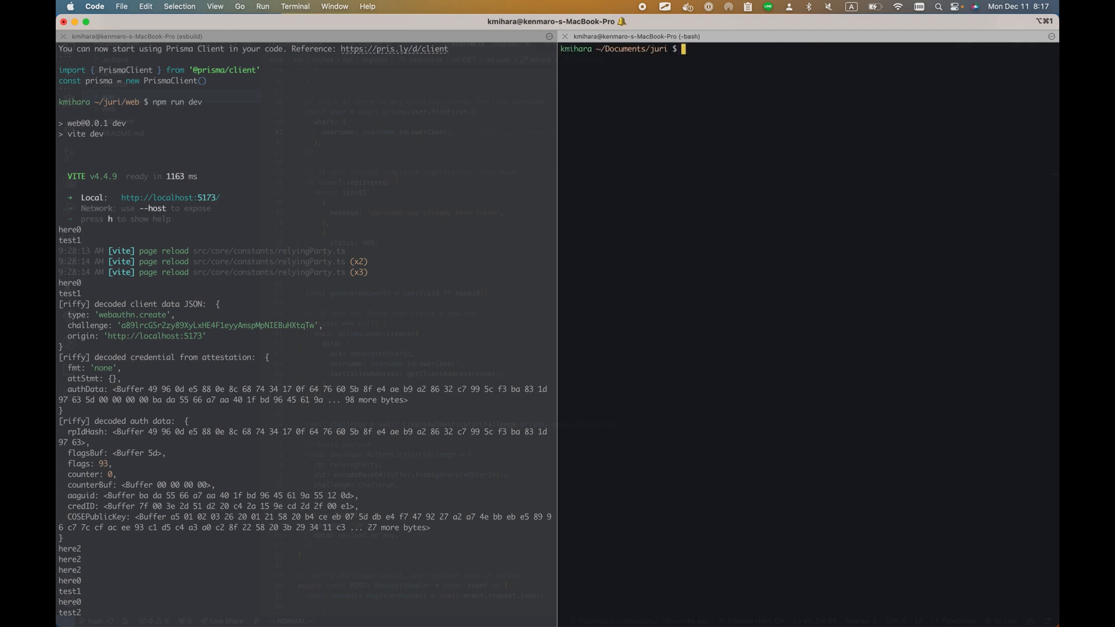
Step: List the app folder with ls -l and compose 'open じゅり.xcodeproj/' via Tab completion
{"action": "type", "text": "ls -l"}
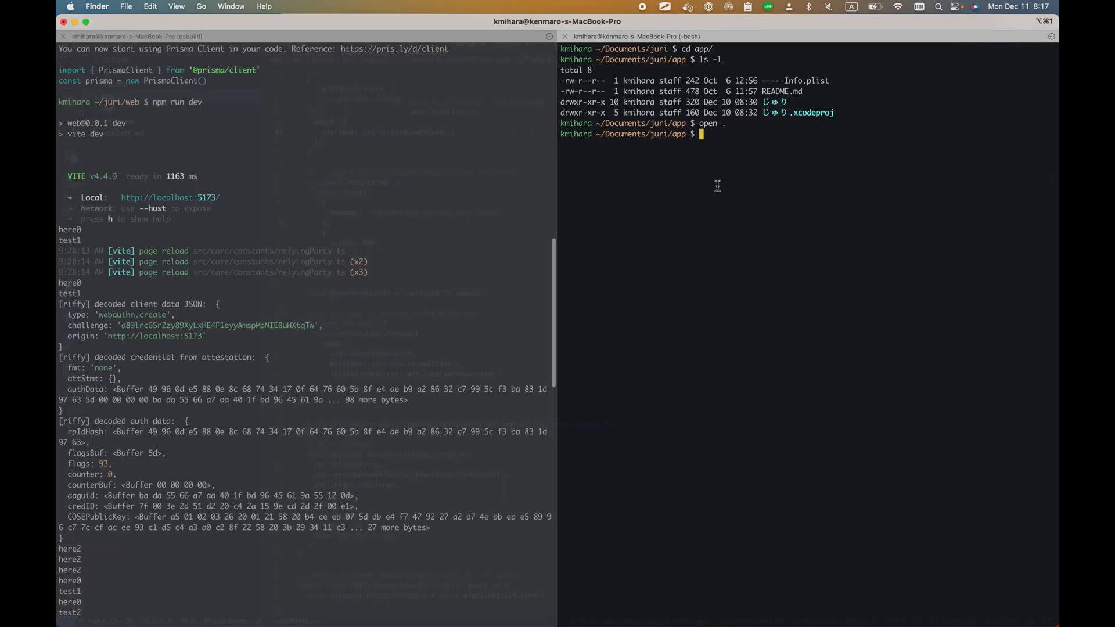
{"action": "type", "text": "open"}
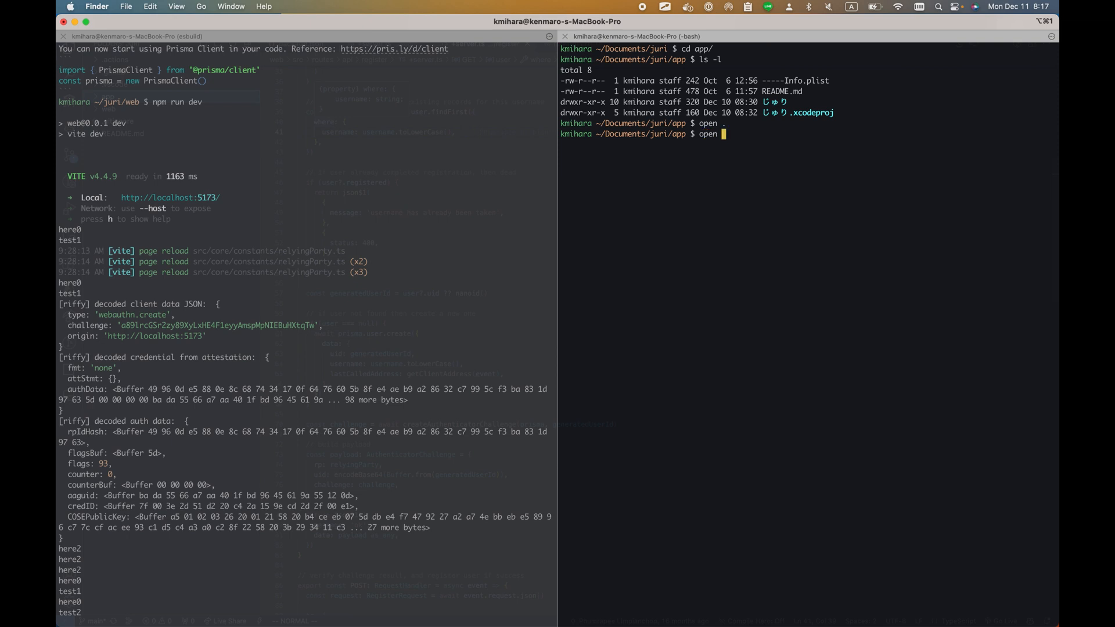
{"action": "type", "text": "じゅり"}
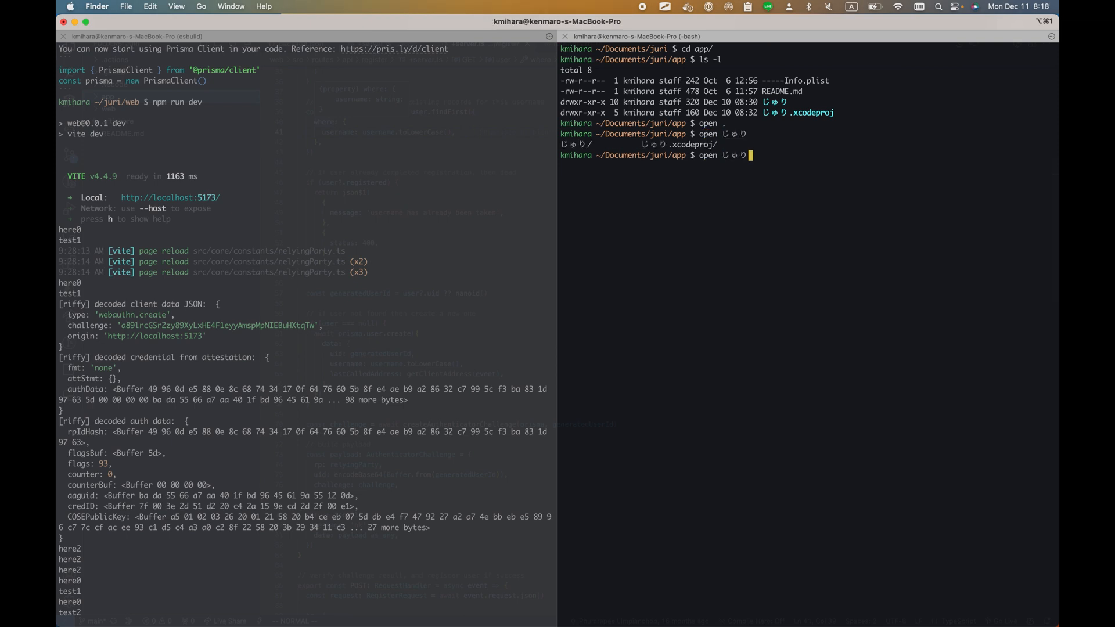
{"action": "key", "text": "tab"}
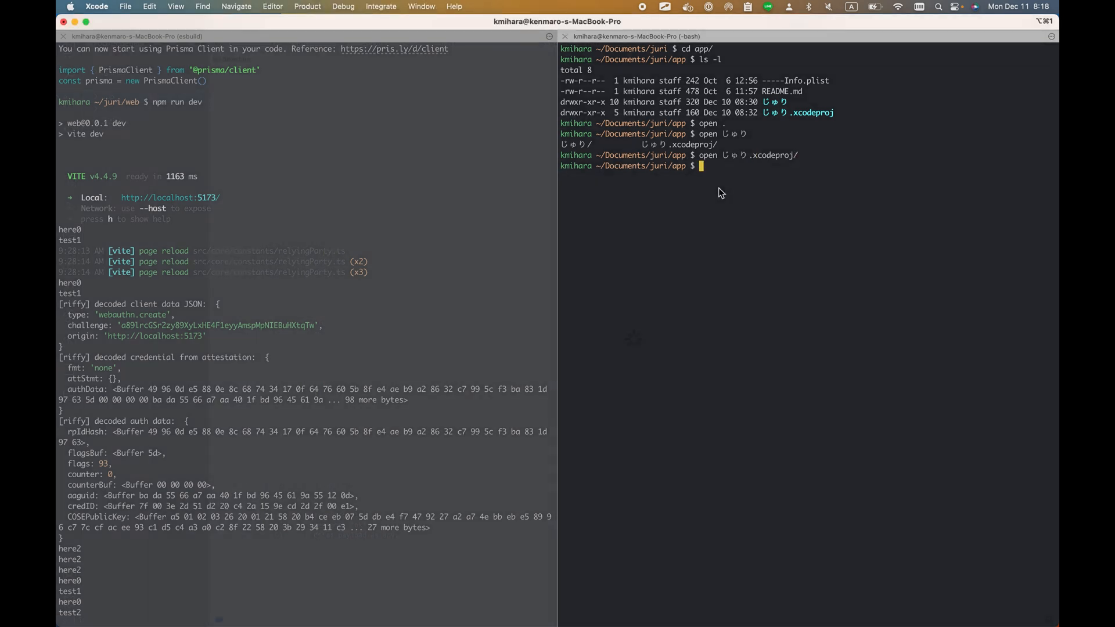
Step: Bring the じゅり Xcode window forward and show the target's General settings
{"action": "key", "text": "mission_control"}
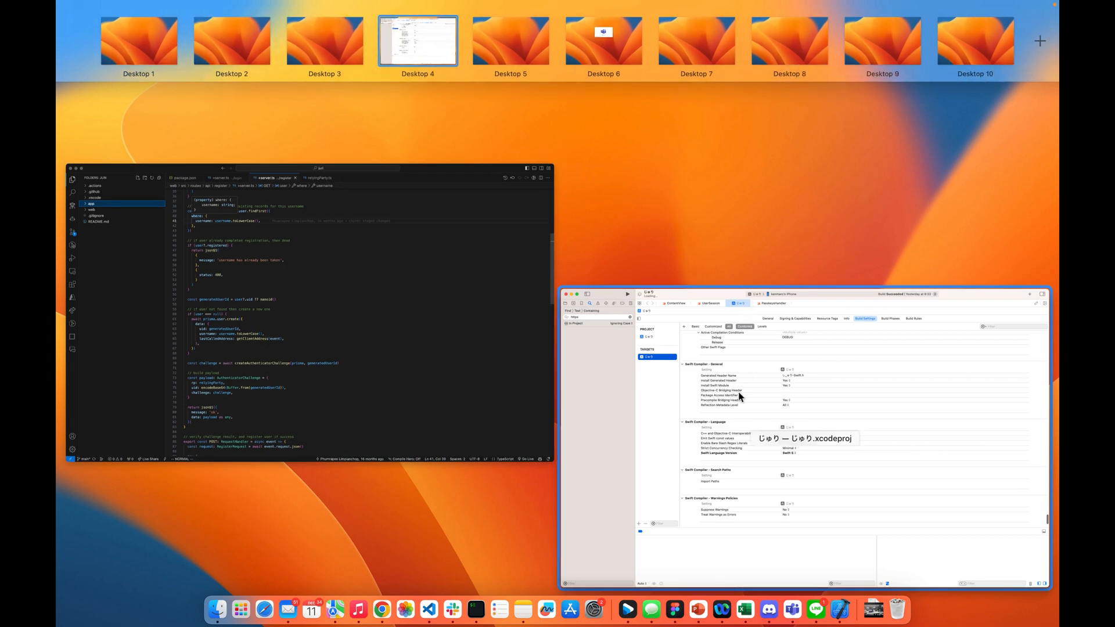
{"action": "left_click", "coordinate": [417, 41]}
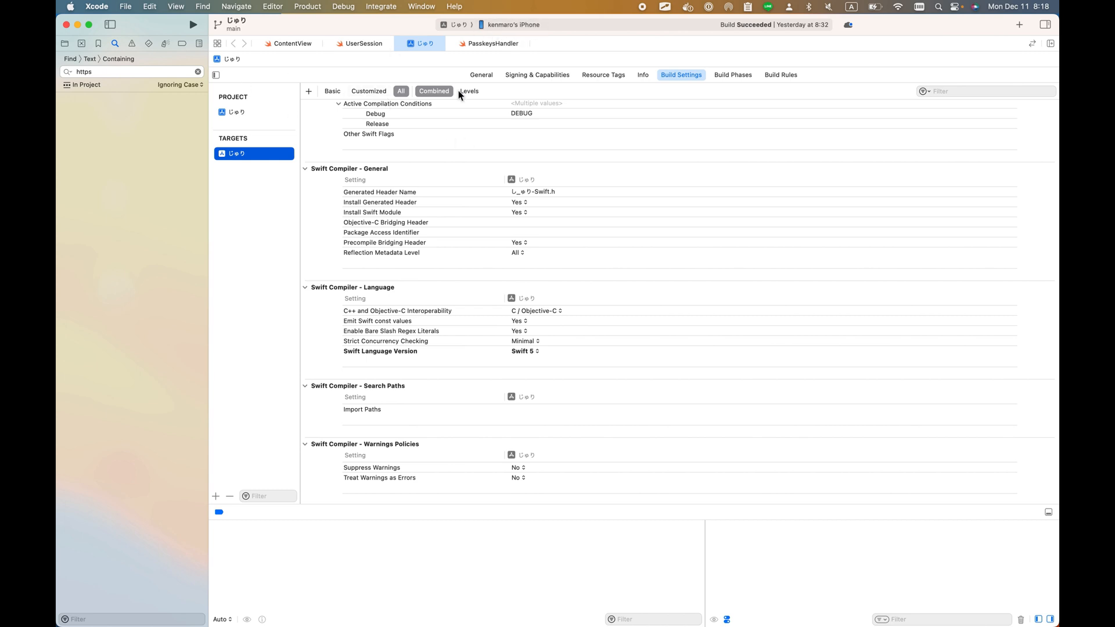
{"action": "left_click", "coordinate": [481, 75]}
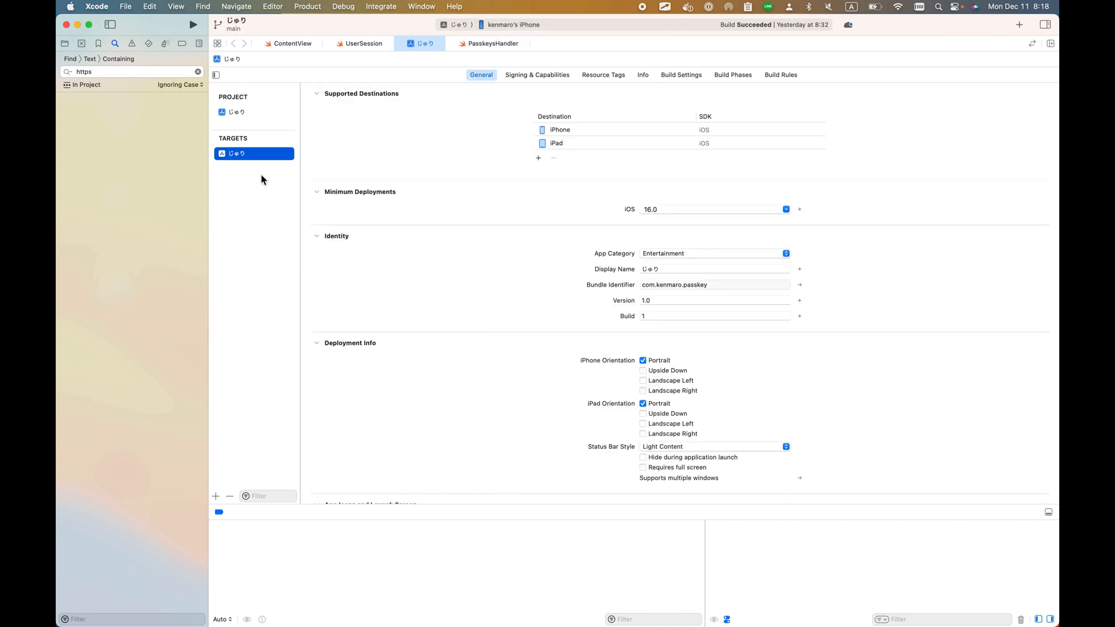
{"action": "scroll", "scroll_direction": "down", "scroll_amount": 3}
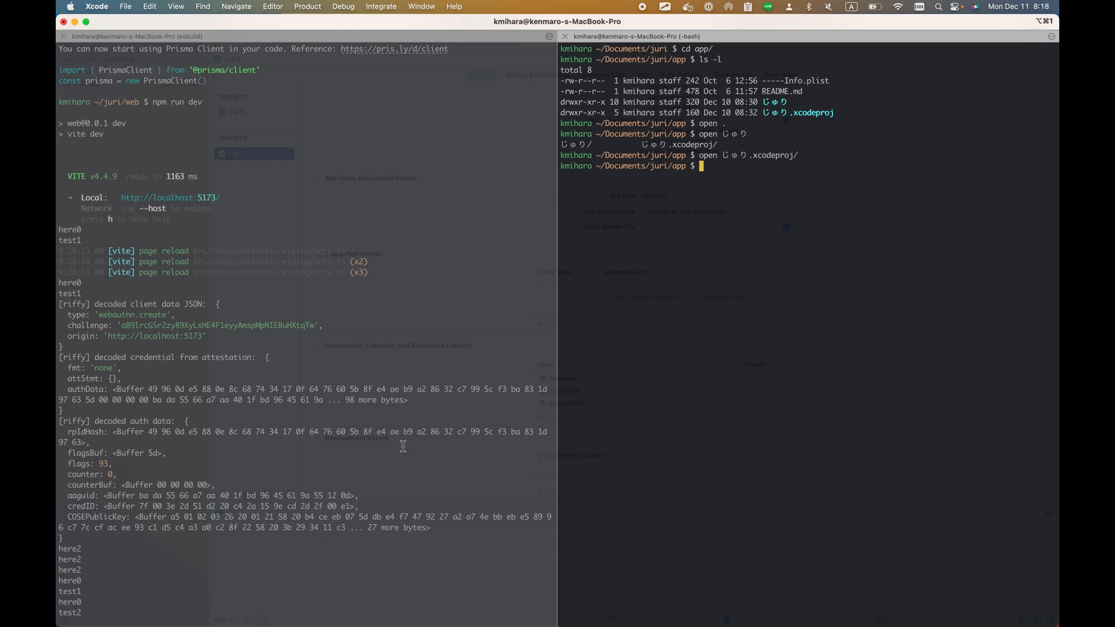
{"action": "mouse_move", "coordinate": [939, 340]}
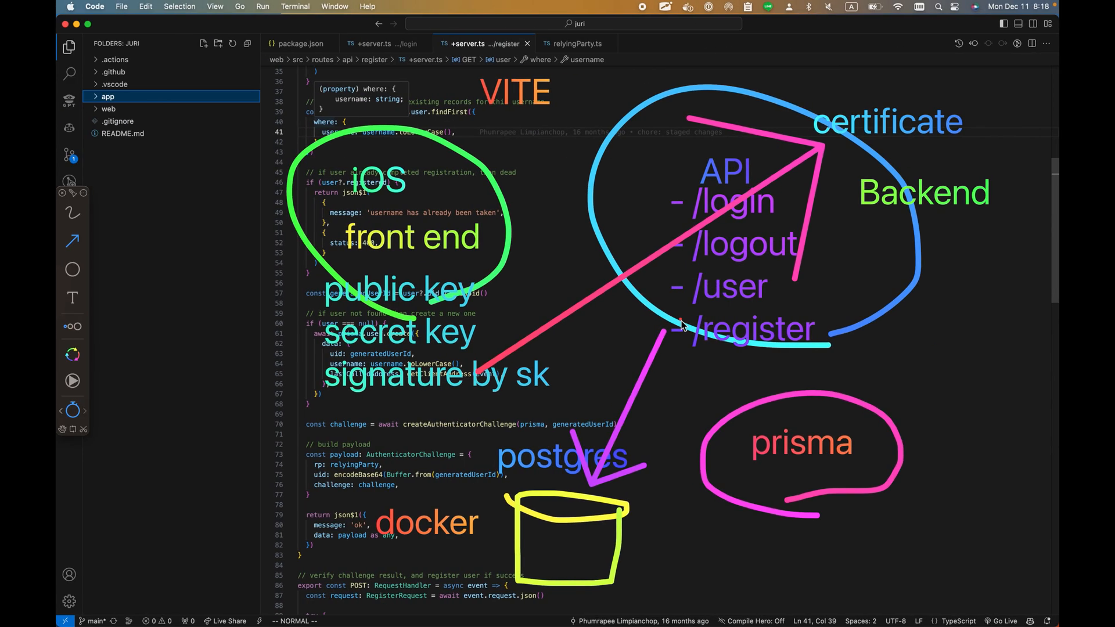
{"action": "type", "text": "ngrok"}
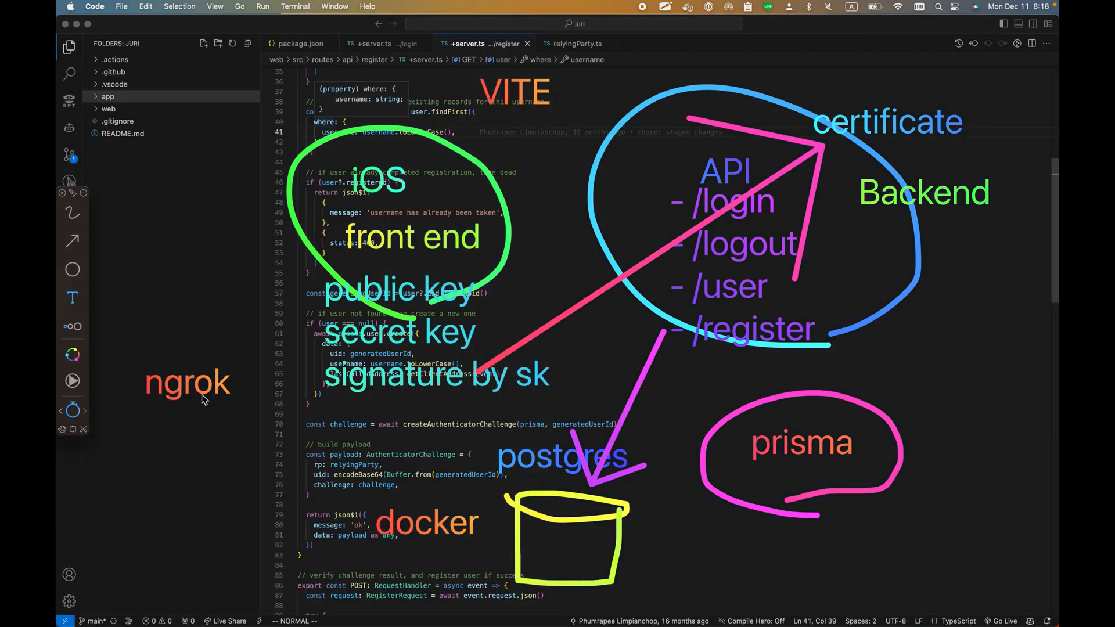
{"action": "mouse_move", "coordinate": [725, 201]}
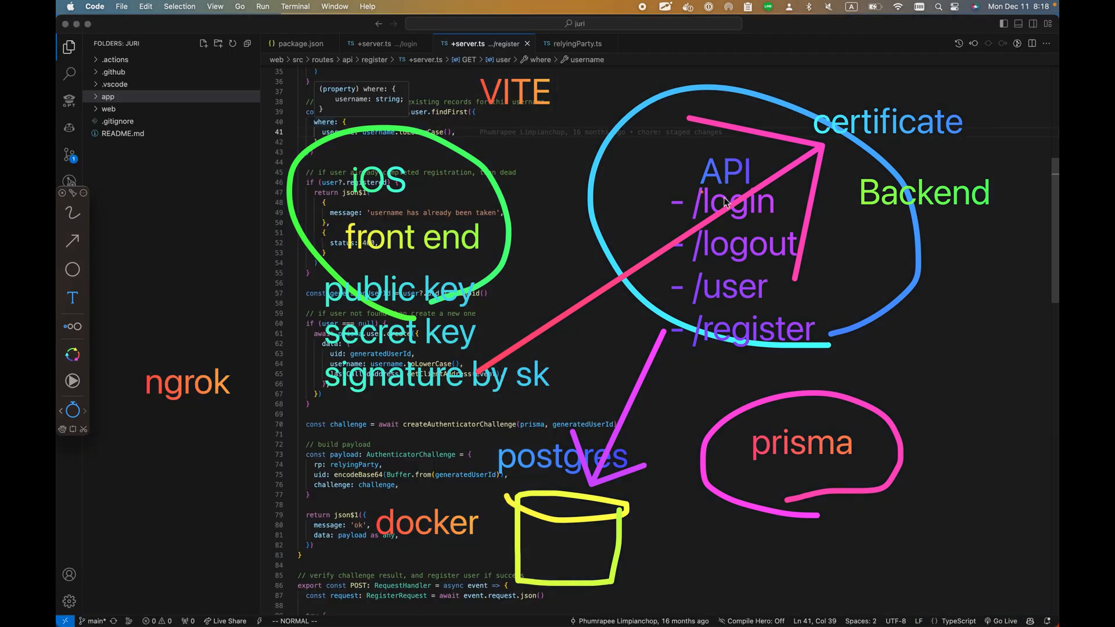
{"action": "mouse_move", "coordinate": [798, 230]}
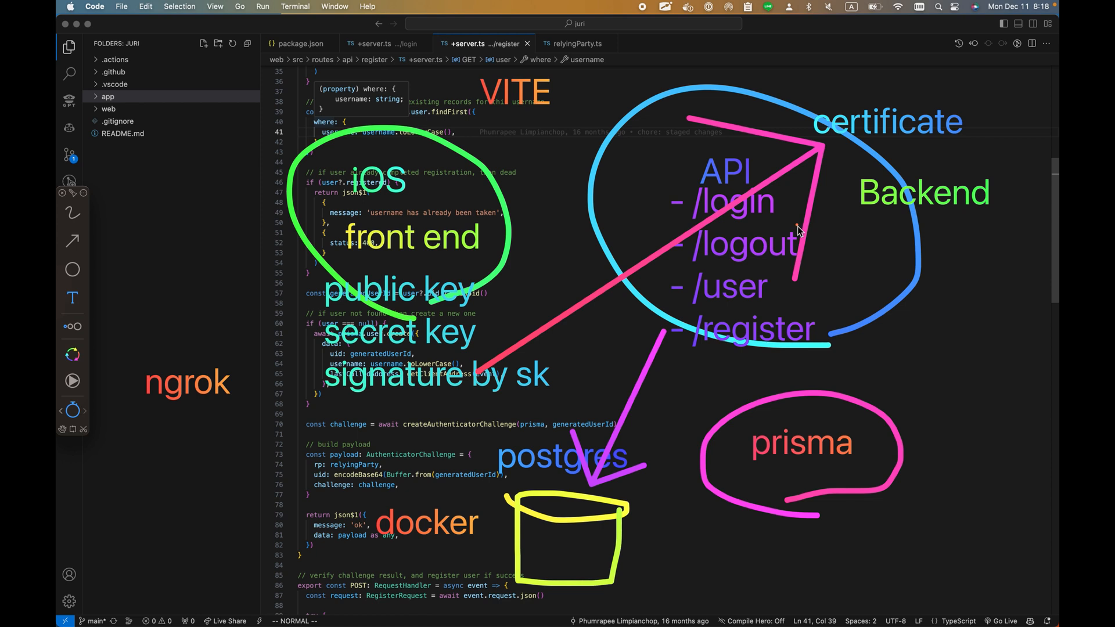
{"action": "mouse_move", "coordinate": [475, 207]}
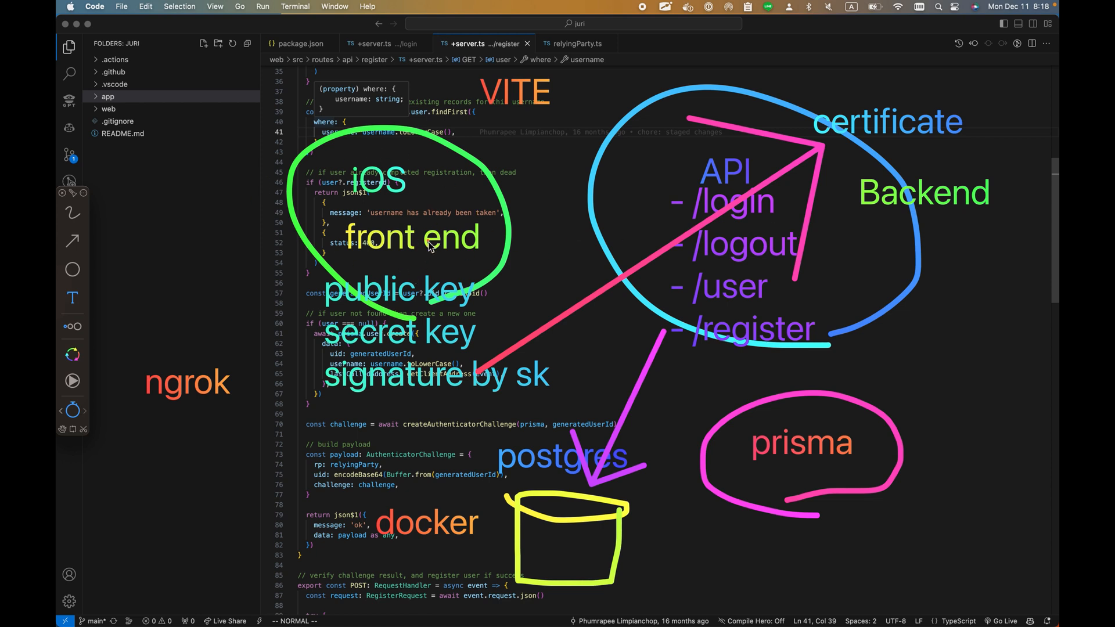
{"action": "mouse_move", "coordinate": [406, 220]}
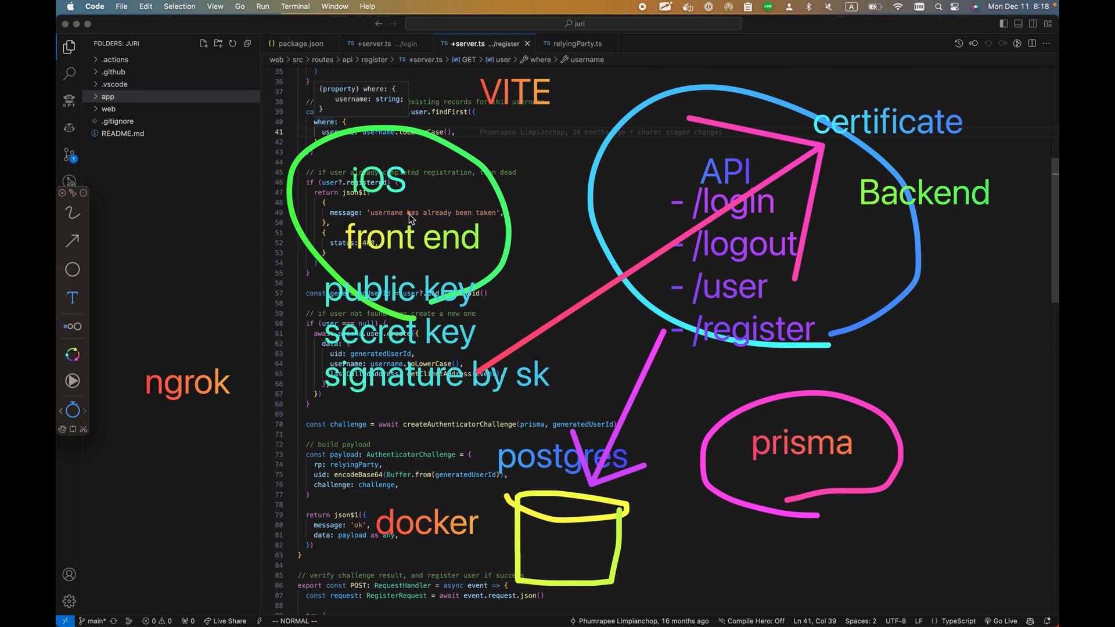
{"action": "mouse_move", "coordinate": [261, 316]}
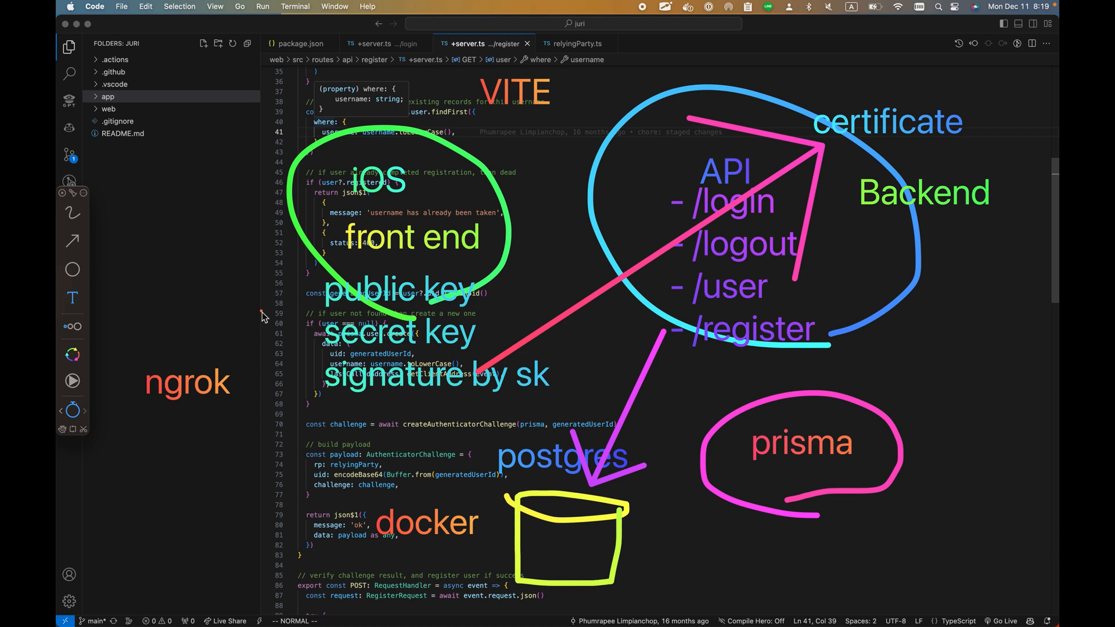
{"action": "mouse_move", "coordinate": [677, 249]}
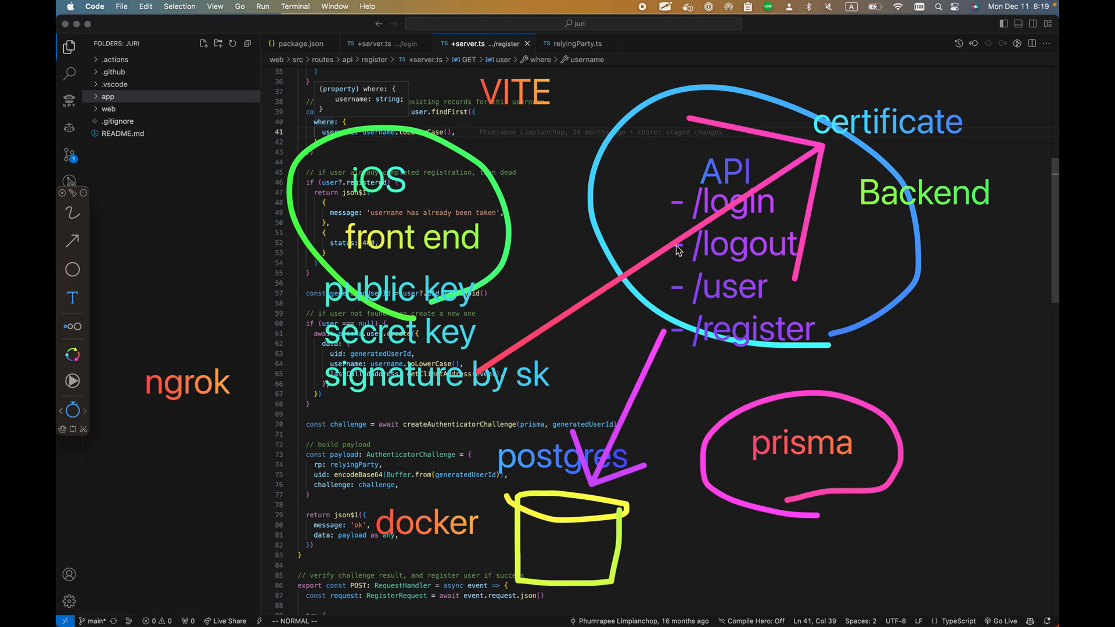
{"action": "mouse_move", "coordinate": [207, 384]}
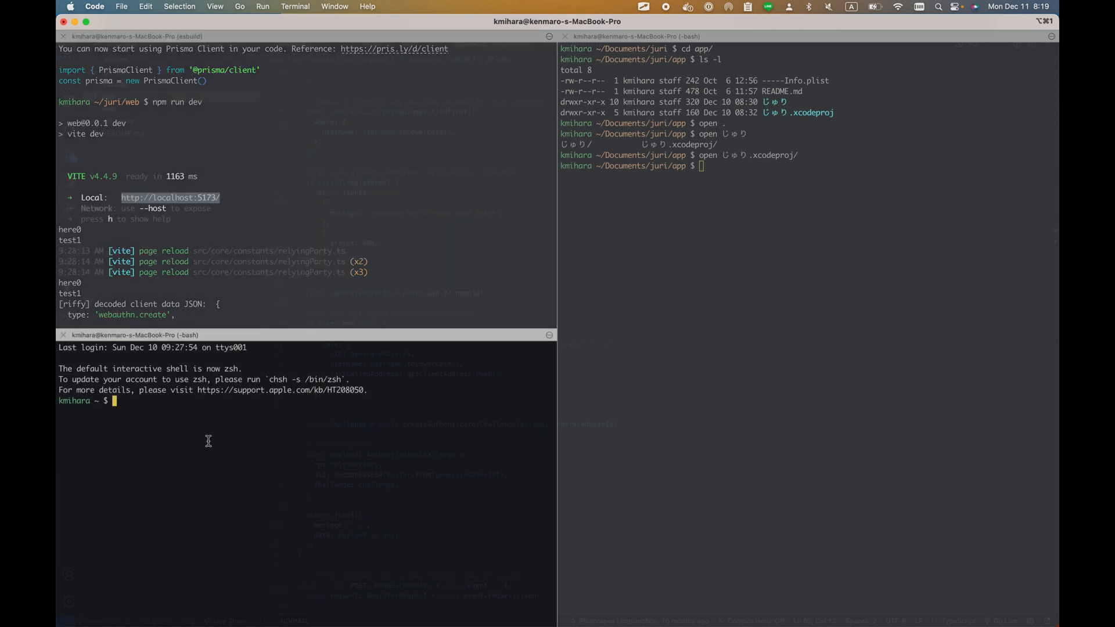
{"action": "type", "text": "ngrok"}
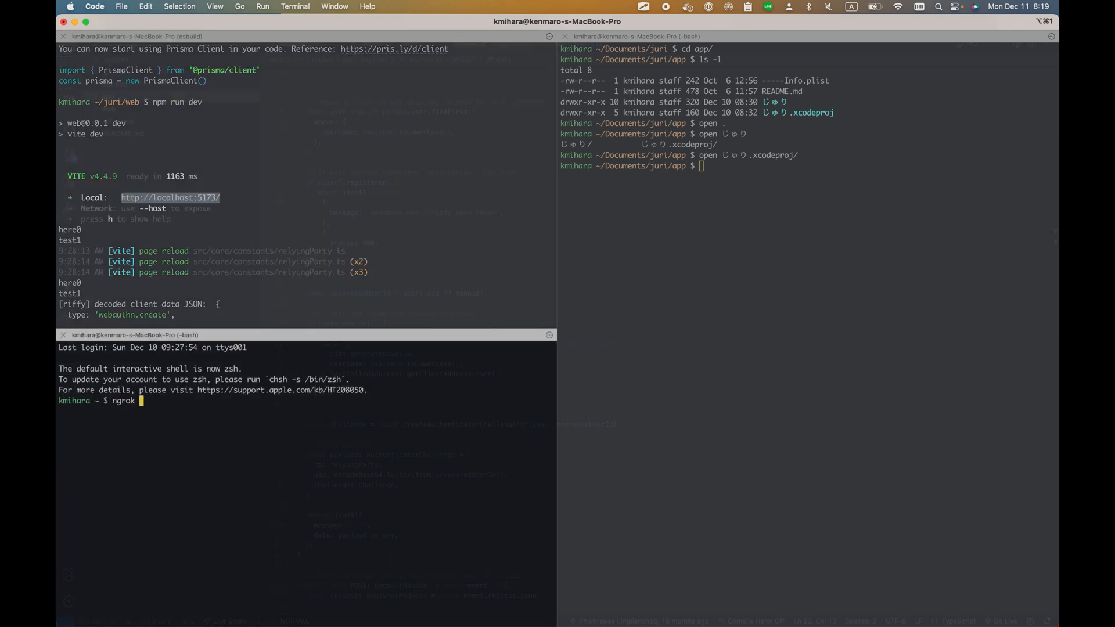
{"action": "type", "text": "http http://localhost:5173/"}
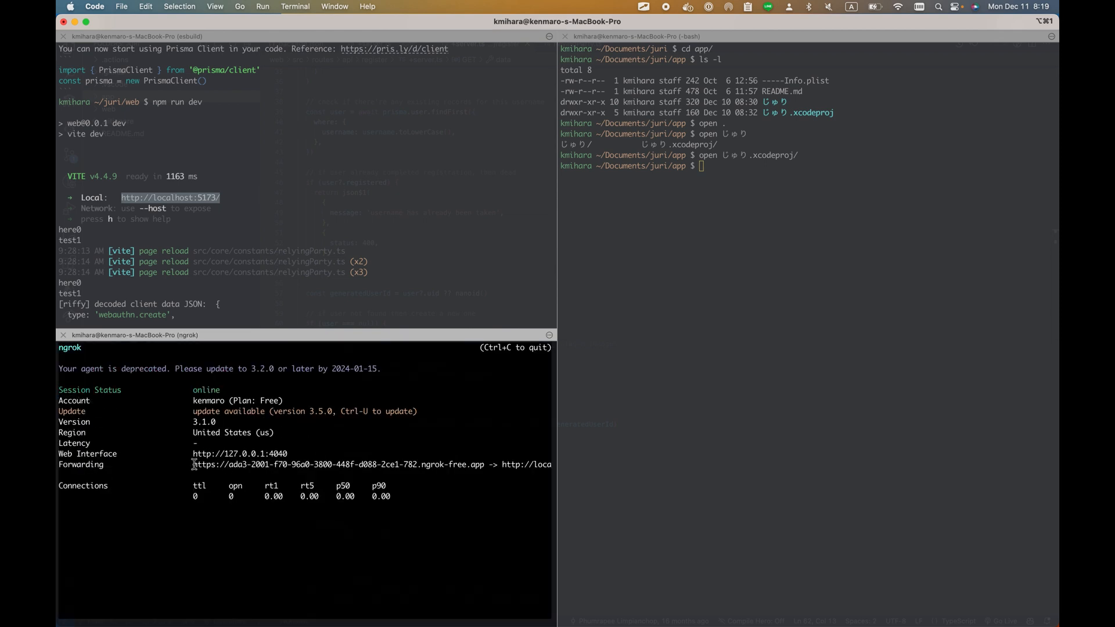
{"action": "left_click_drag", "start_coordinate": [193, 465], "coordinate": [487, 465]}
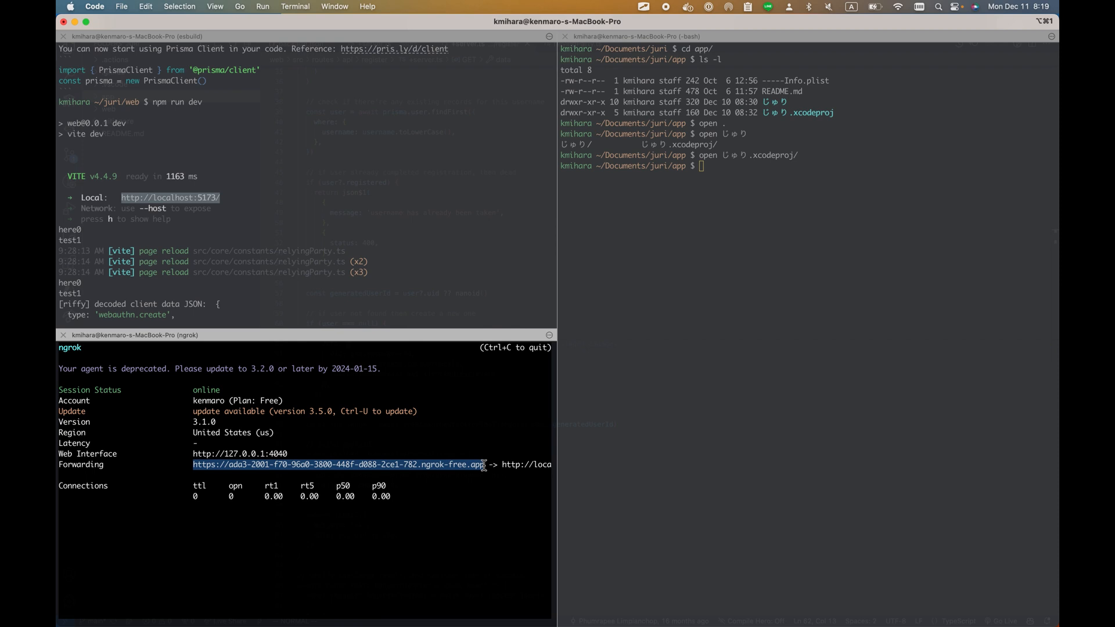
{"action": "mouse_move", "coordinate": [559, 468]}
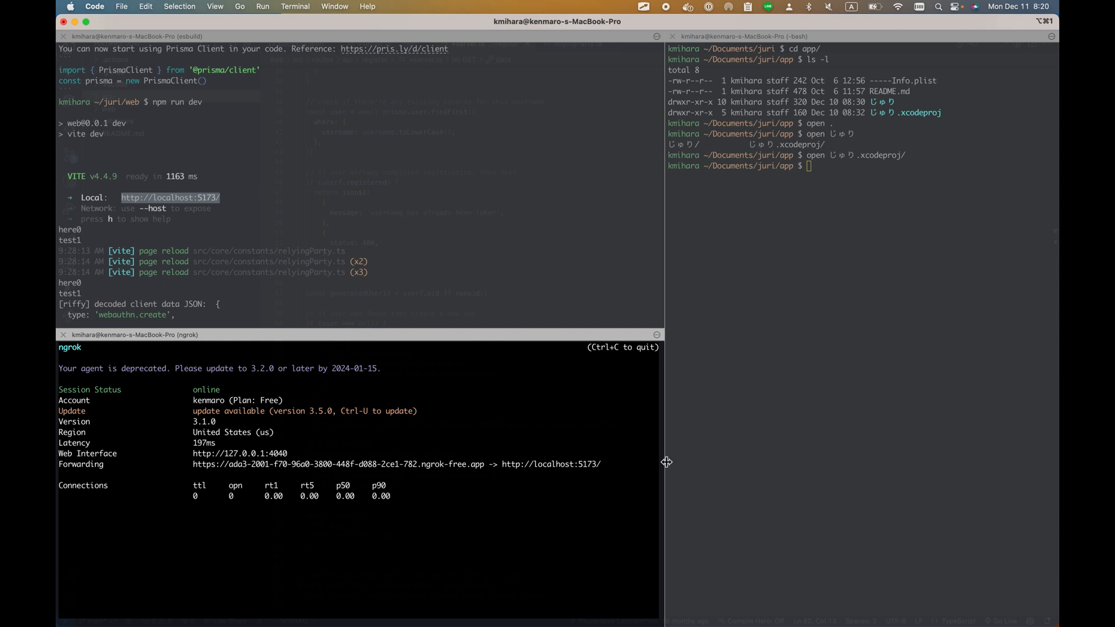
{"action": "left_click_drag", "start_coordinate": [667, 462], "coordinate": [574, 462]}
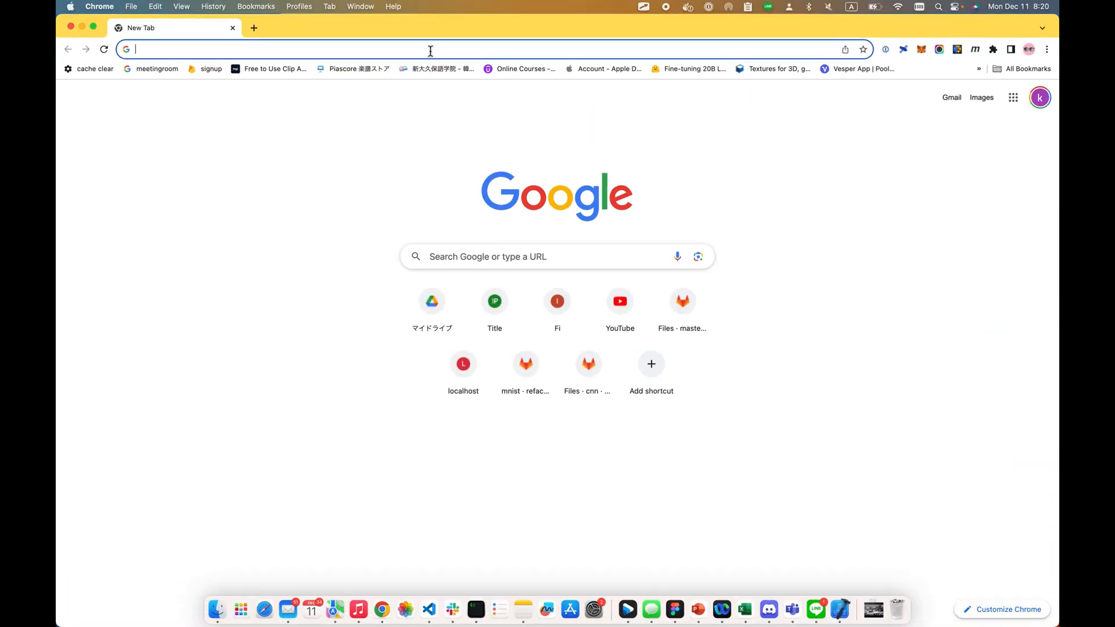
Step: Enter the ngrok-free.app forwarding domain in the new Chrome tab's address bar
{"action": "type", "text": "ada3-2001-f70-96a0-3800-448f-d088-2ce1-782.ngrok-free.app"}
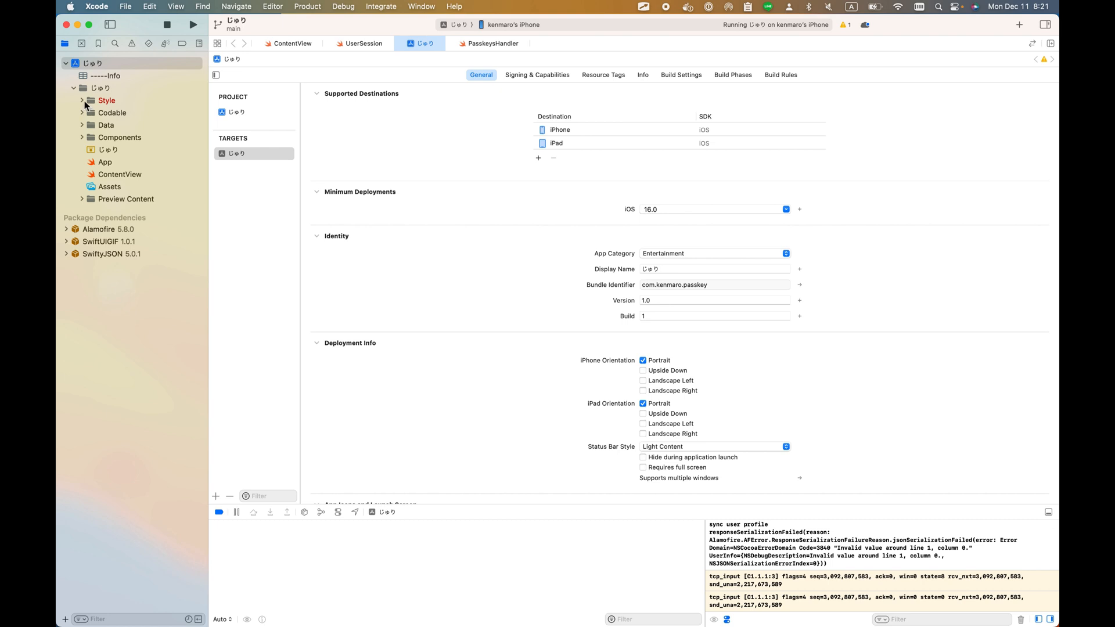
{"action": "mouse_move", "coordinate": [85, 119]}
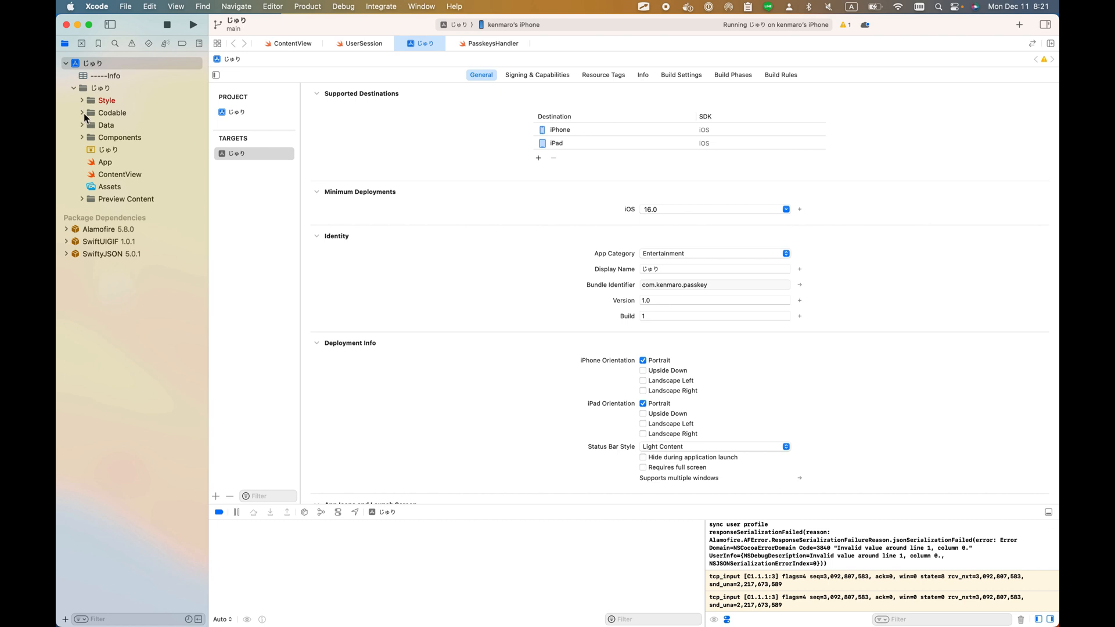
Step: Review the User, APIResponseWithData and APIResponseWithoutData Codable models
{"action": "left_click", "coordinate": [81, 113]}
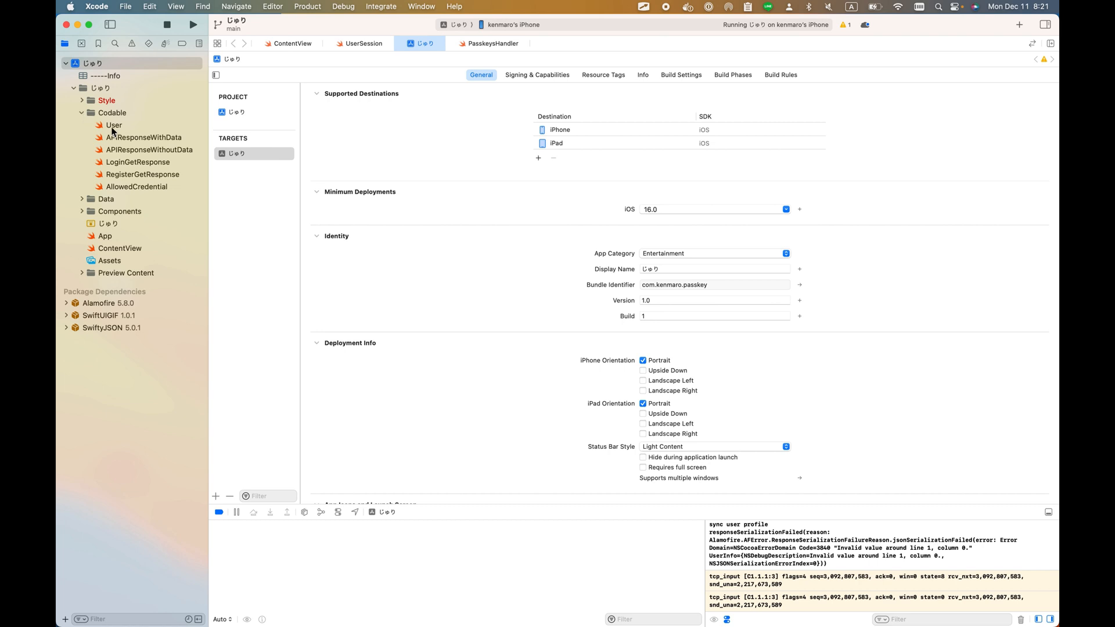
{"action": "left_click", "coordinate": [113, 125]}
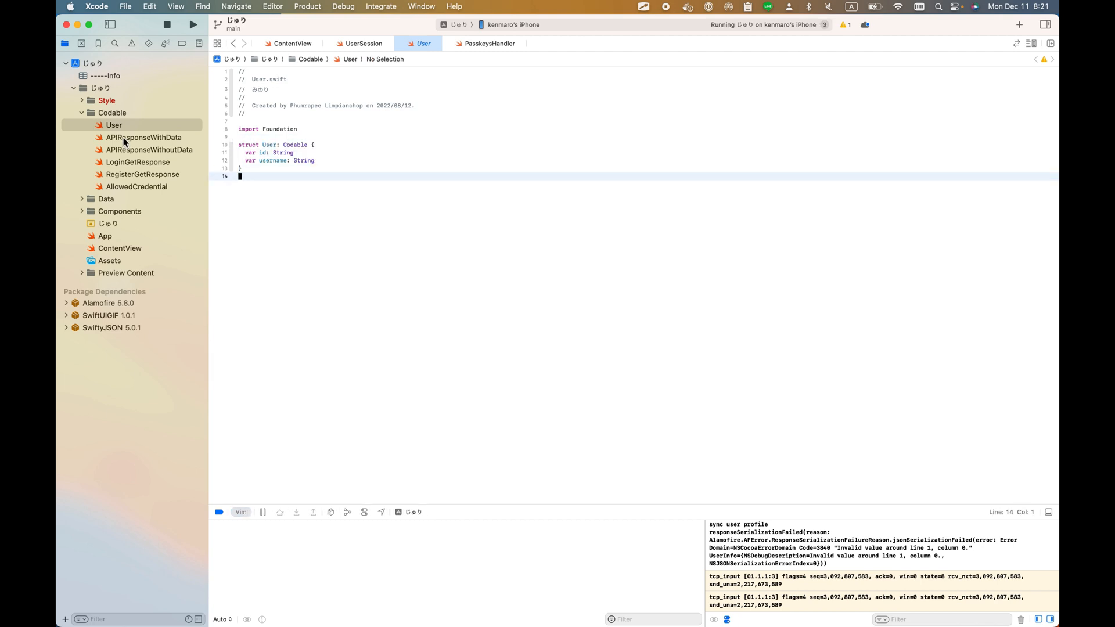
{"action": "left_click", "coordinate": [144, 137]}
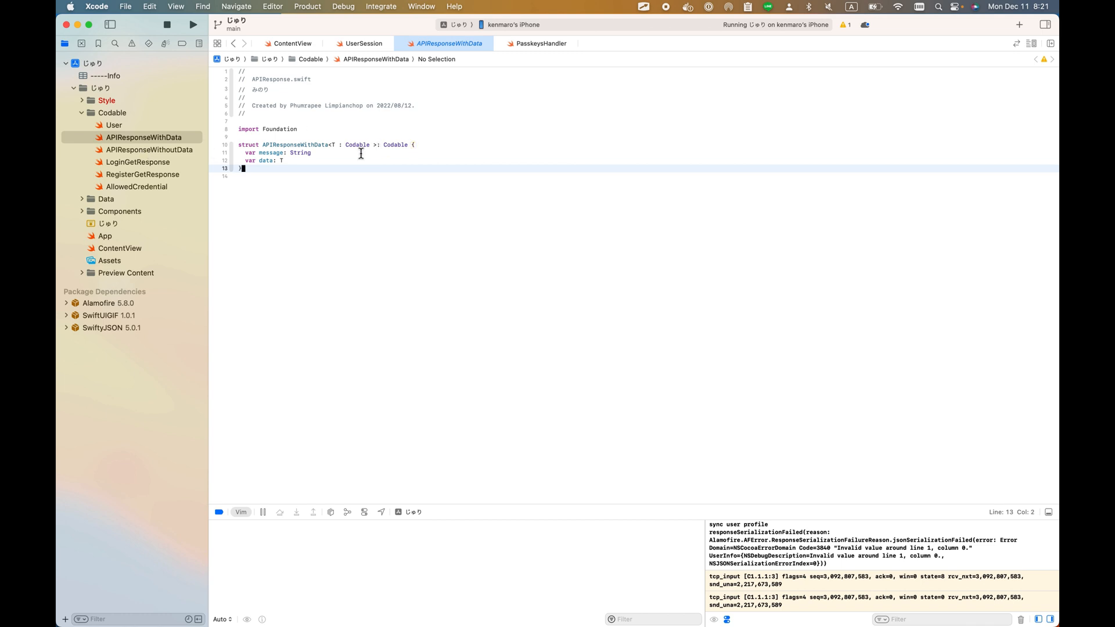
{"action": "left_click", "coordinate": [276, 145]}
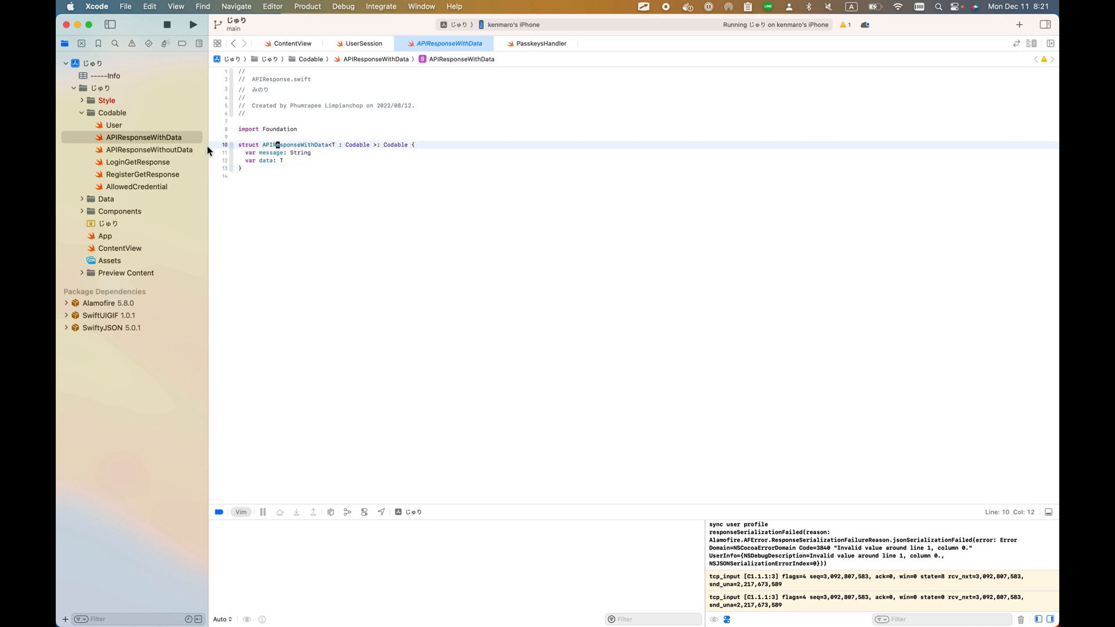
{"action": "left_click", "coordinate": [150, 150]}
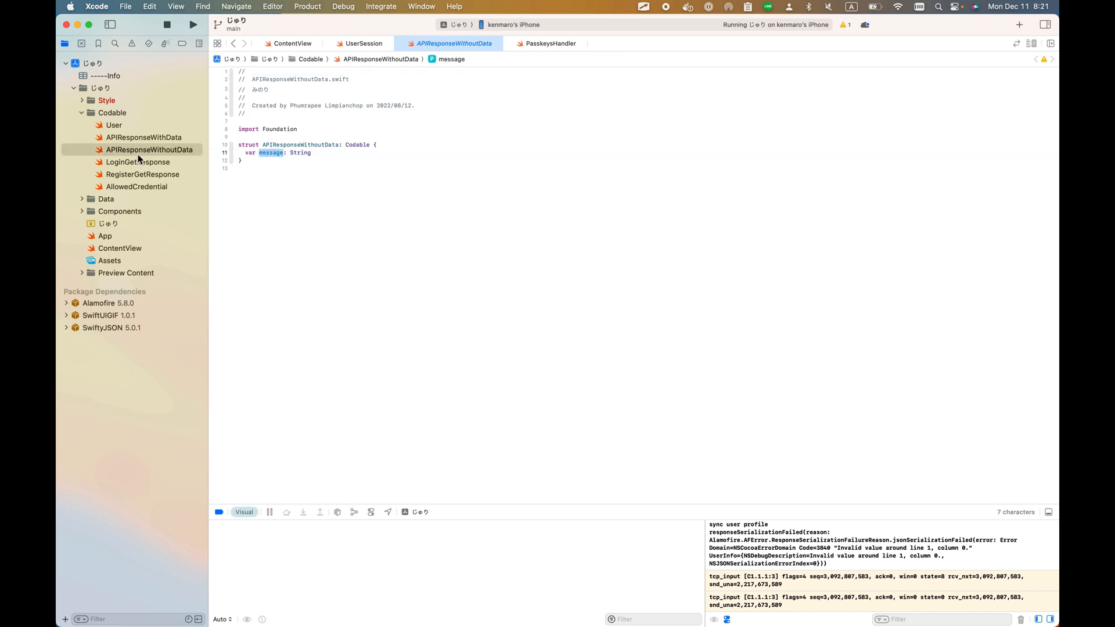
Step: Review LoginGetResponse, RegisterGetResponse and AllowedCredential, then open LocalStorage in the Data group
{"action": "left_click", "coordinate": [138, 161]}
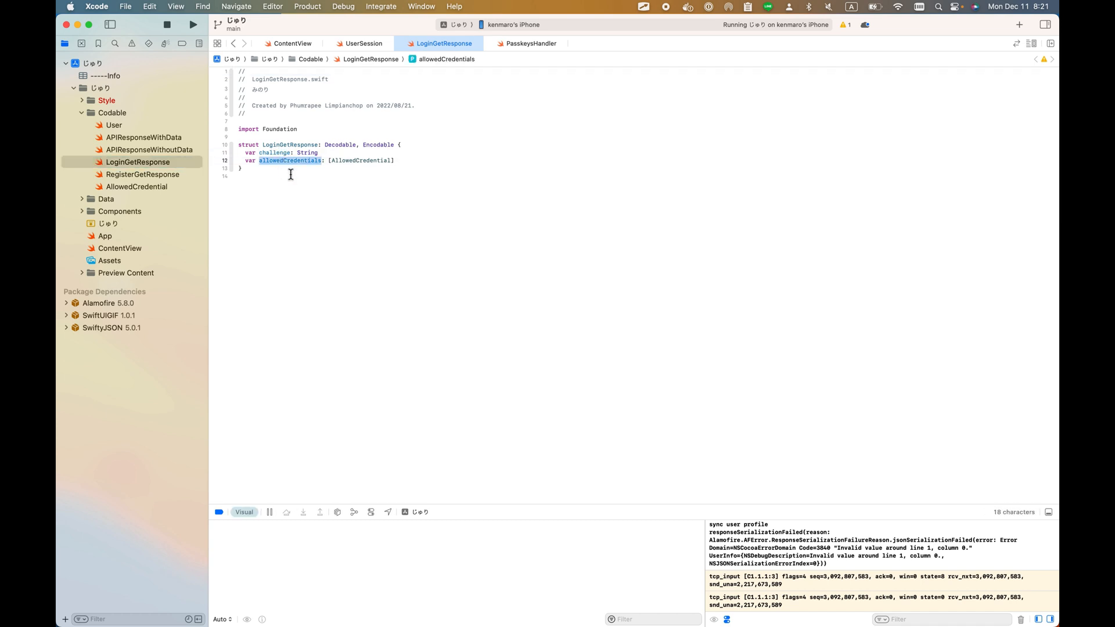
{"action": "left_click", "coordinate": [143, 174]}
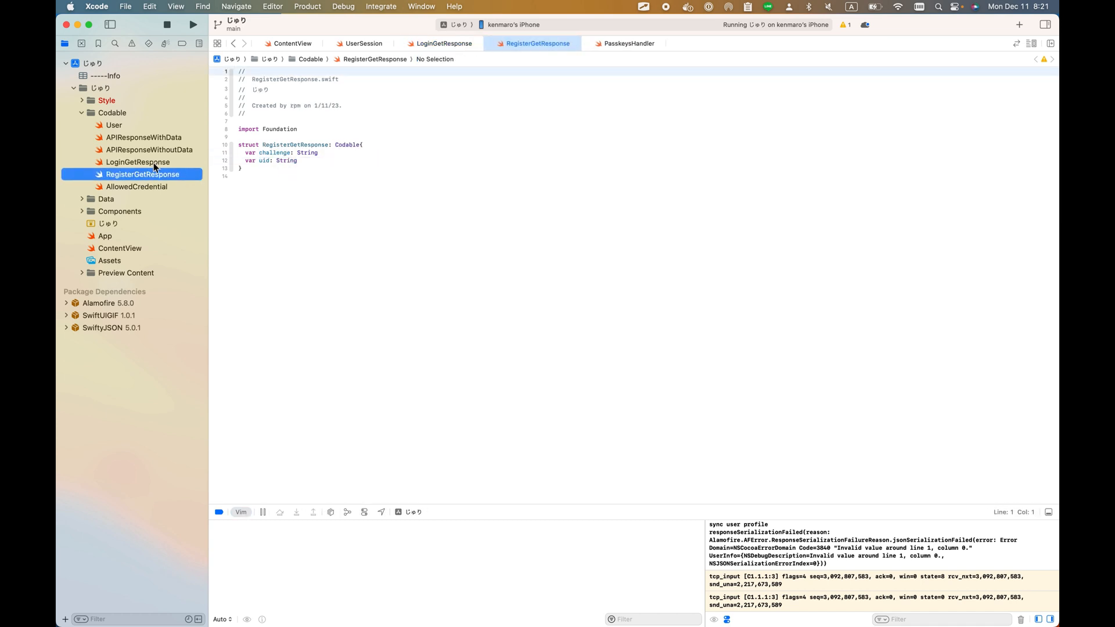
{"action": "mouse_move", "coordinate": [139, 184]}
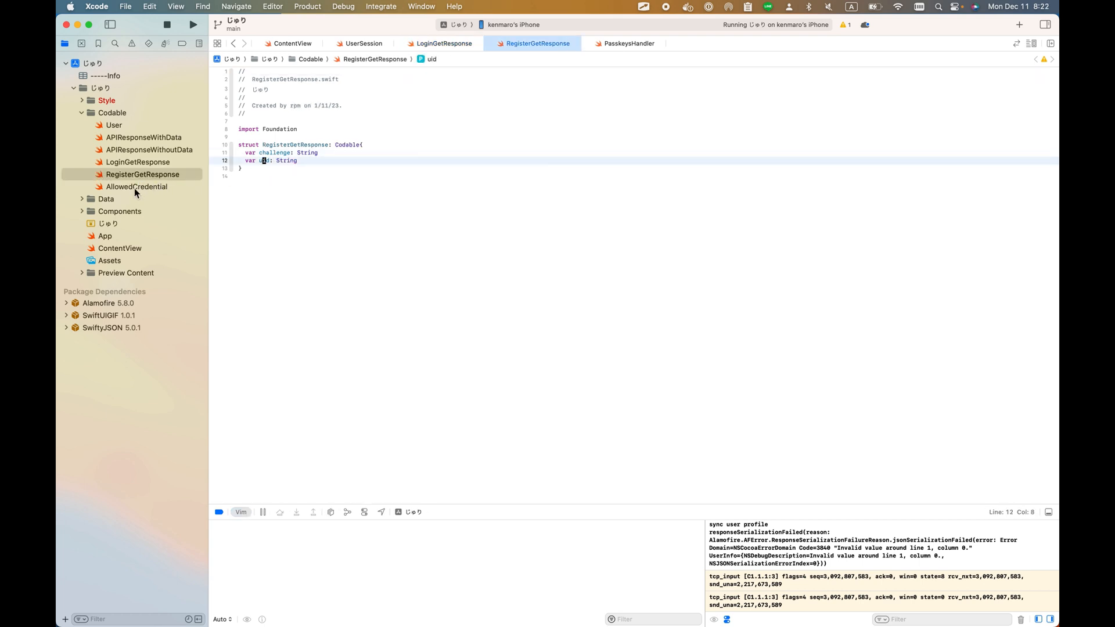
{"action": "left_click", "coordinate": [137, 186]}
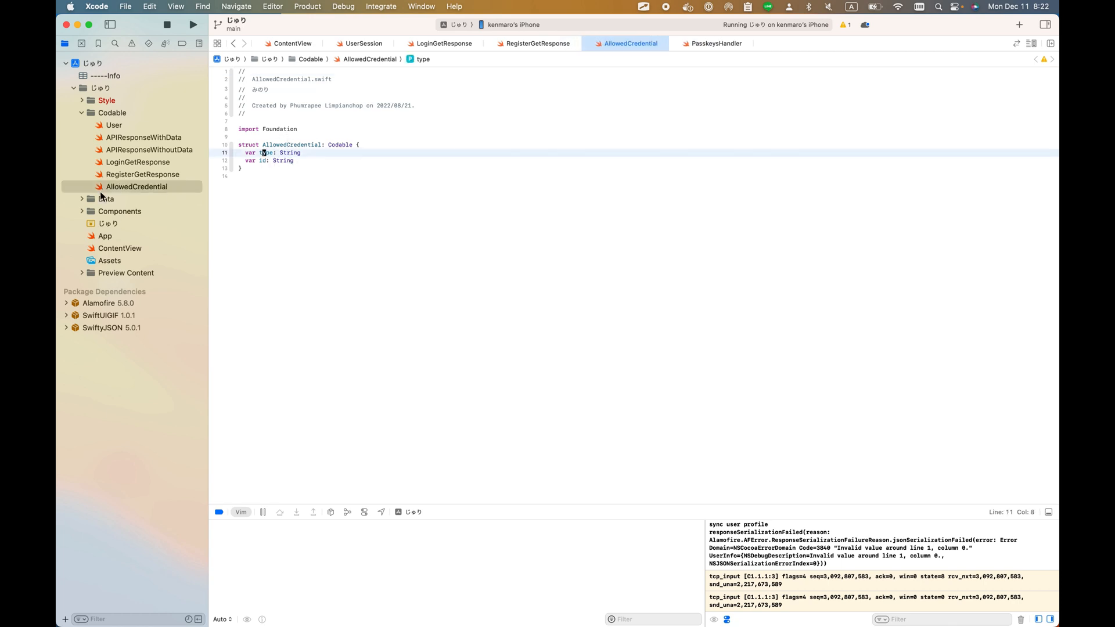
{"action": "left_click", "coordinate": [81, 113]}
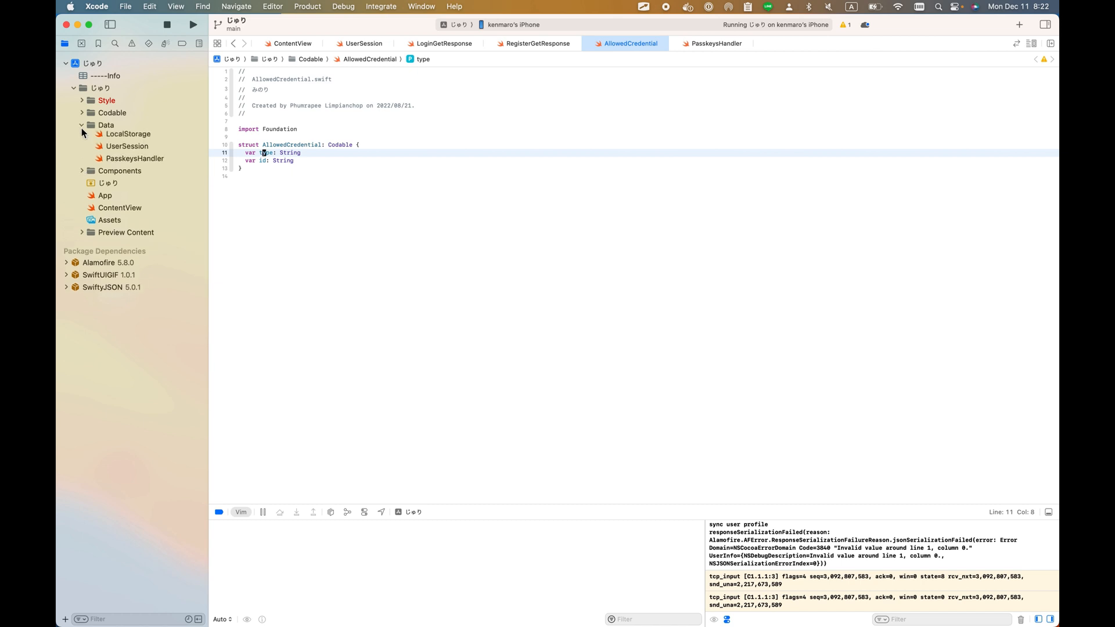
{"action": "left_click", "coordinate": [129, 133]}
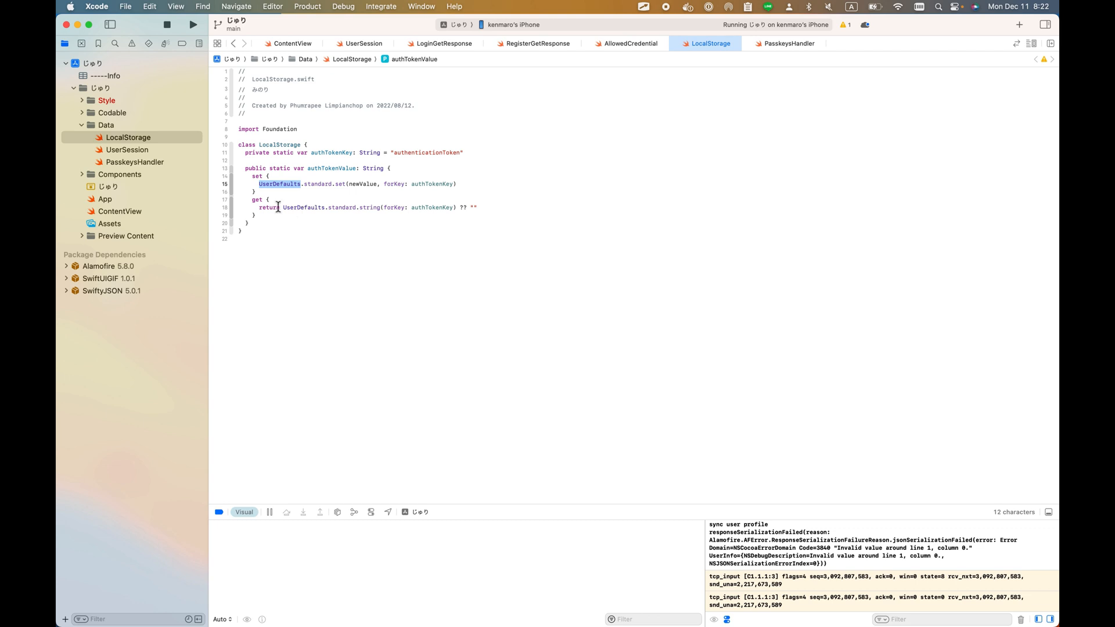
{"action": "mouse_move", "coordinate": [299, 201]}
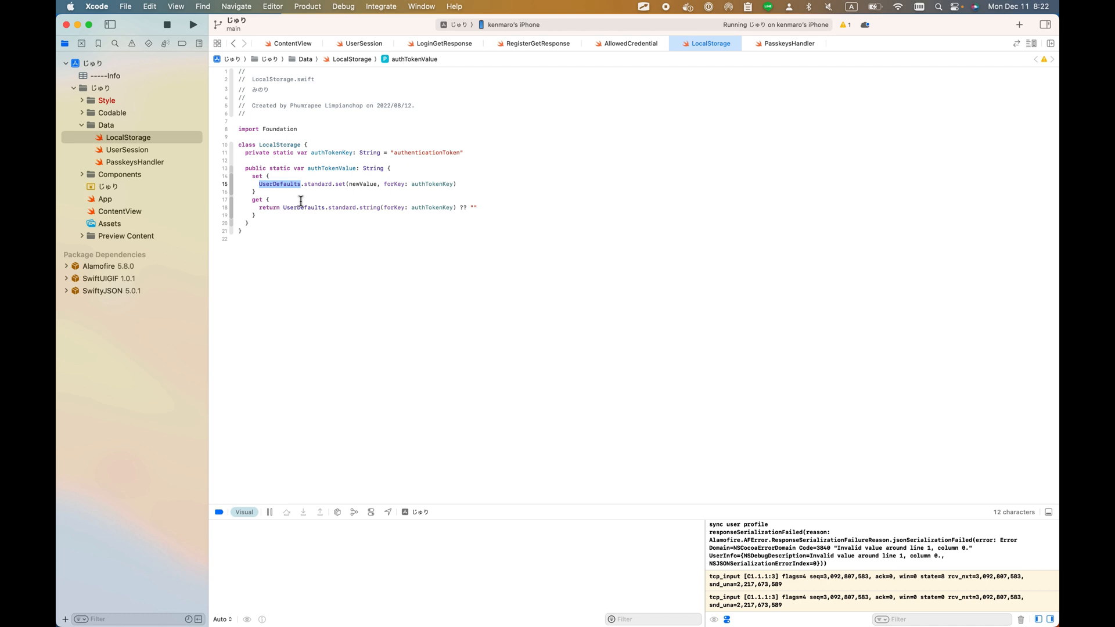
{"action": "mouse_move", "coordinate": [319, 198]}
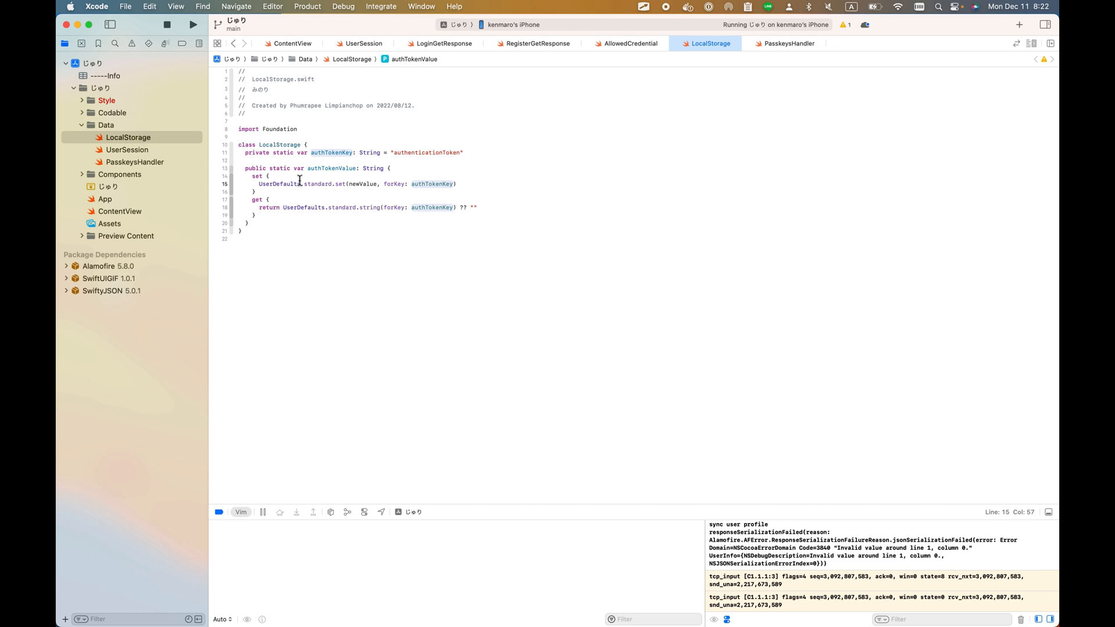
Step: Pick the UserSession file in the Data group after reading LocalStorage's authTokenValue
{"action": "left_click", "coordinate": [128, 149]}
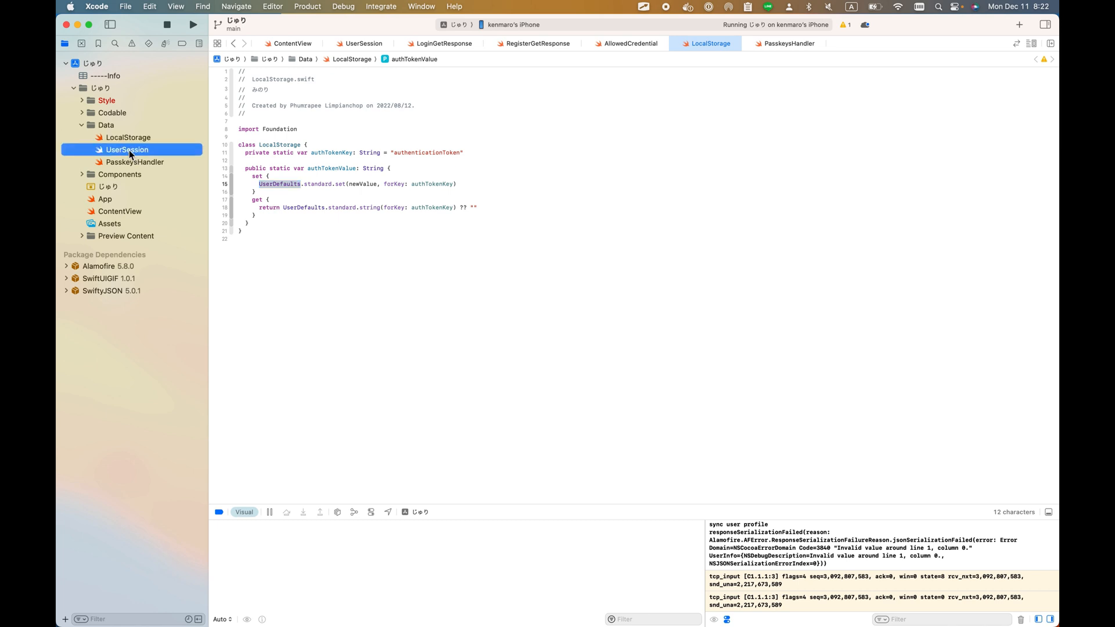
Step: Read through UserSession's getRegistrationOptions, registerWith, logout and login code, then pick PasskeysHandler
{"action": "left_click", "coordinate": [127, 150]}
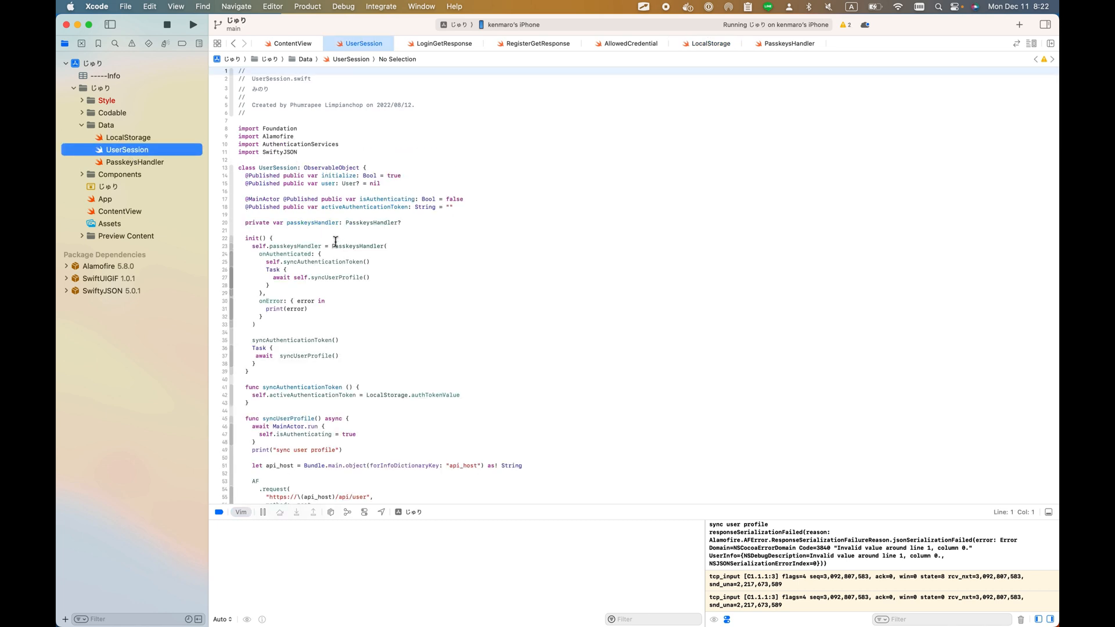
{"action": "scroll", "scroll_direction": "down", "scroll_amount": 3}
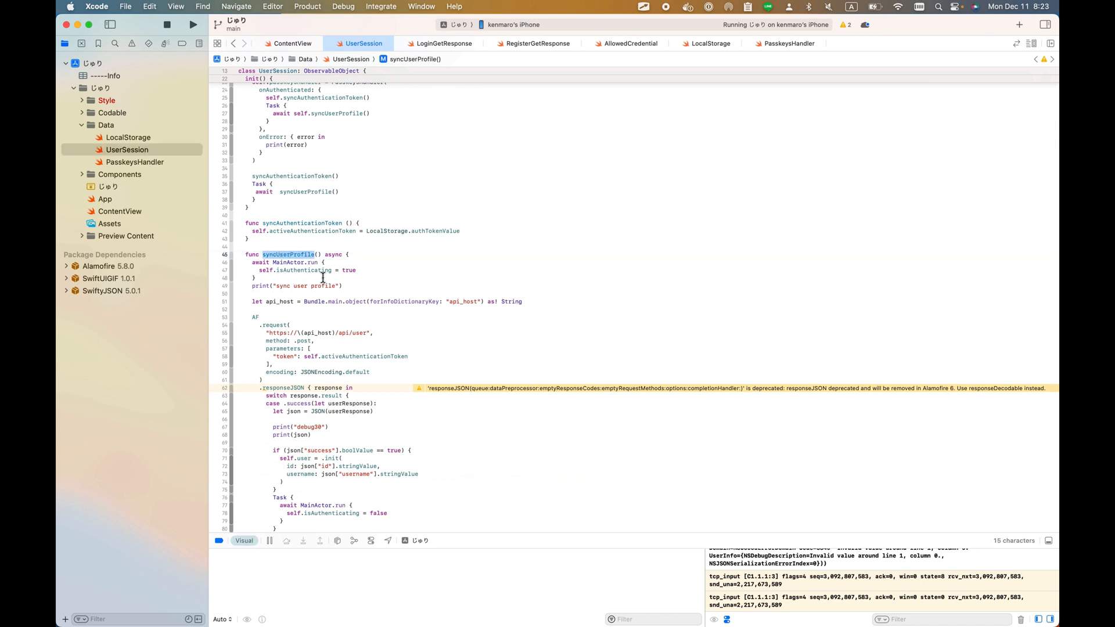
{"action": "scroll", "scroll_direction": "down", "scroll_amount": 3}
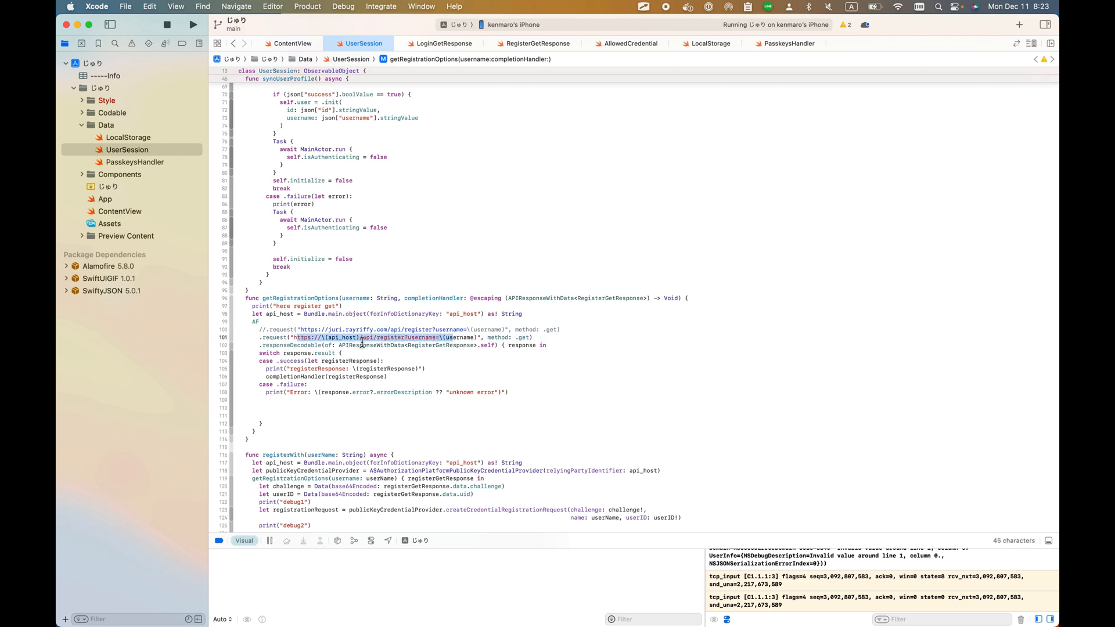
{"action": "scroll", "scroll_direction": "down", "scroll_amount": 3}
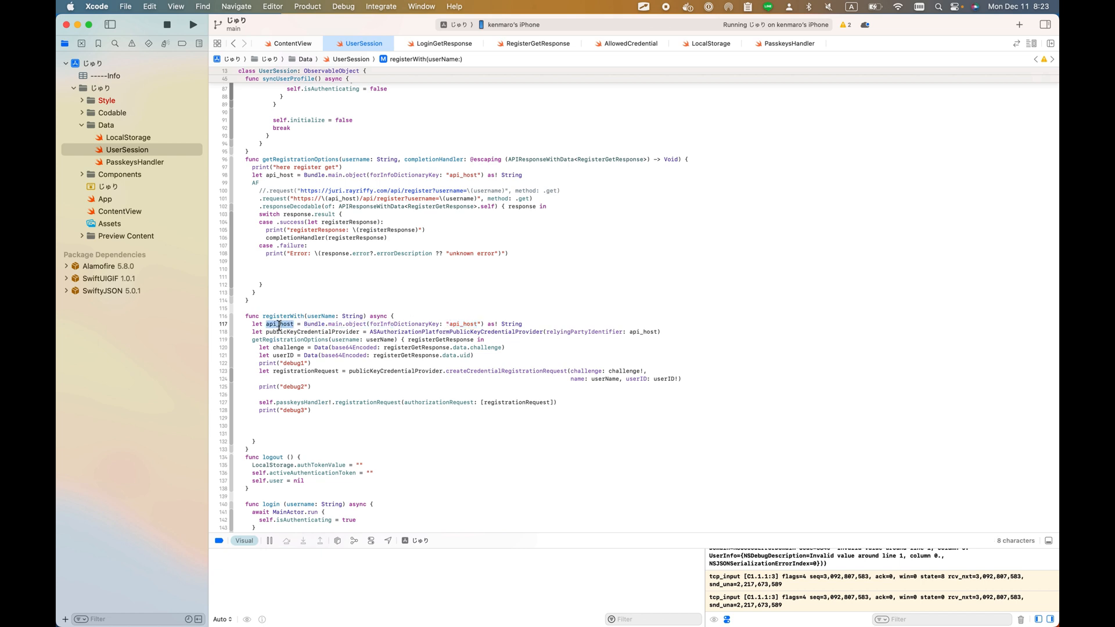
{"action": "scroll", "scroll_direction": "down", "scroll_amount": 3}
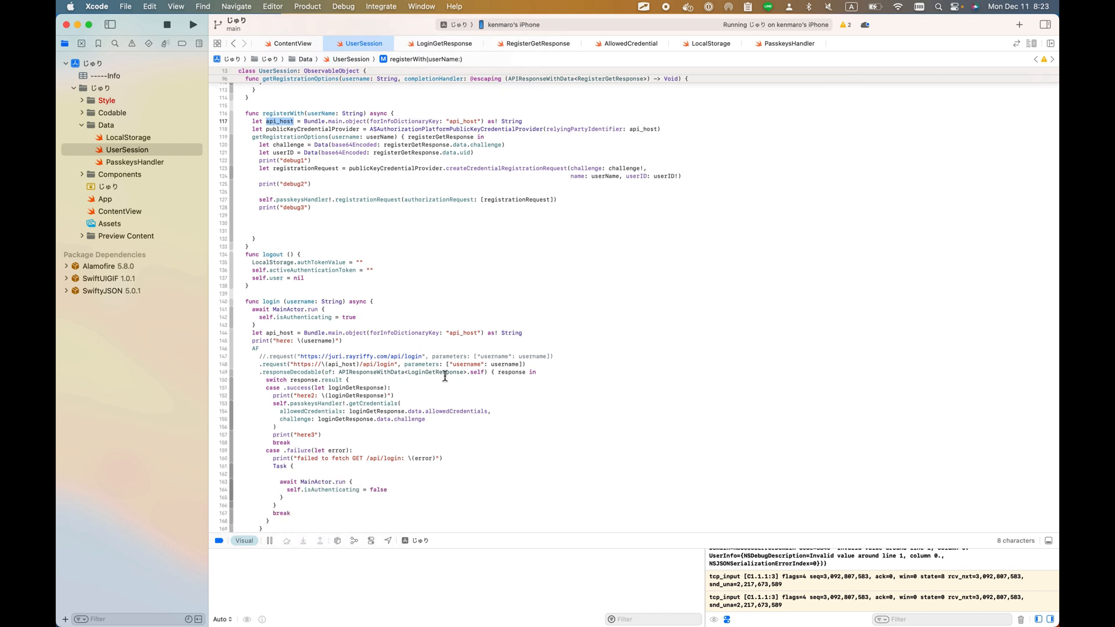
{"action": "scroll", "scroll_direction": "down", "scroll_amount": 3}
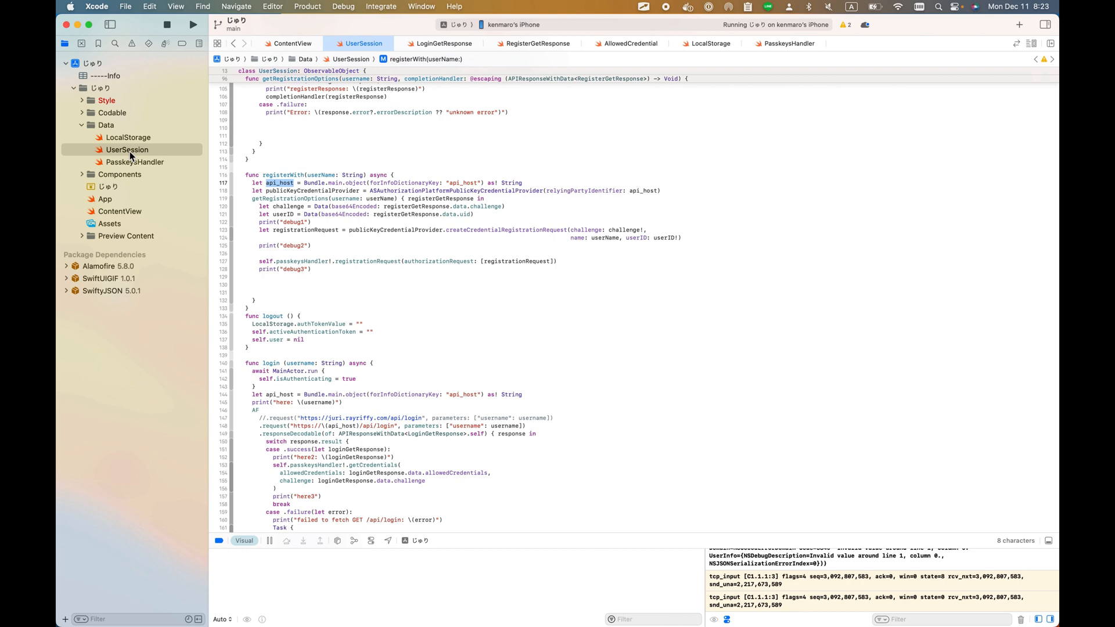
{"action": "left_click", "coordinate": [134, 161]}
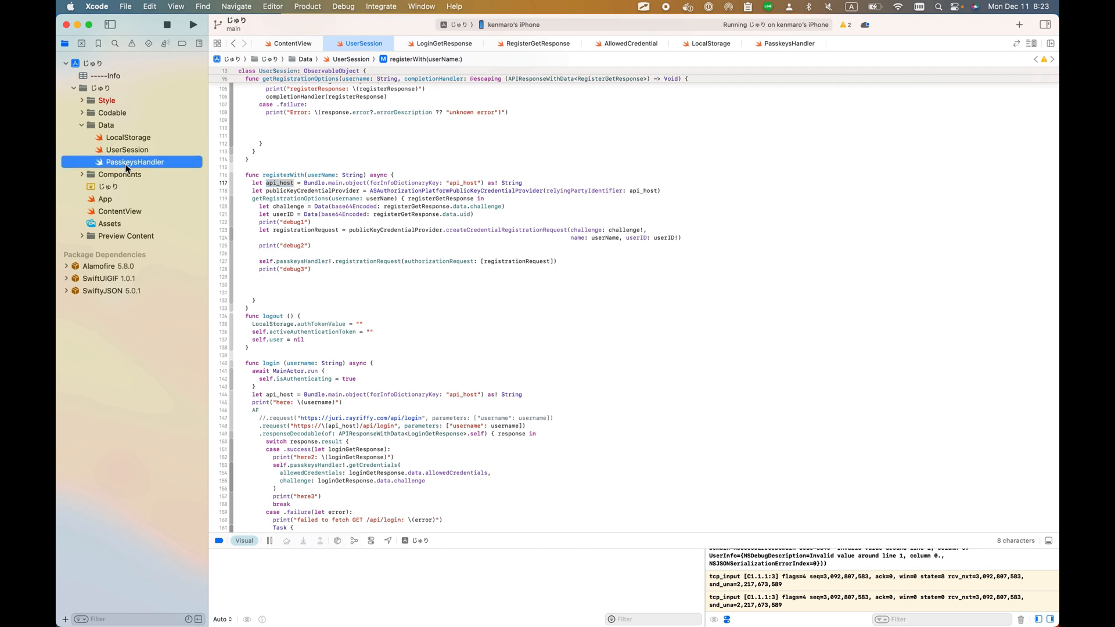
Step: Read through PasskeysHandler's authorization delegate, login assertion request and sendRegistrationResponse code
{"action": "left_click", "coordinate": [785, 43]}
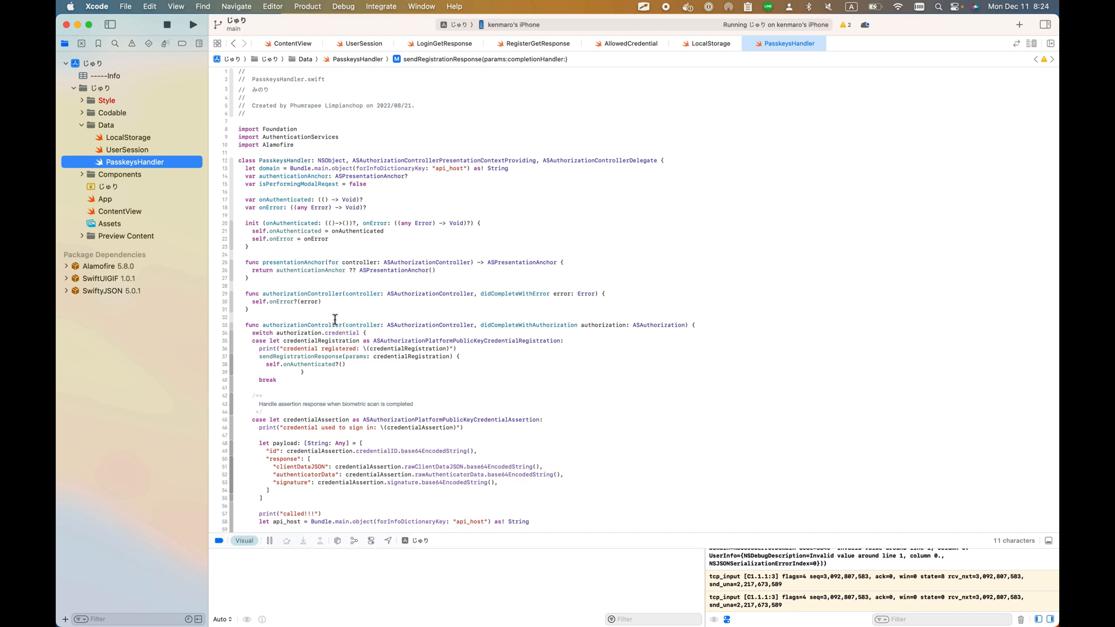
{"action": "scroll", "scroll_direction": "down", "scroll_amount": 3}
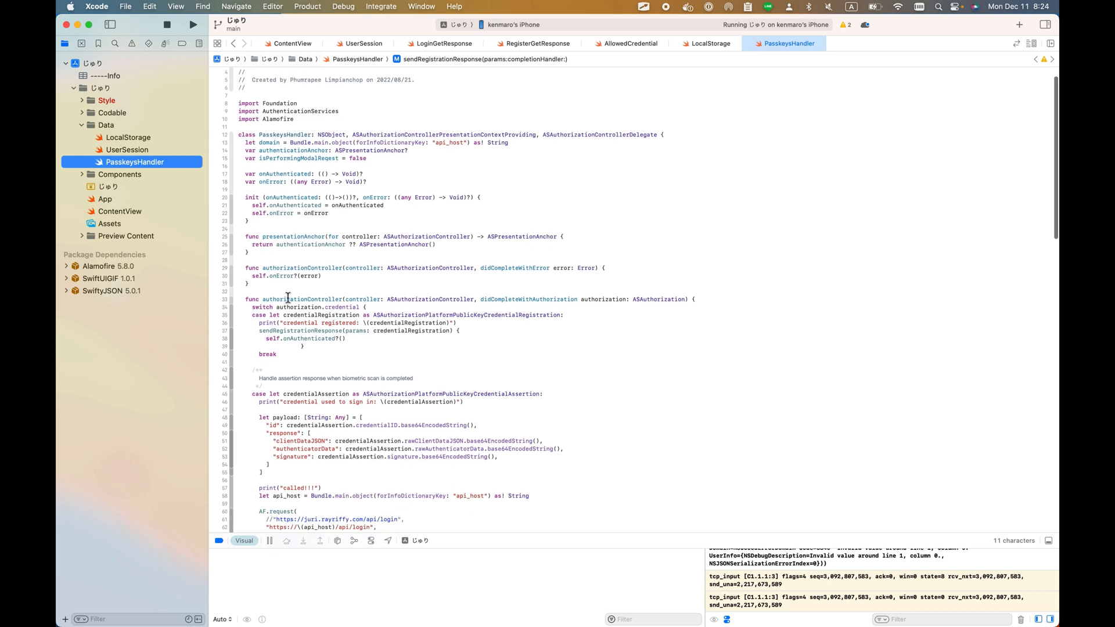
{"action": "scroll", "scroll_direction": "down", "scroll_amount": 3}
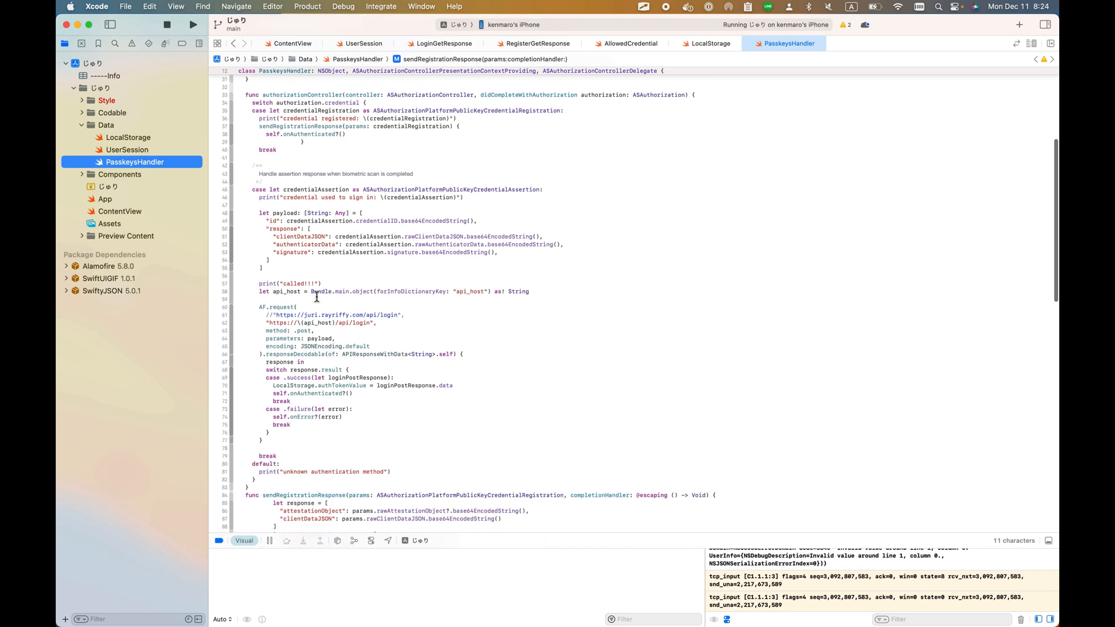
{"action": "scroll", "scroll_direction": "down", "scroll_amount": 3}
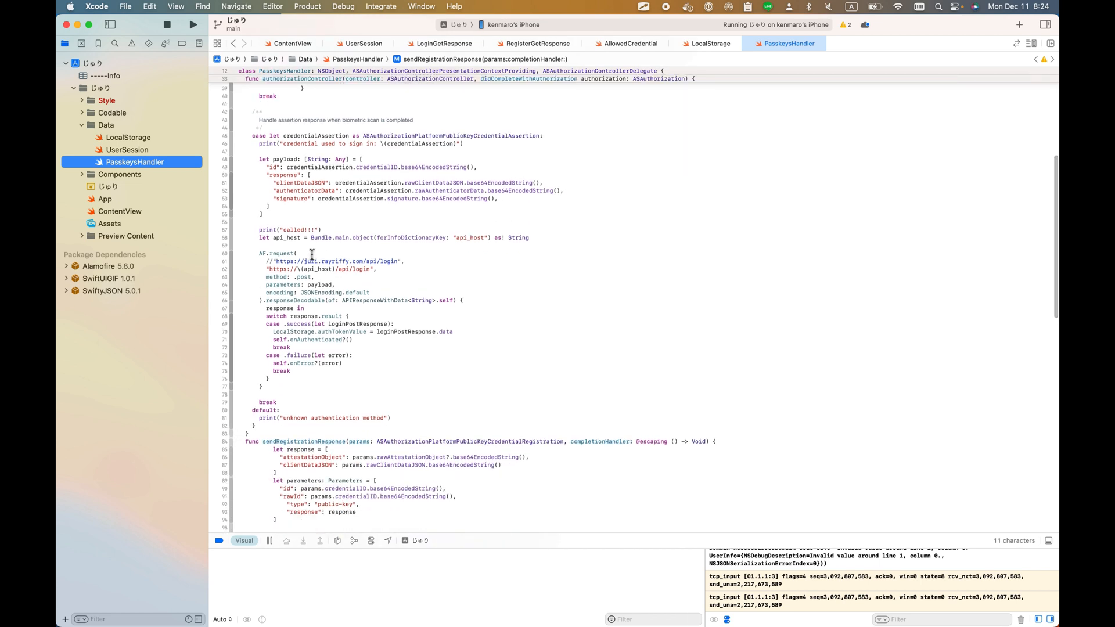
{"action": "mouse_move", "coordinate": [341, 261]}
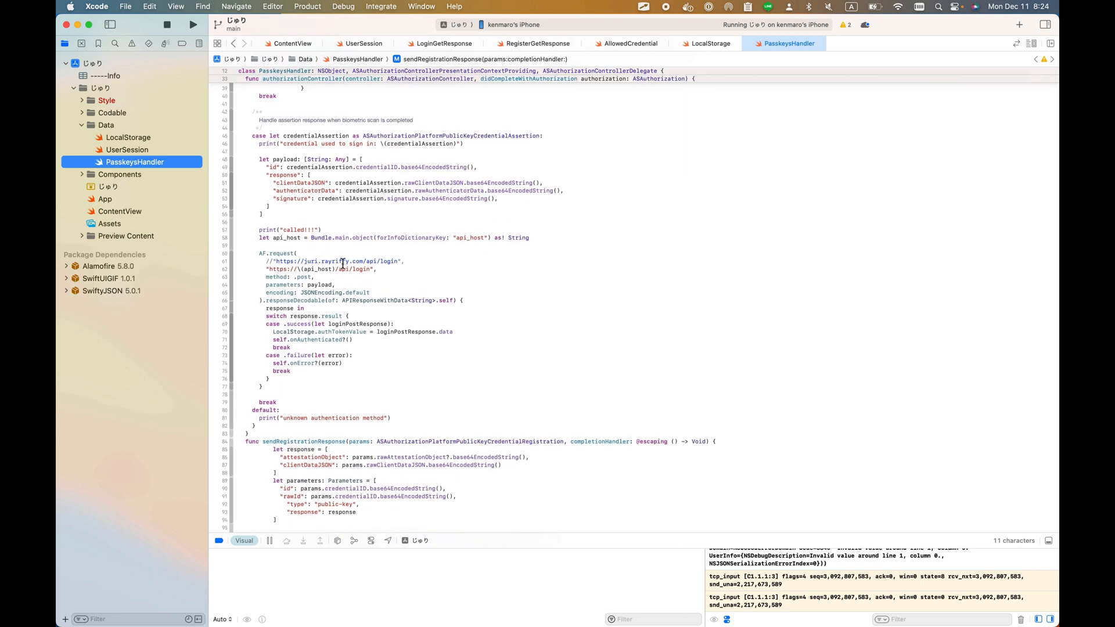
{"action": "scroll", "scroll_direction": "down", "scroll_amount": 3}
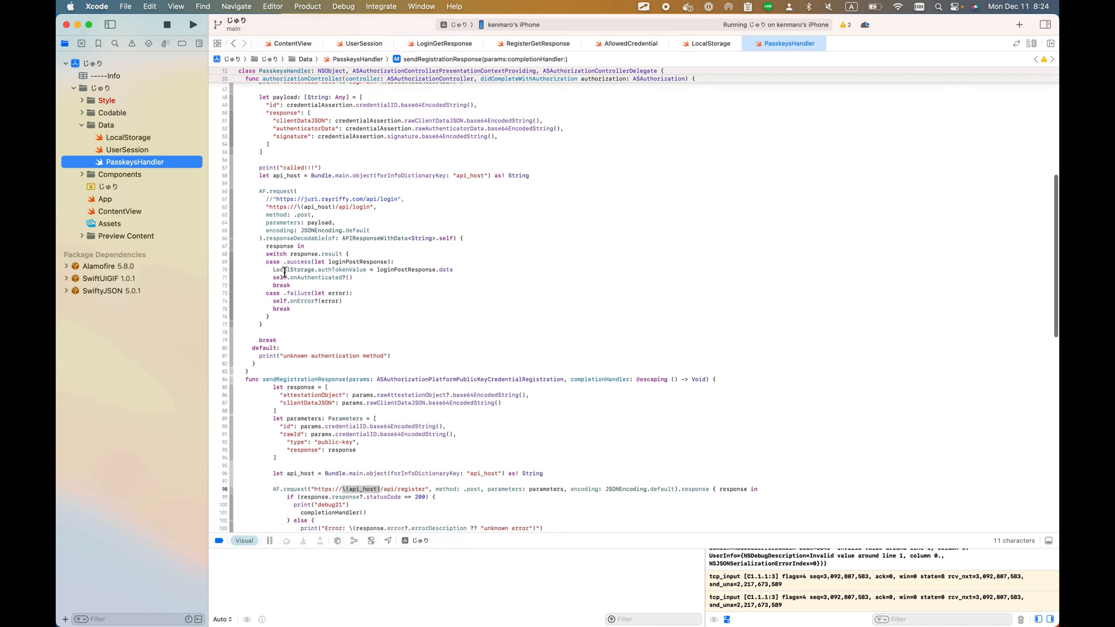
{"action": "scroll", "scroll_direction": "down", "scroll_amount": 3}
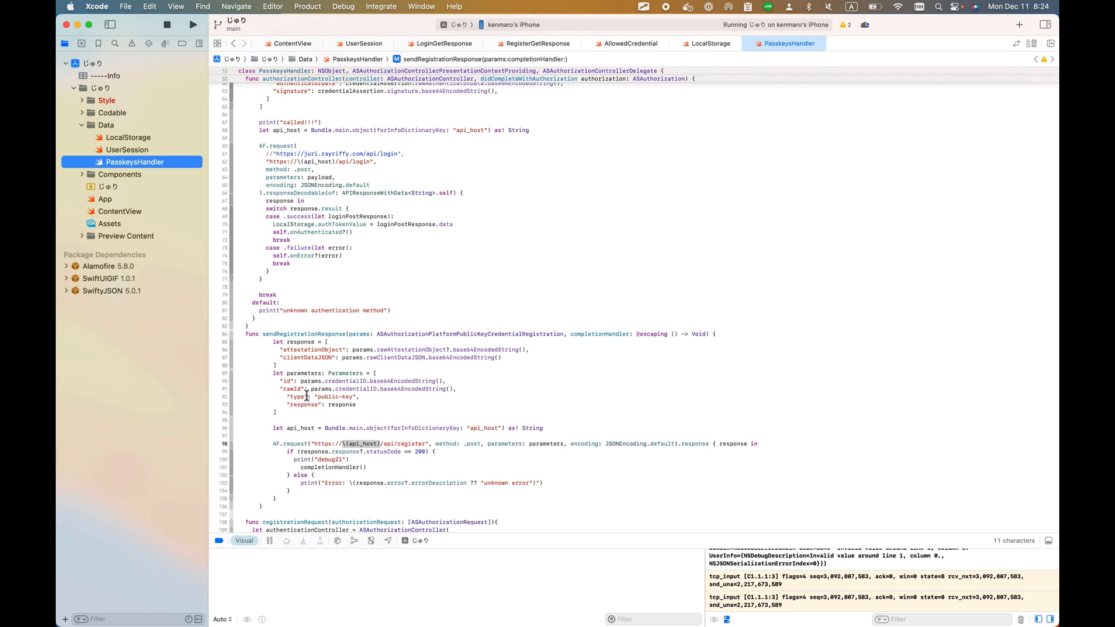
{"action": "mouse_move", "coordinate": [404, 429]}
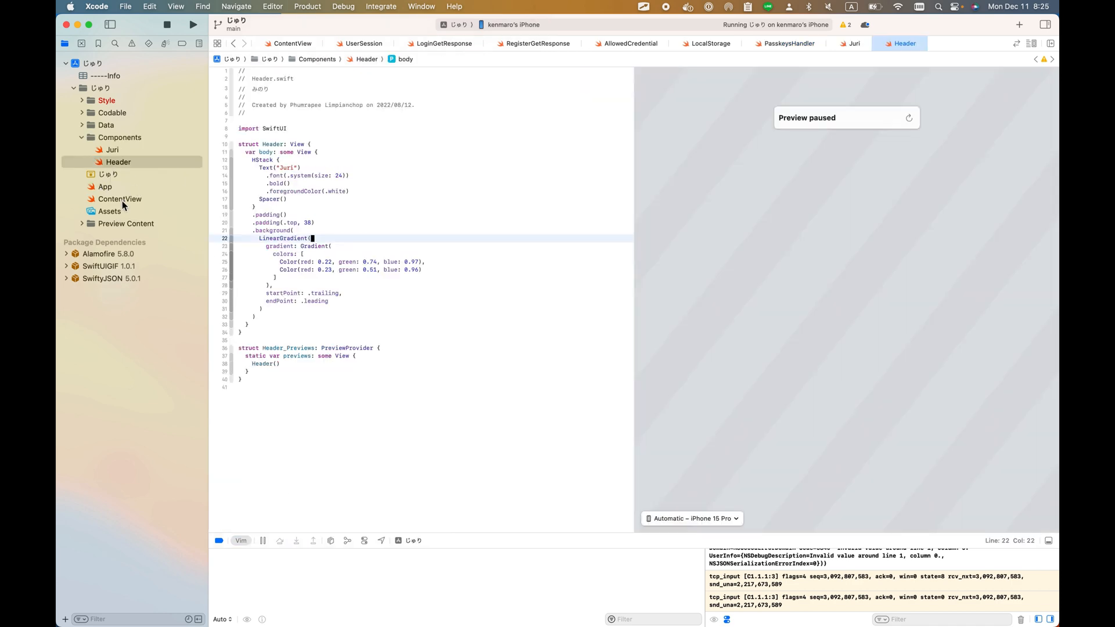
Step: Review ContentView's username field and buttons, then bring PasskeysHandler back into view
{"action": "left_click", "coordinate": [120, 199]}
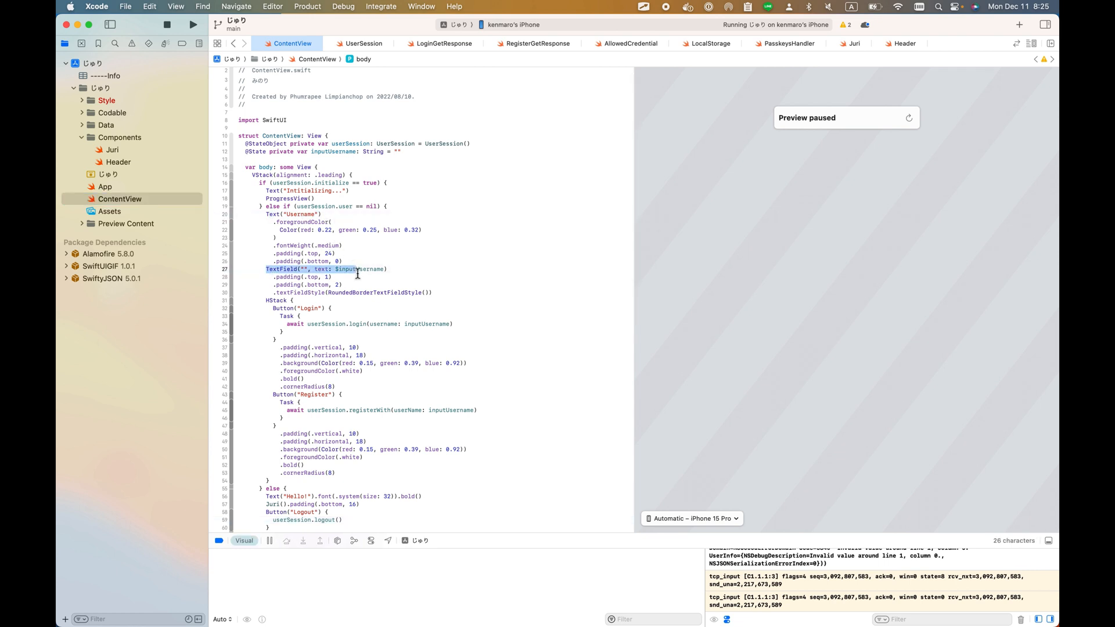
{"action": "scroll", "scroll_direction": "down", "scroll_amount": 3}
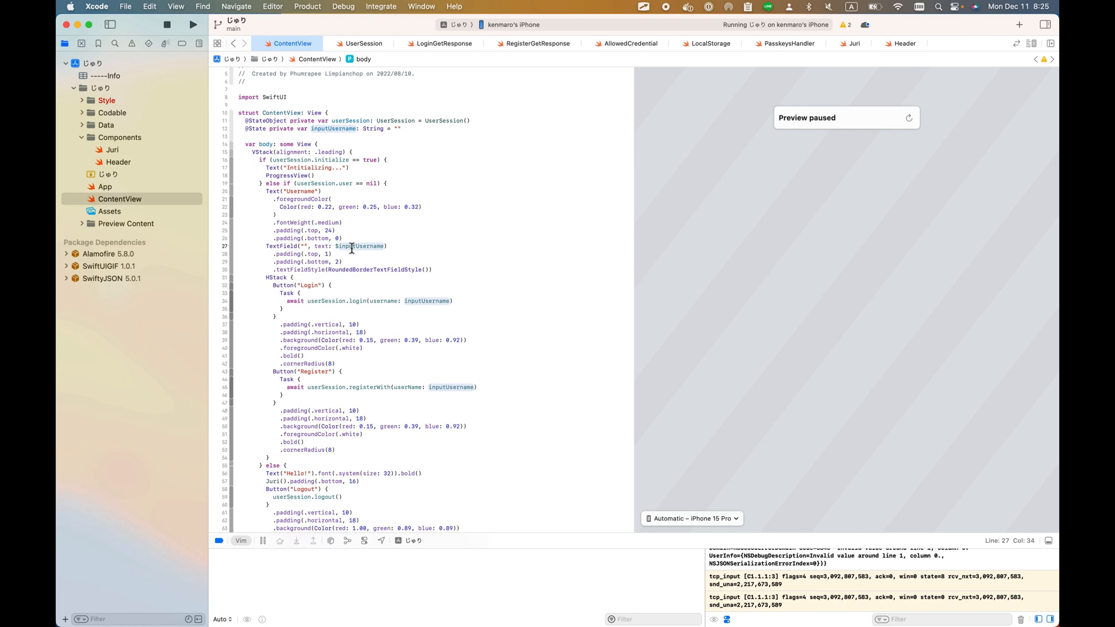
{"action": "scroll", "scroll_direction": "down", "scroll_amount": 3}
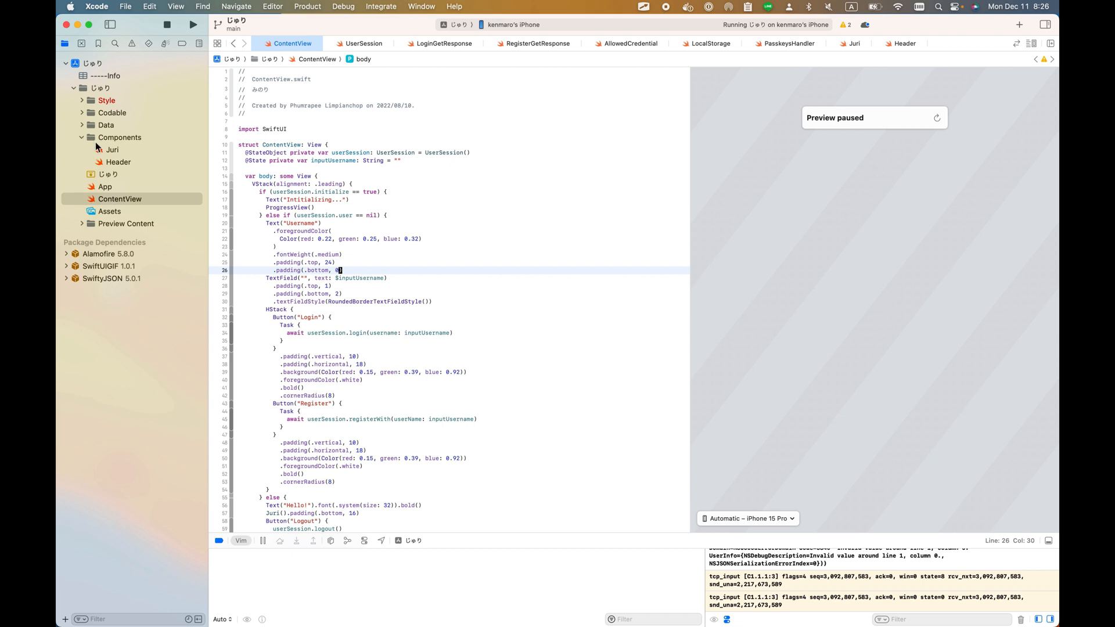
{"action": "left_click", "coordinate": [81, 137]}
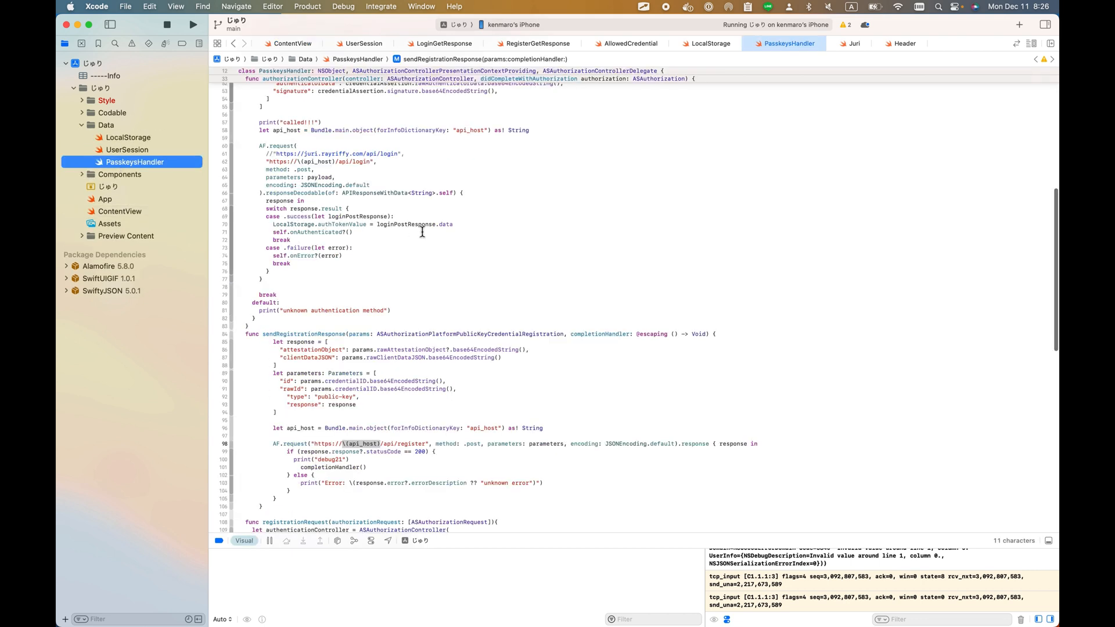
Step: Bring the Terminal windows running npm run dev and ngrok to the front
{"action": "left_click", "coordinate": [364, 43]}
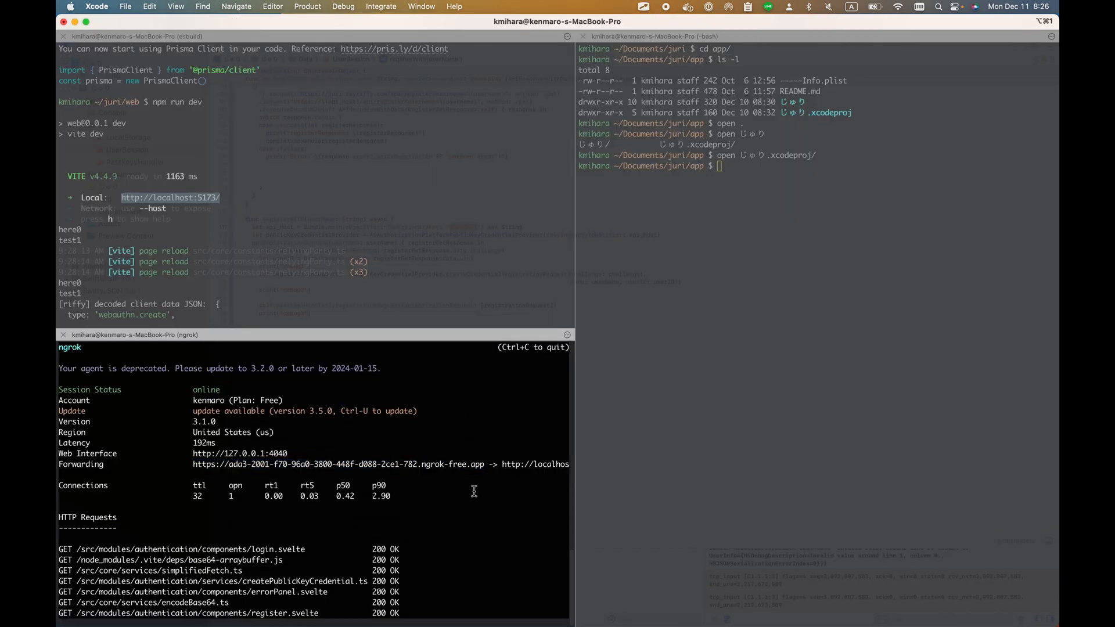
{"action": "double_click", "coordinate": [338, 463]}
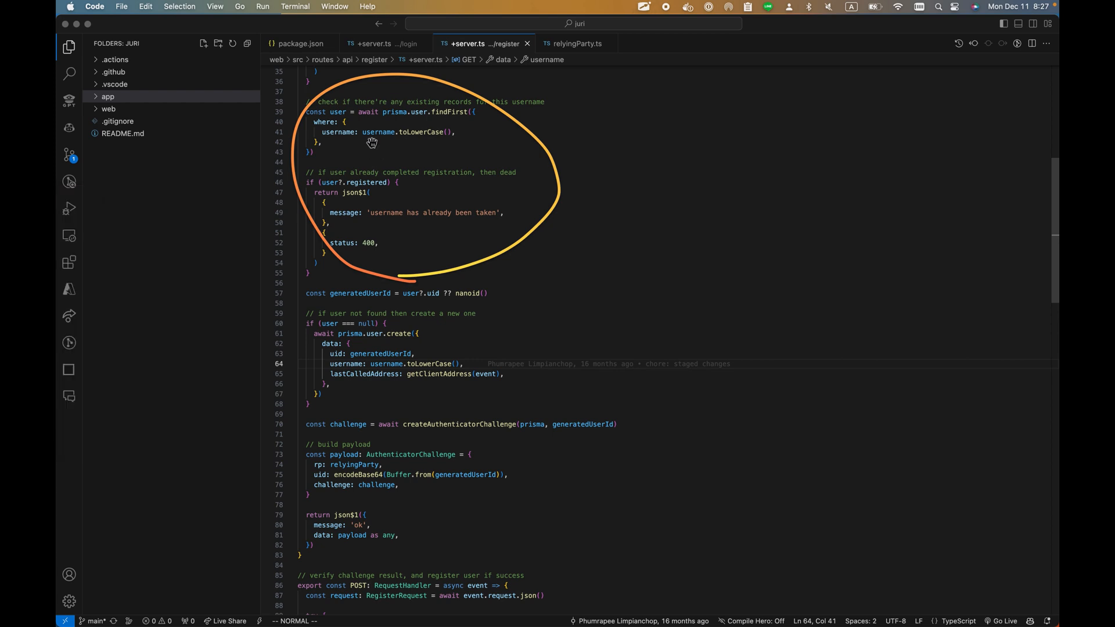
{"action": "mouse_move", "coordinate": [375, 150]}
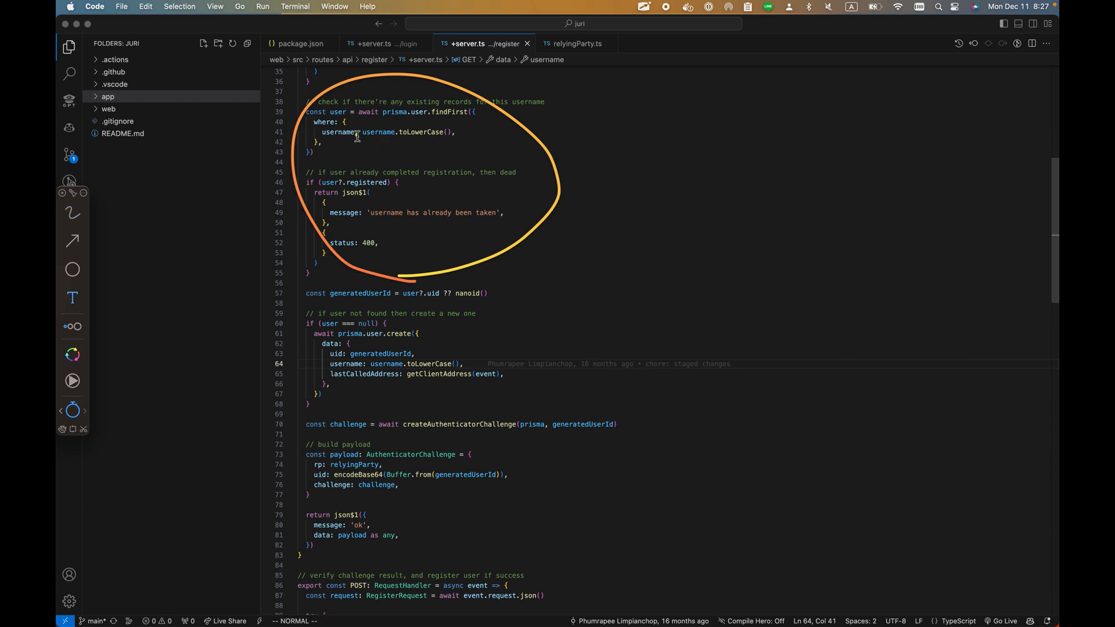
Step: Label the sketch's circles 'iOS' and 'Vite backend'
{"action": "type", "text": "iOS"}
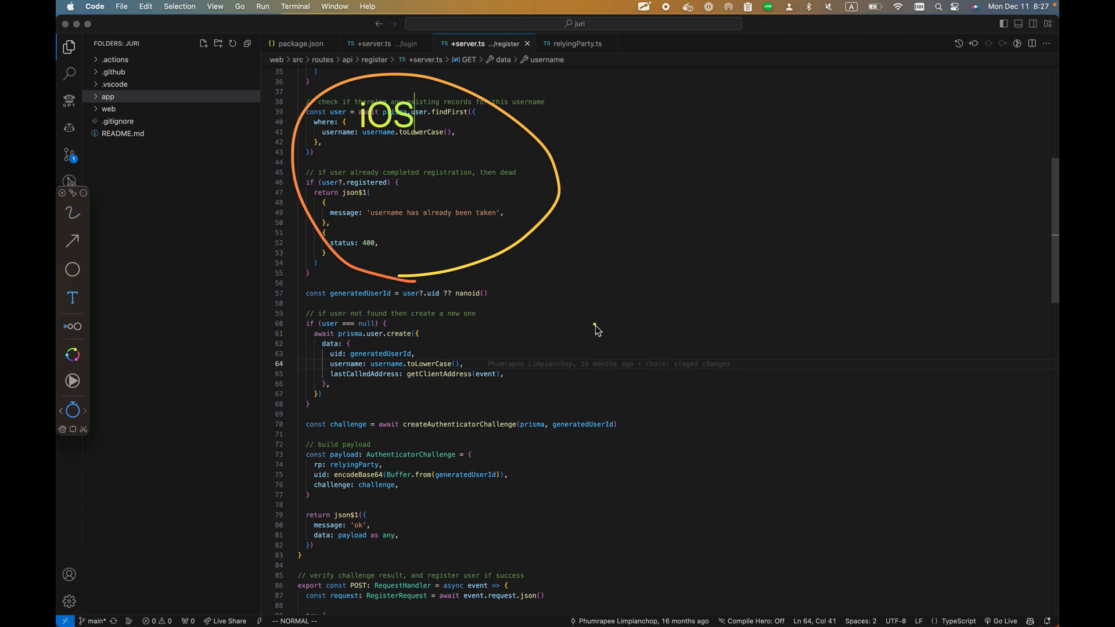
{"action": "mouse_move", "coordinate": [465, 329]}
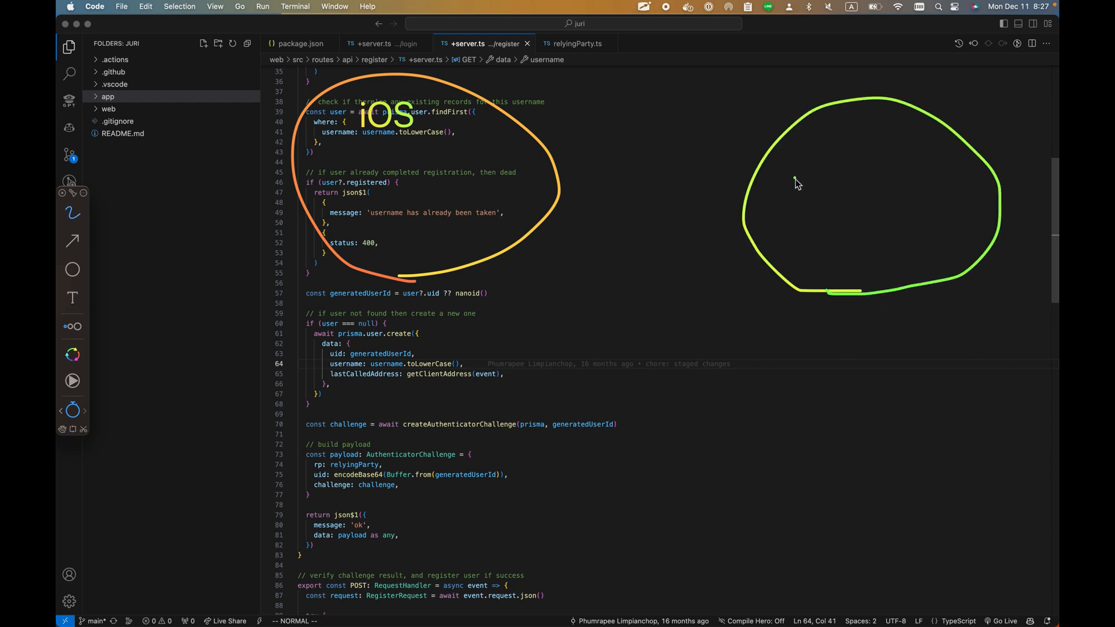
{"action": "mouse_move", "coordinate": [851, 159]}
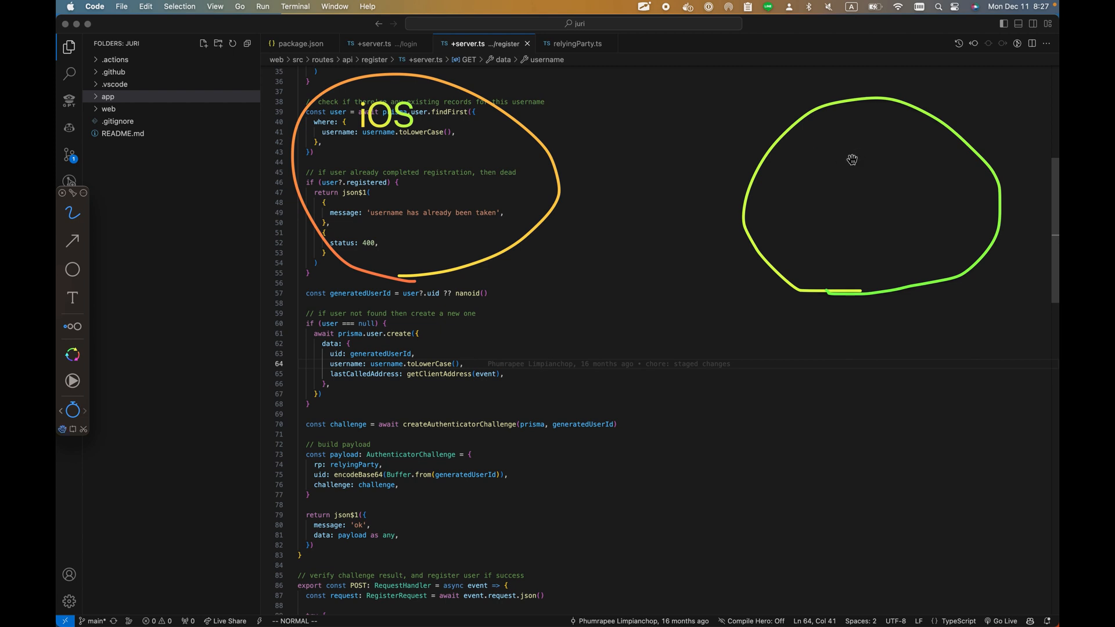
{"action": "left_click", "coordinate": [72, 299]}
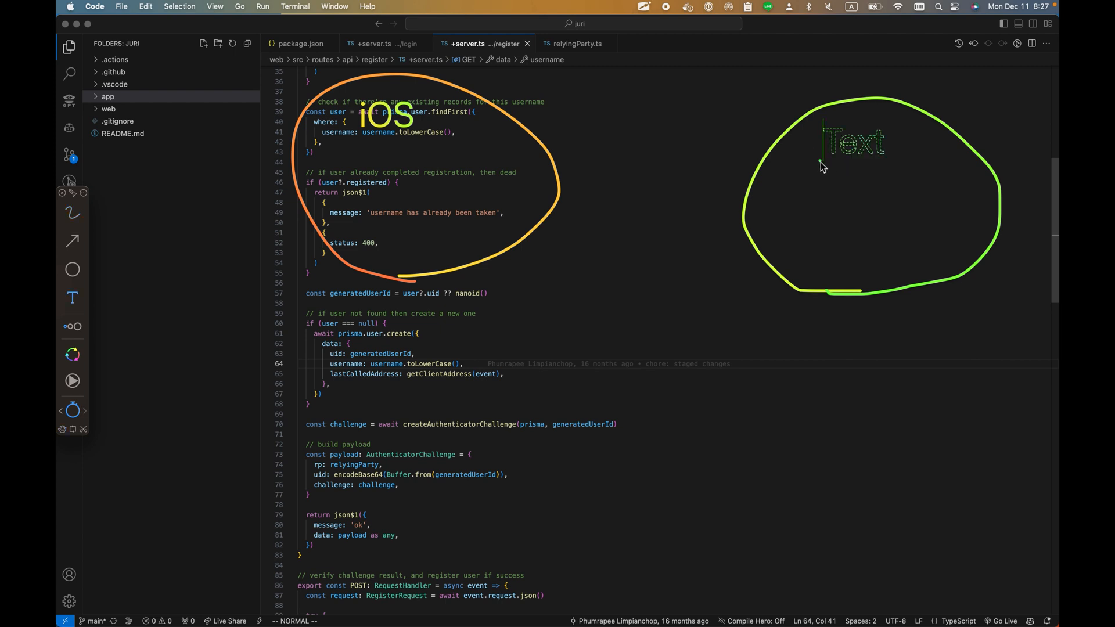
{"action": "type", "text": "Vite"}
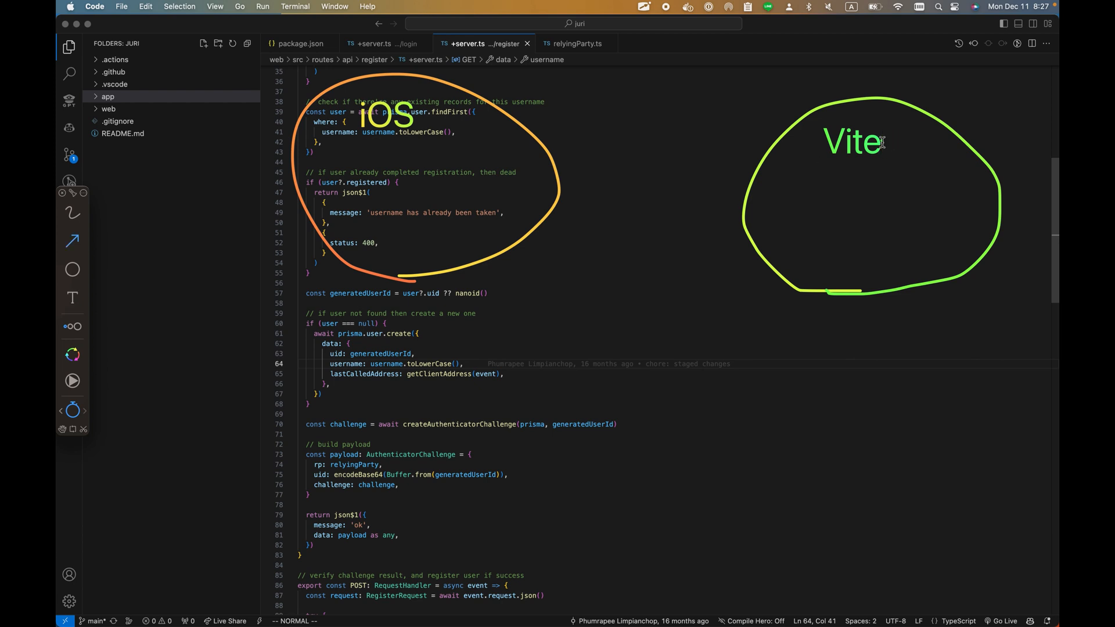
{"action": "type", "text": "backend"}
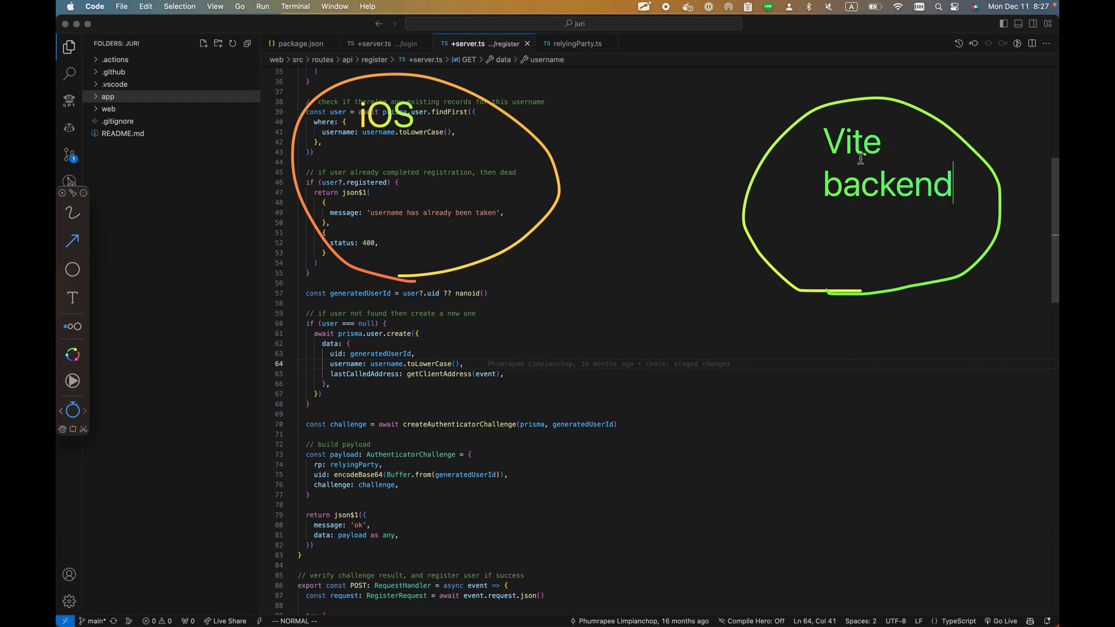
{"action": "mouse_move", "coordinate": [664, 594]}
{"action": "type", "text": "DB"}
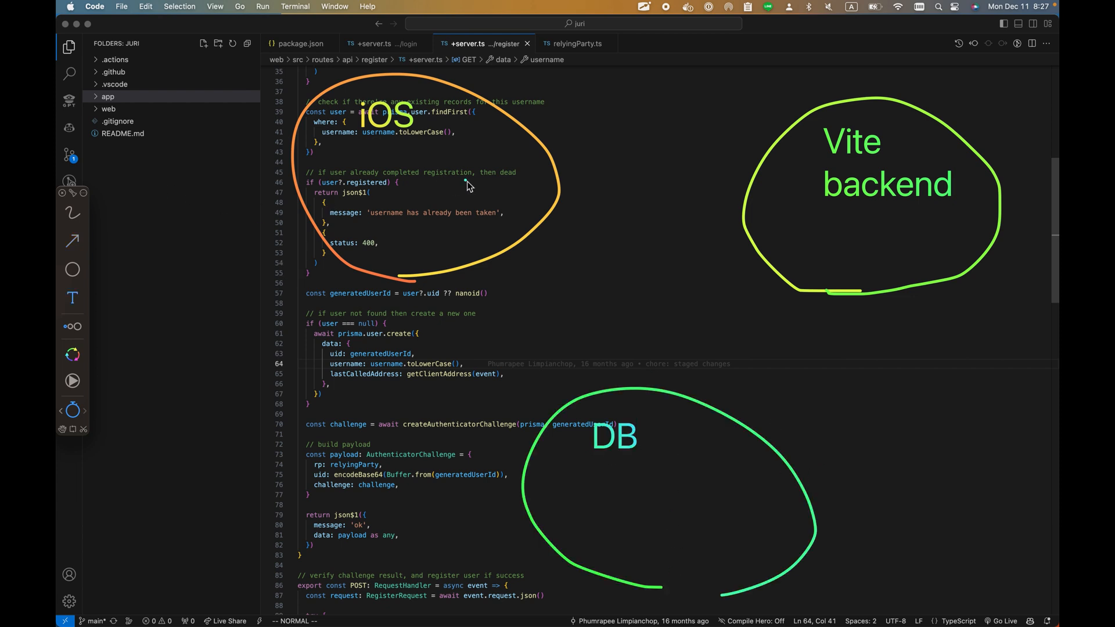
{"action": "mouse_move", "coordinate": [730, 141]}
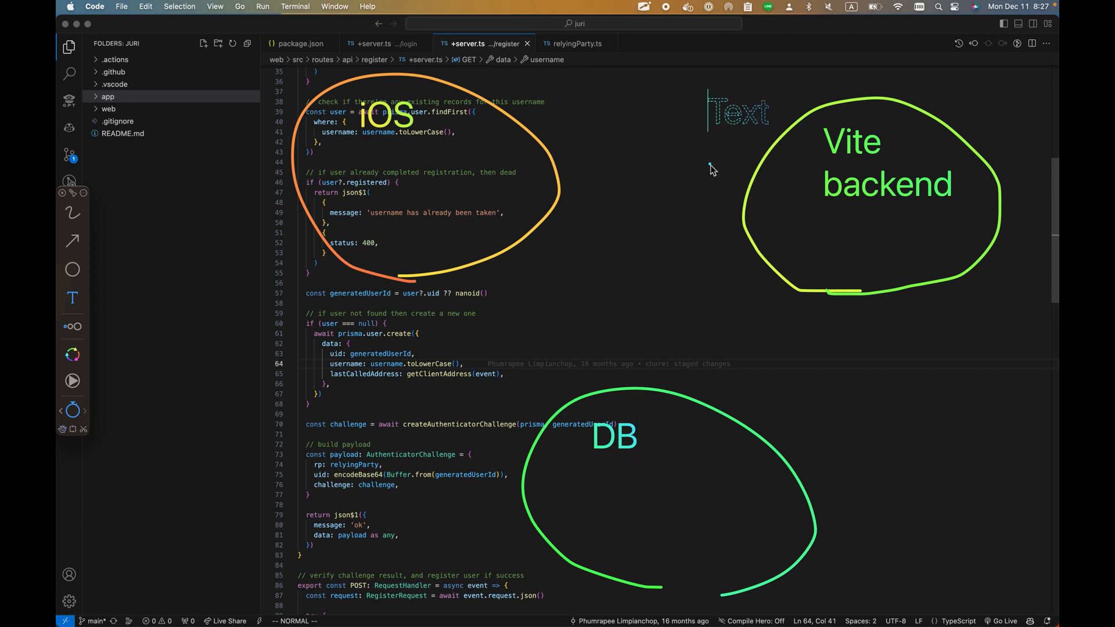
Step: Add 'localhost' and 'ngrok' labels between the iOS and backend circles
{"action": "type", "text": "local"}
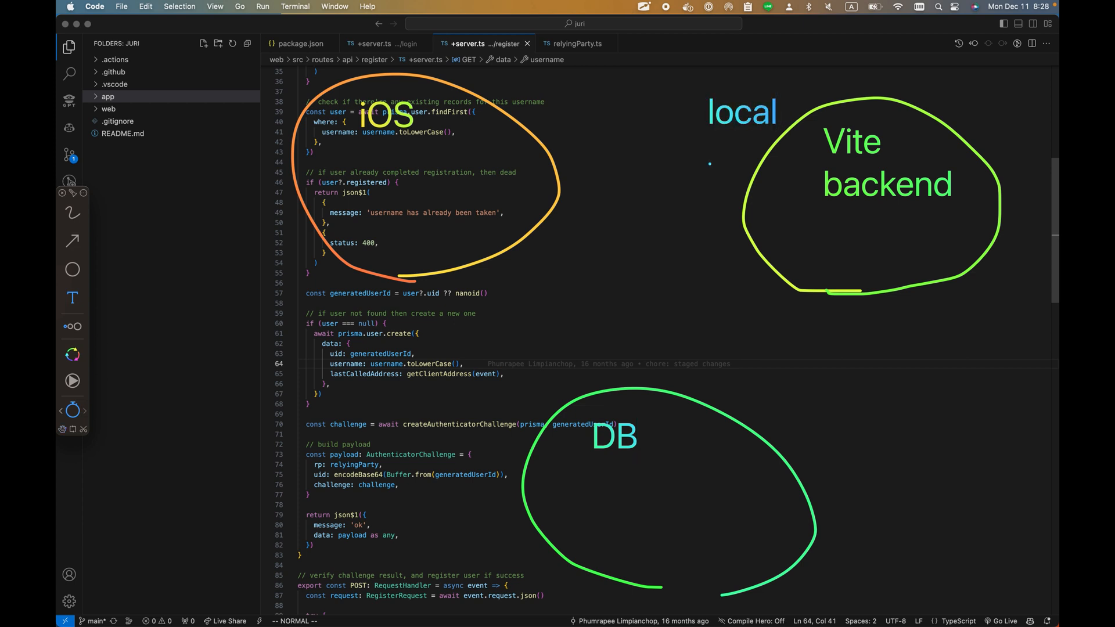
{"action": "type", "text": "host"}
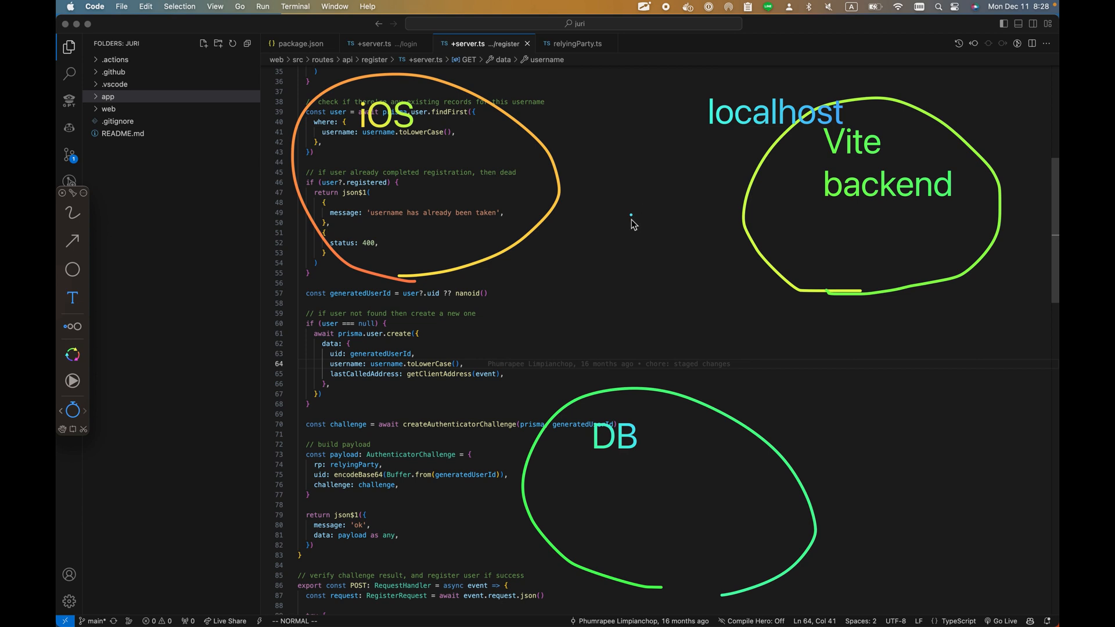
{"action": "left_click", "coordinate": [629, 216]}
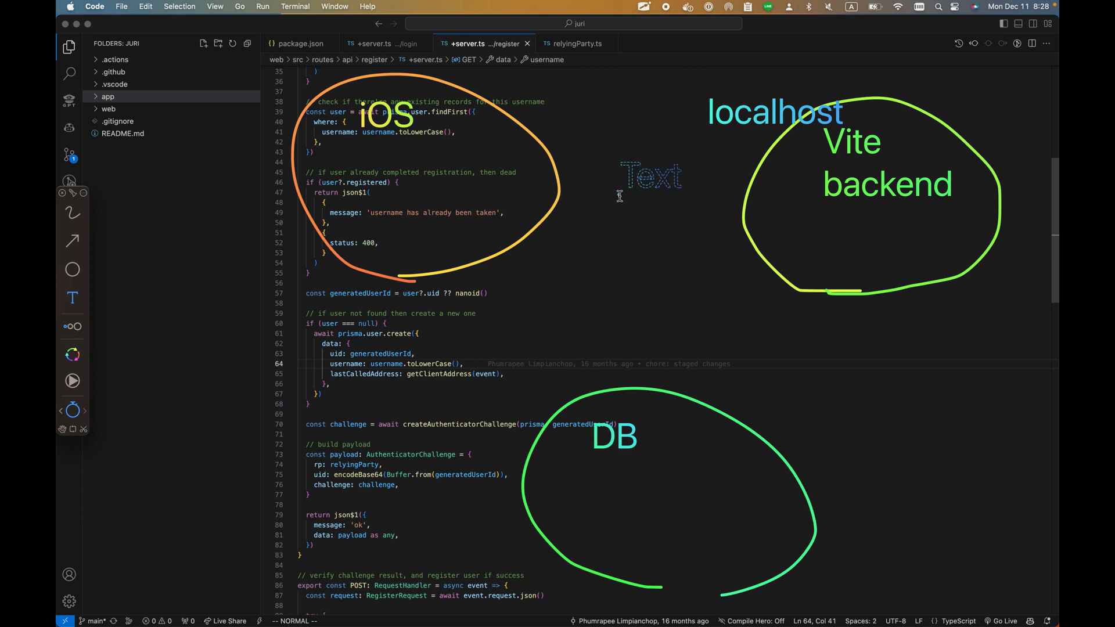
{"action": "type", "text": "ngrok"}
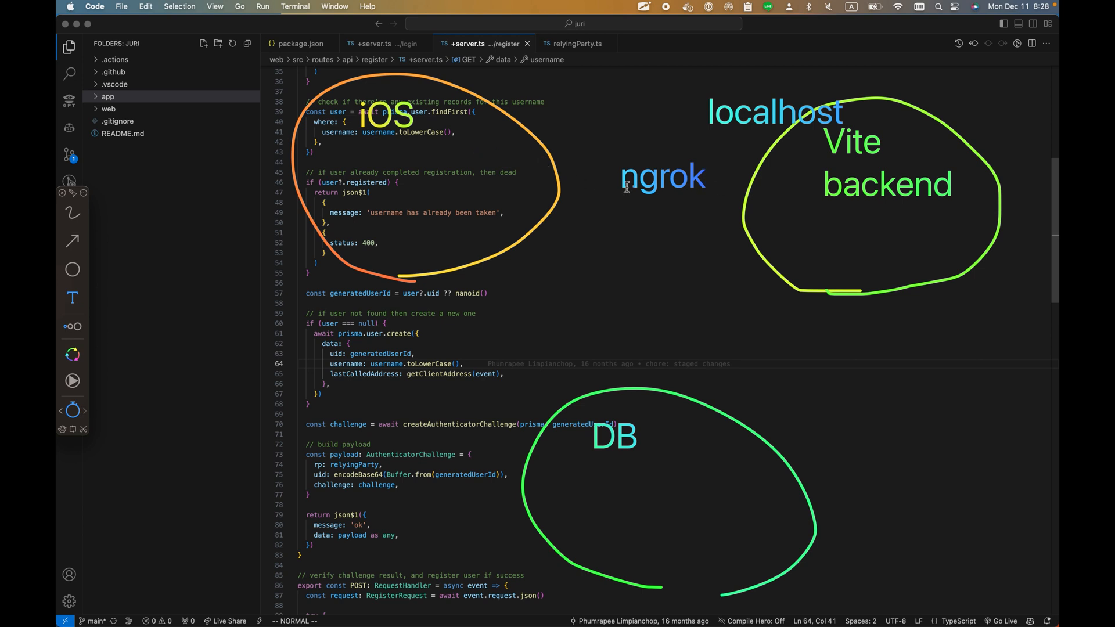
{"action": "mouse_move", "coordinate": [584, 182]}
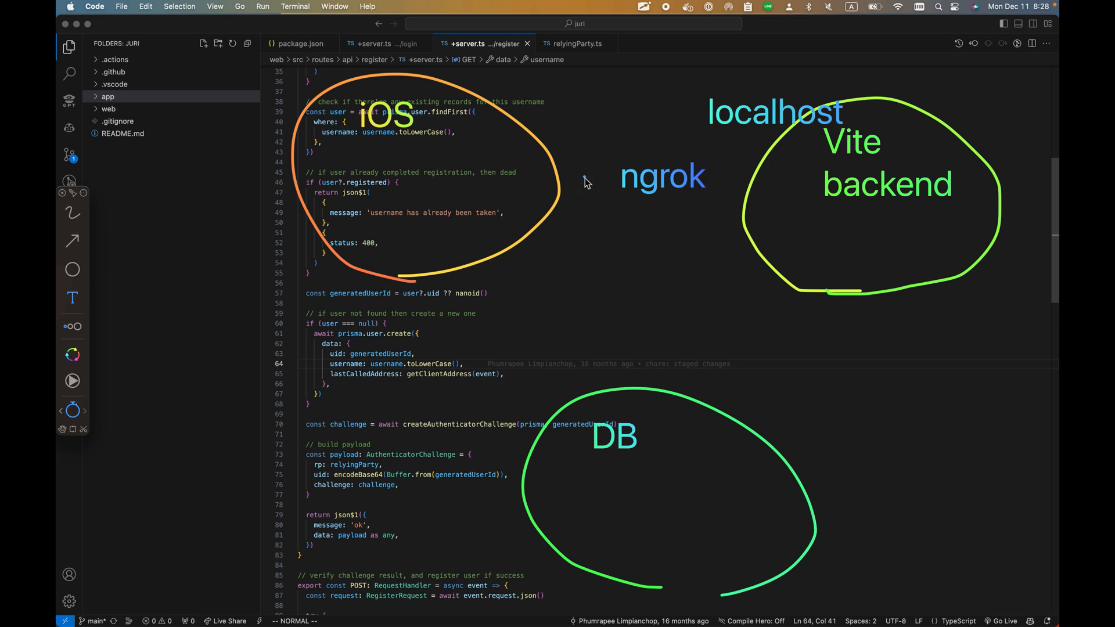
{"action": "mouse_move", "coordinate": [406, 240]}
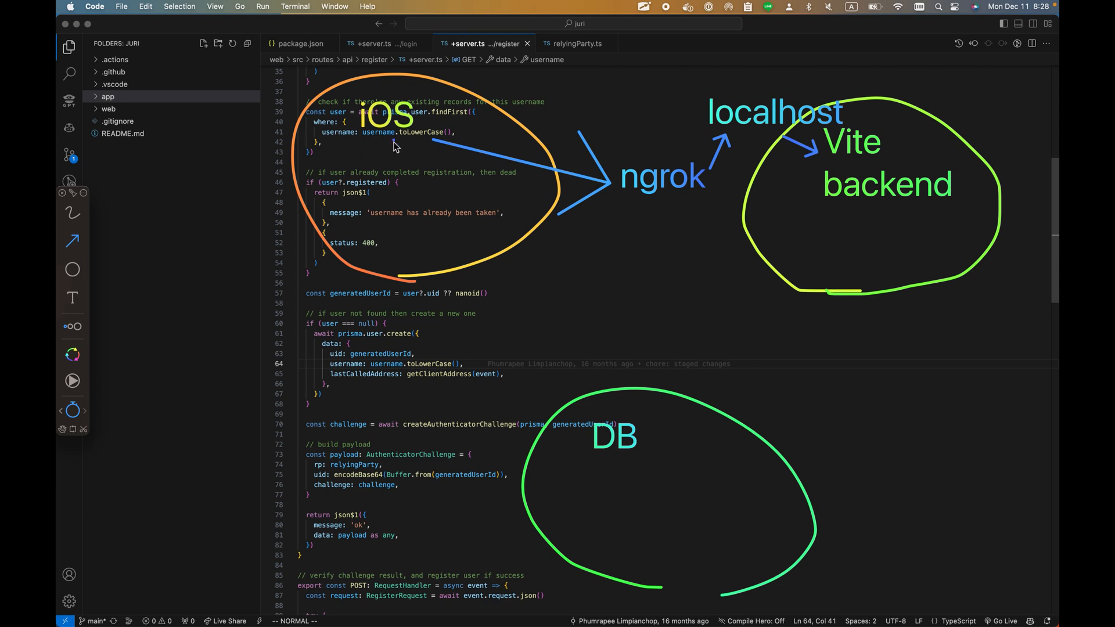
{"action": "mouse_move", "coordinate": [635, 187]}
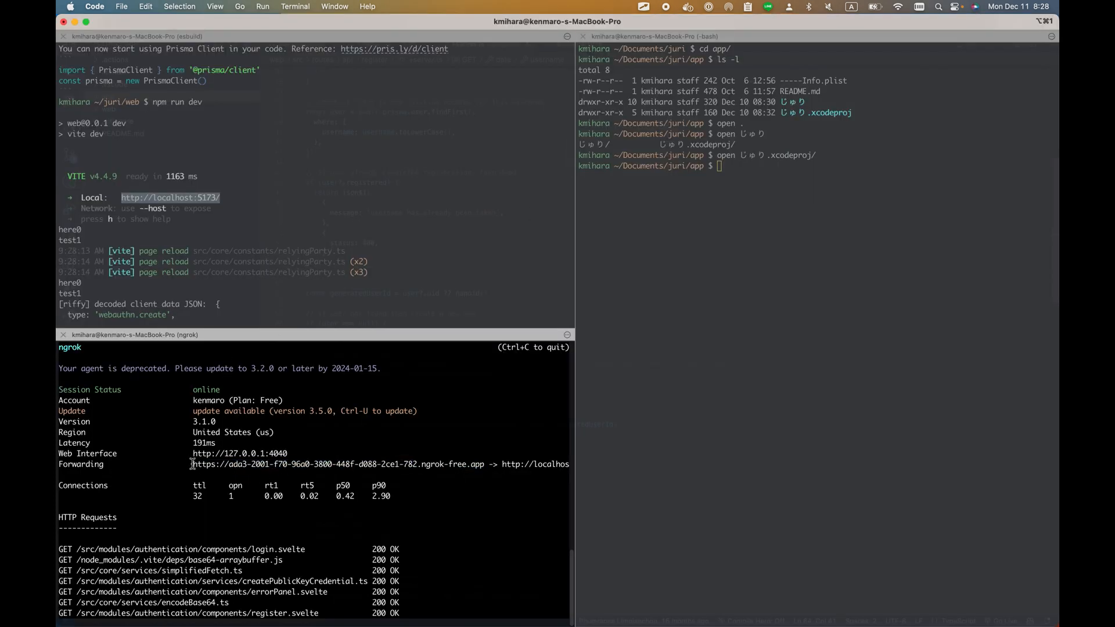
Step: Select the ngrok tunnel's Forwarding URL in the terminal
{"action": "left_click_drag", "start_coordinate": [194, 463], "coordinate": [485, 463]}
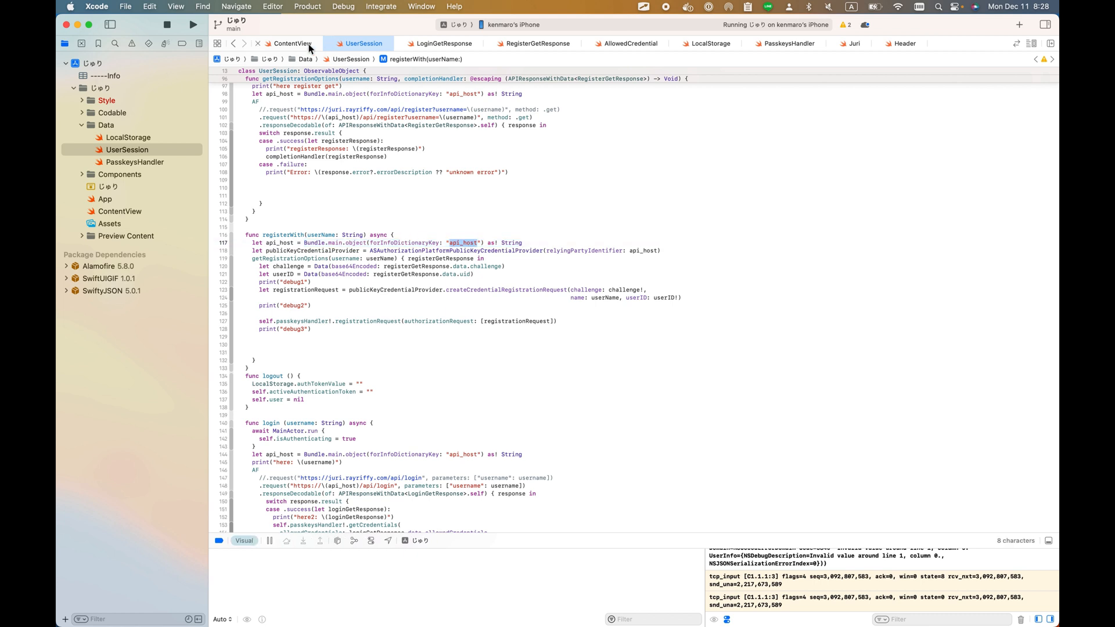
Step: Set the Debug BE_API_HOST build setting to the new ngrok-free.app forwarding address
{"action": "left_click", "coordinate": [292, 43]}
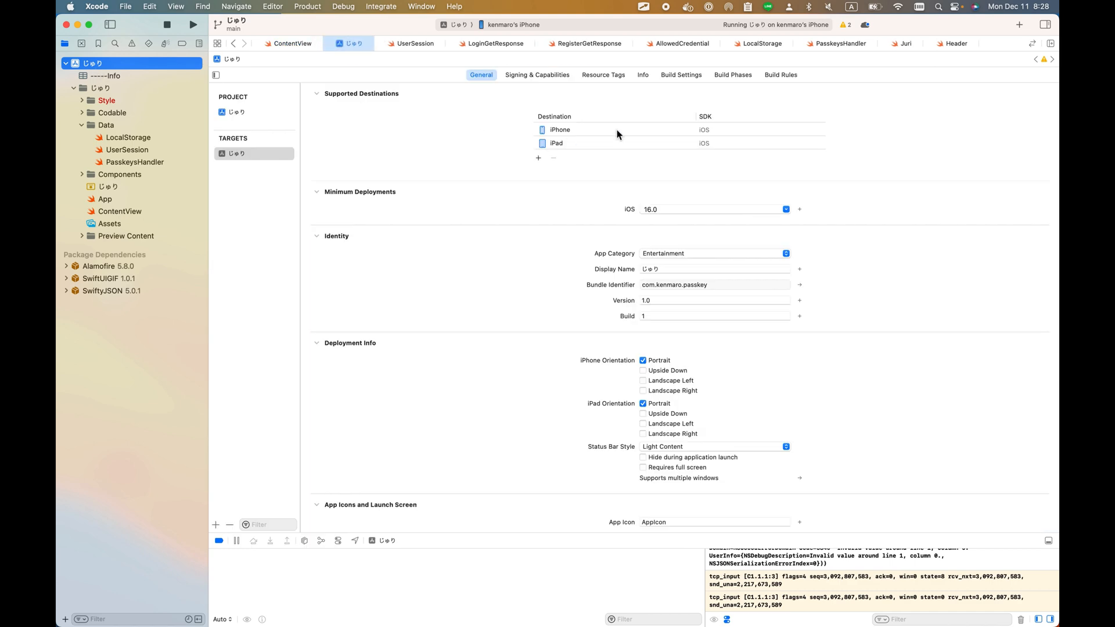
{"action": "left_click", "coordinate": [681, 74]}
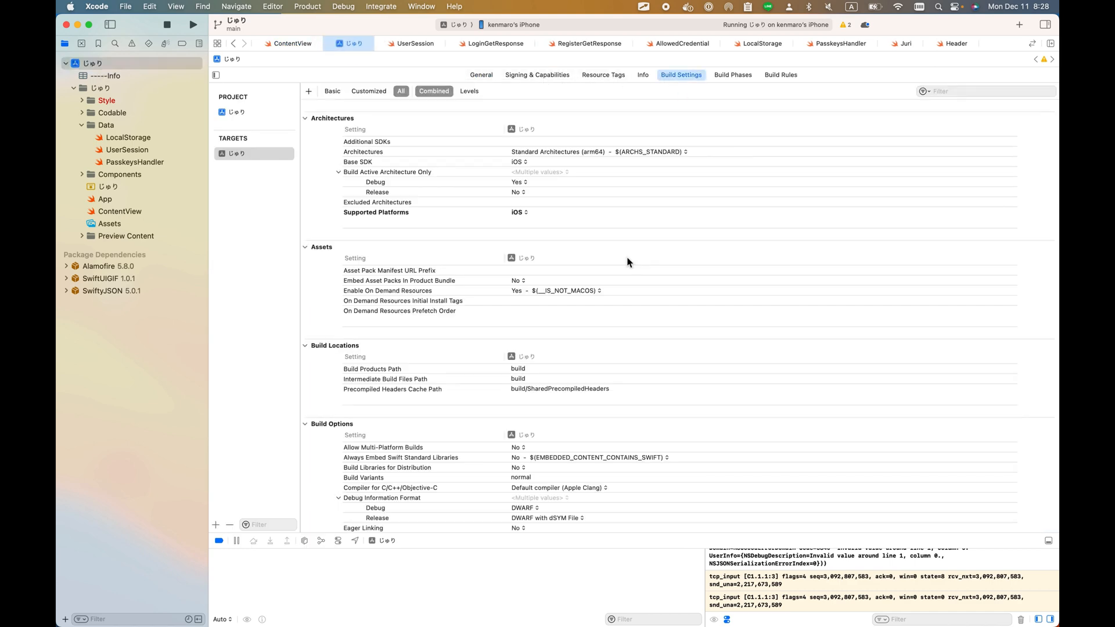
{"action": "scroll", "scroll_direction": "down", "scroll_amount": 3}
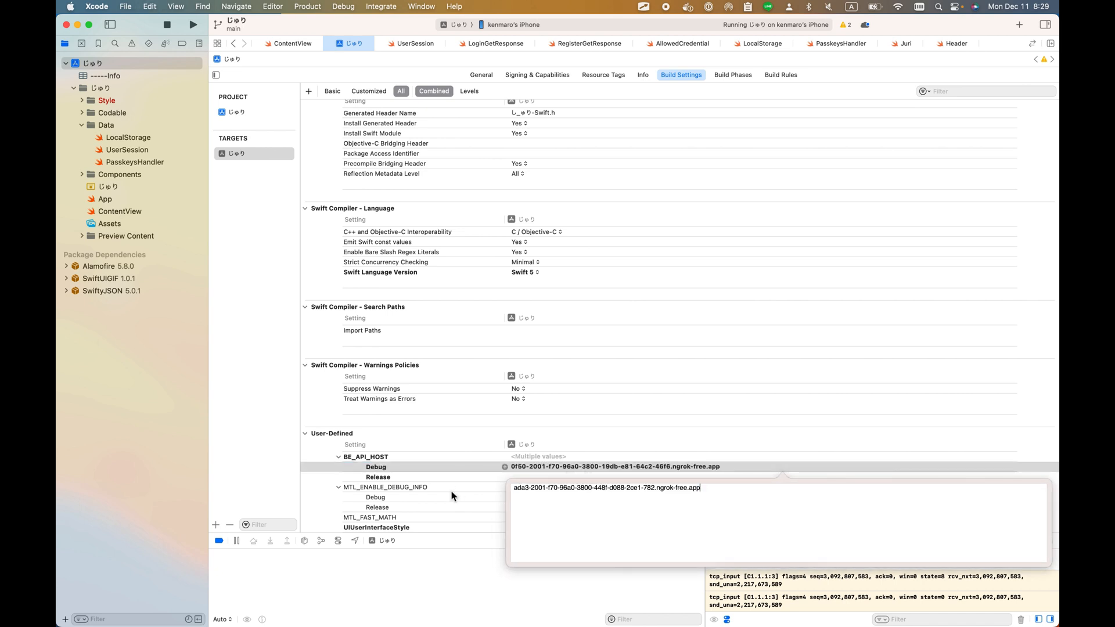
{"action": "key", "text": "Return"}
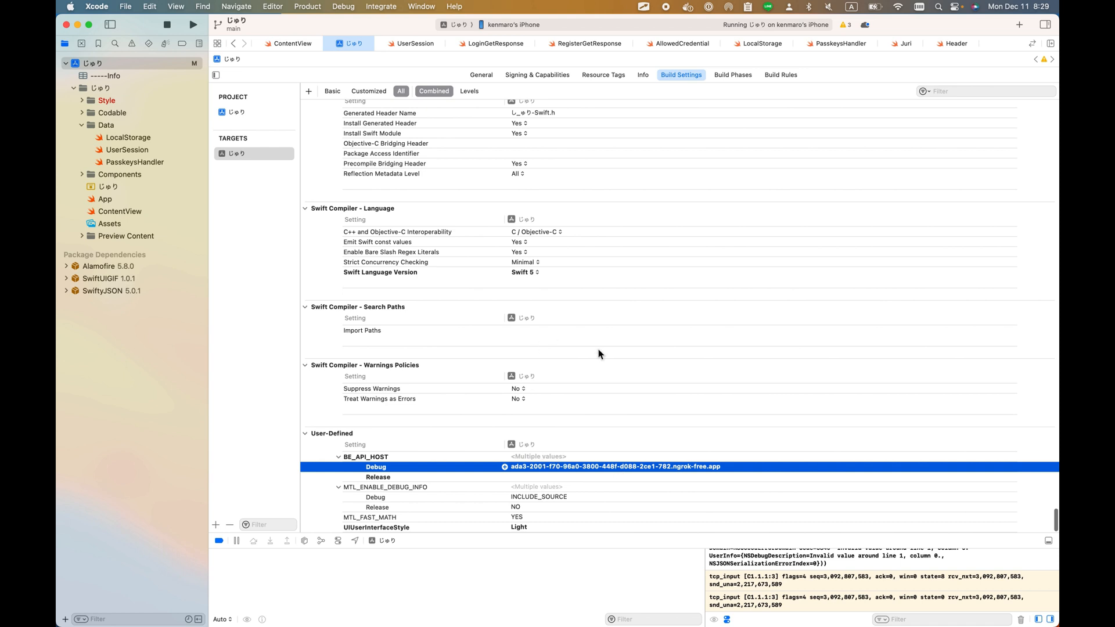
{"action": "mouse_move", "coordinate": [525, 405]}
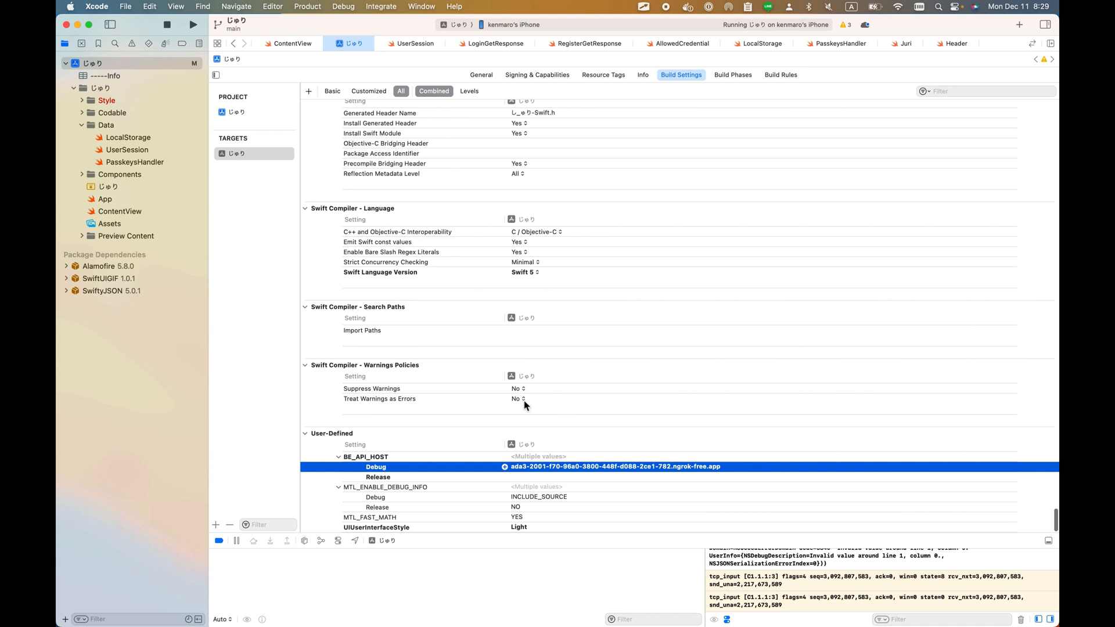
{"action": "mouse_move", "coordinate": [362, 180]}
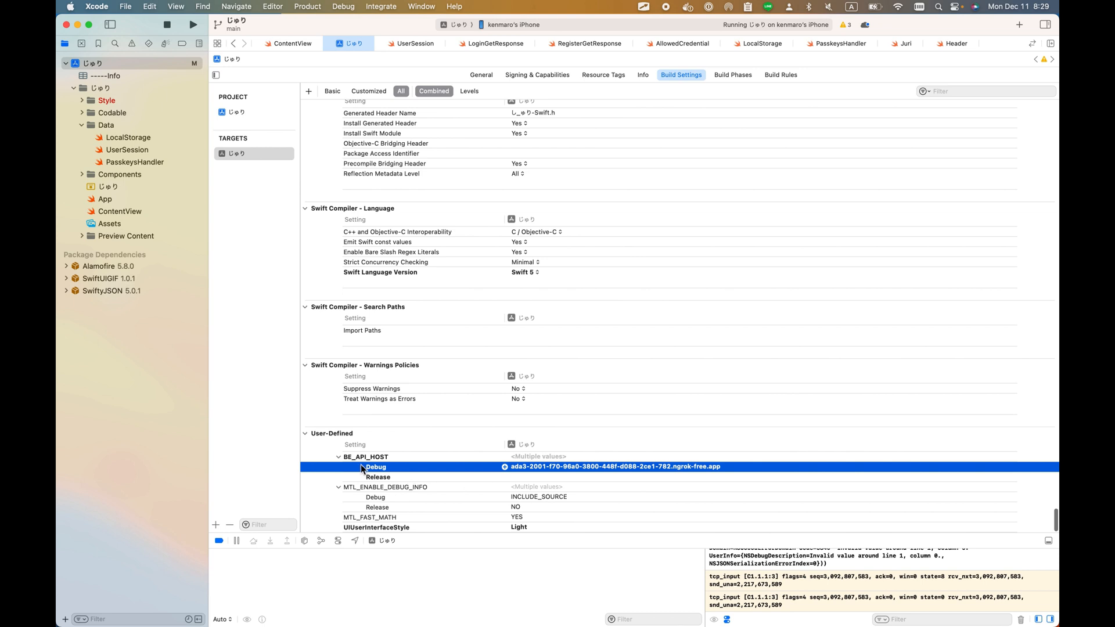
{"action": "mouse_move", "coordinate": [573, 471]}
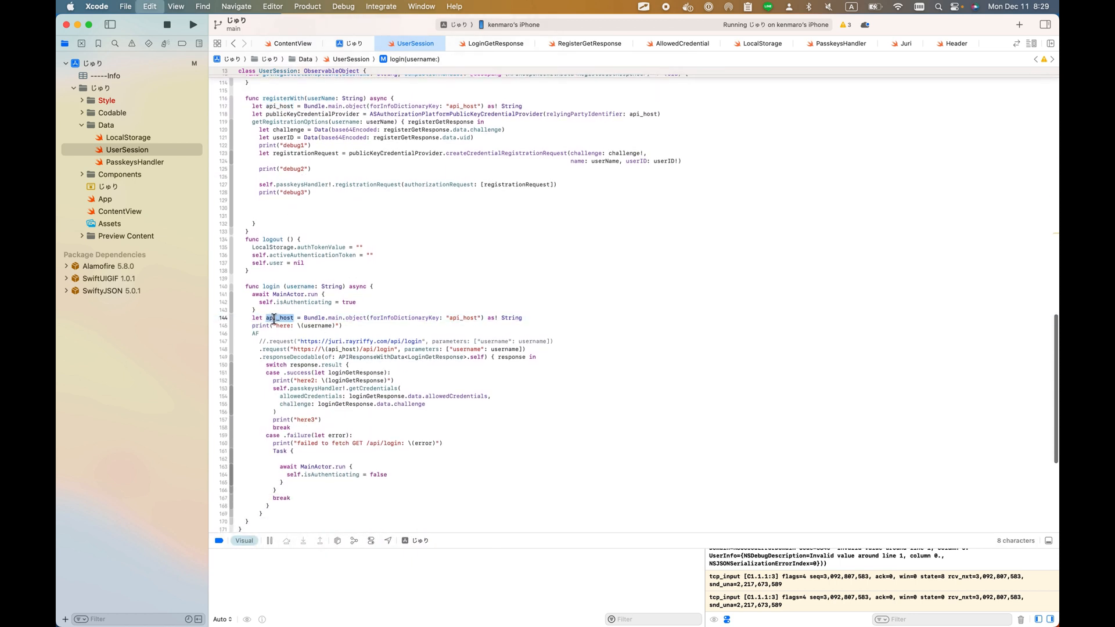
{"action": "key", "text": "cmd+f"}
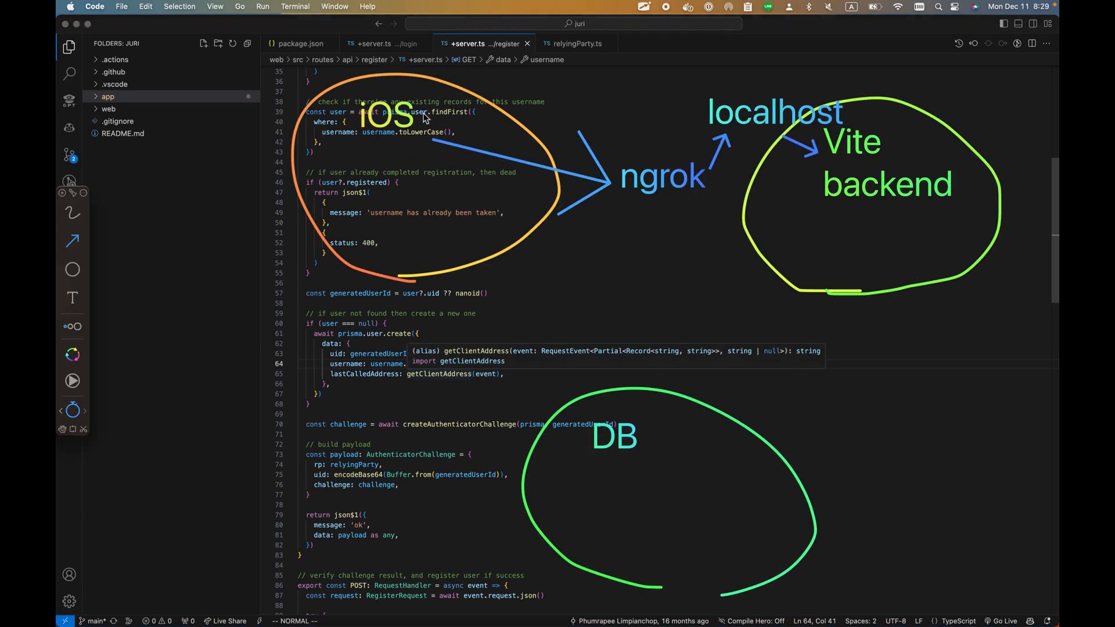
{"action": "mouse_move", "coordinate": [369, 165]}
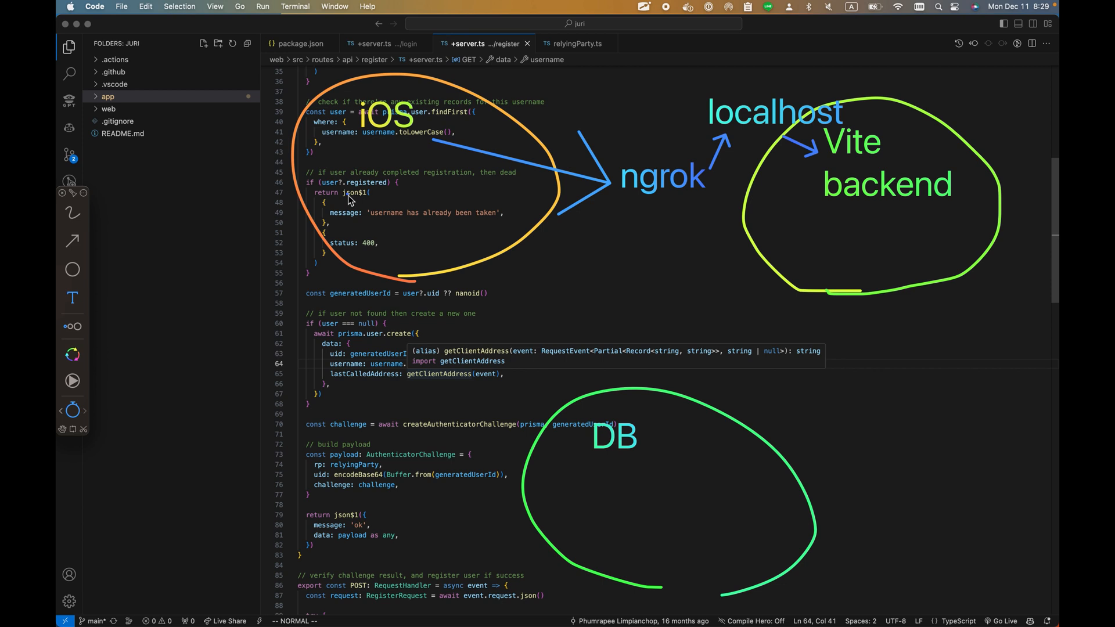
{"action": "type", "text": "alsm"}
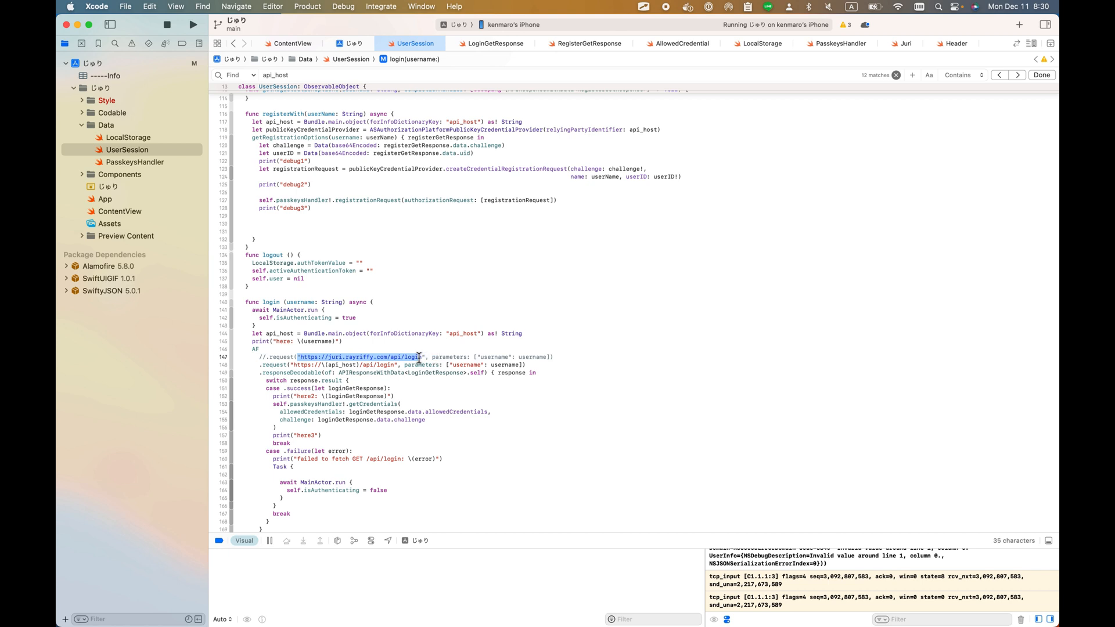
{"action": "mouse_move", "coordinate": [419, 356]}
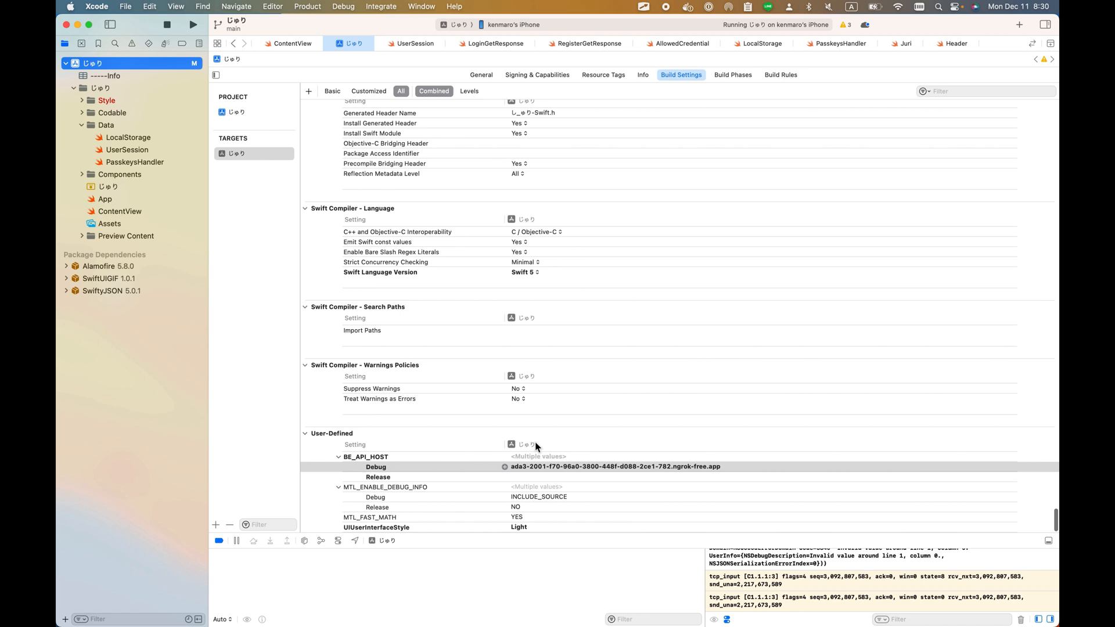
{"action": "mouse_move", "coordinate": [349, 436]}
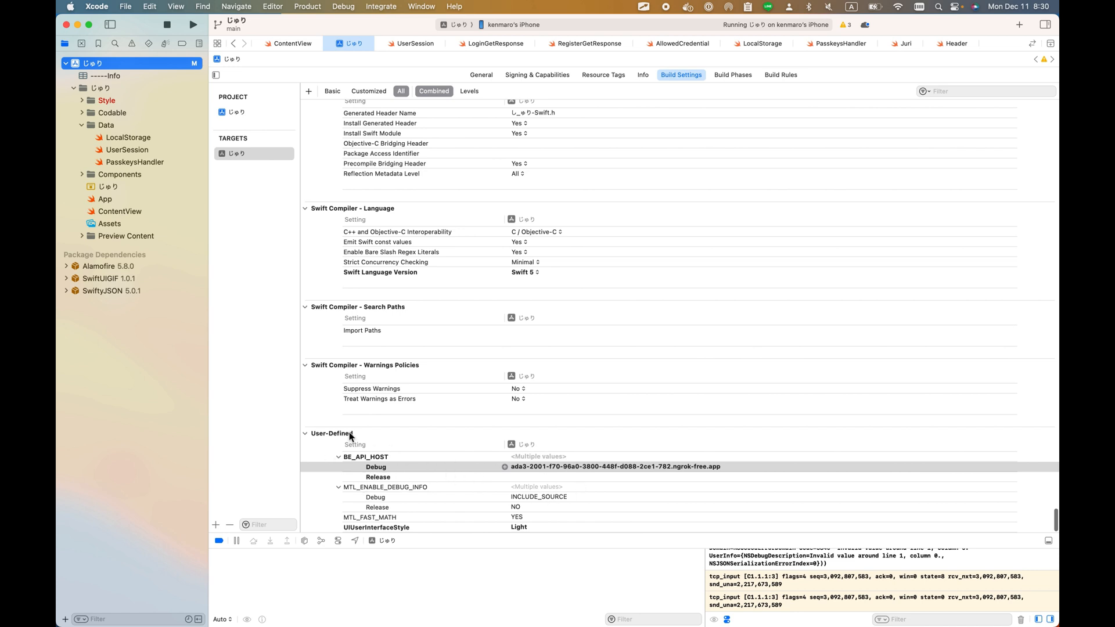
{"action": "mouse_move", "coordinate": [581, 474]}
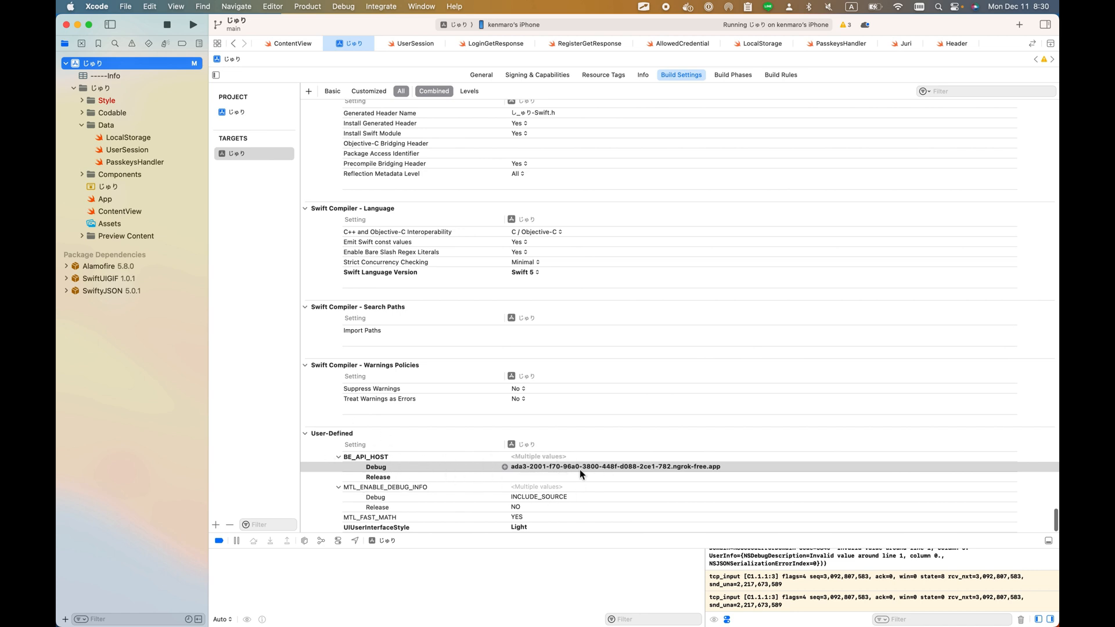
{"action": "mouse_move", "coordinate": [543, 475]}
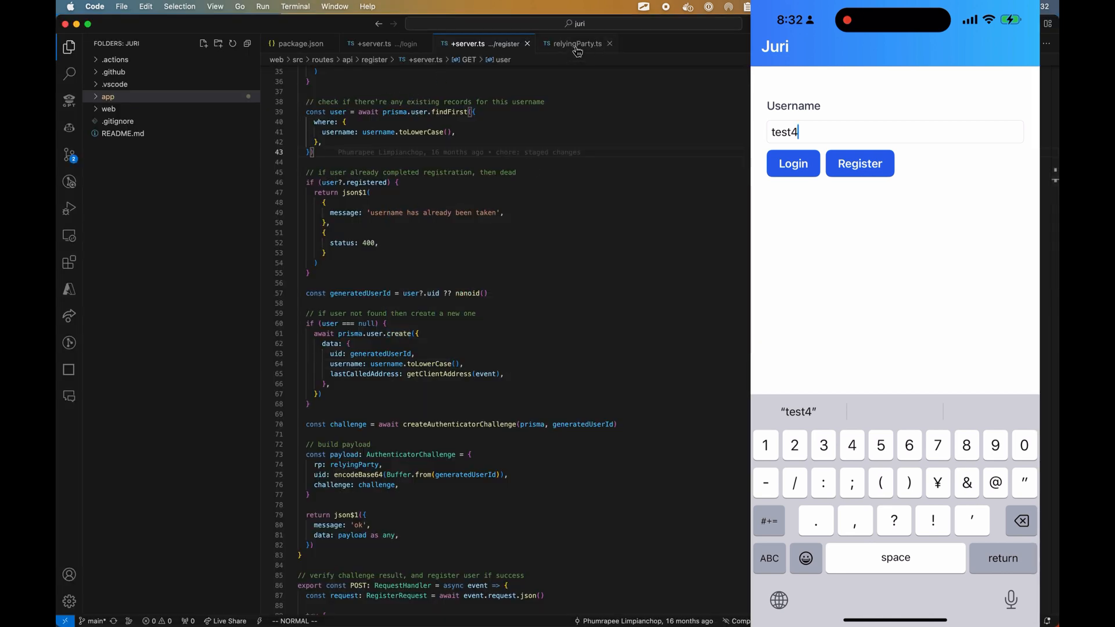
Step: Replace the development relying party id in relyingParty.ts with the new ngrok-free.app host
{"action": "left_click", "coordinate": [576, 43]}
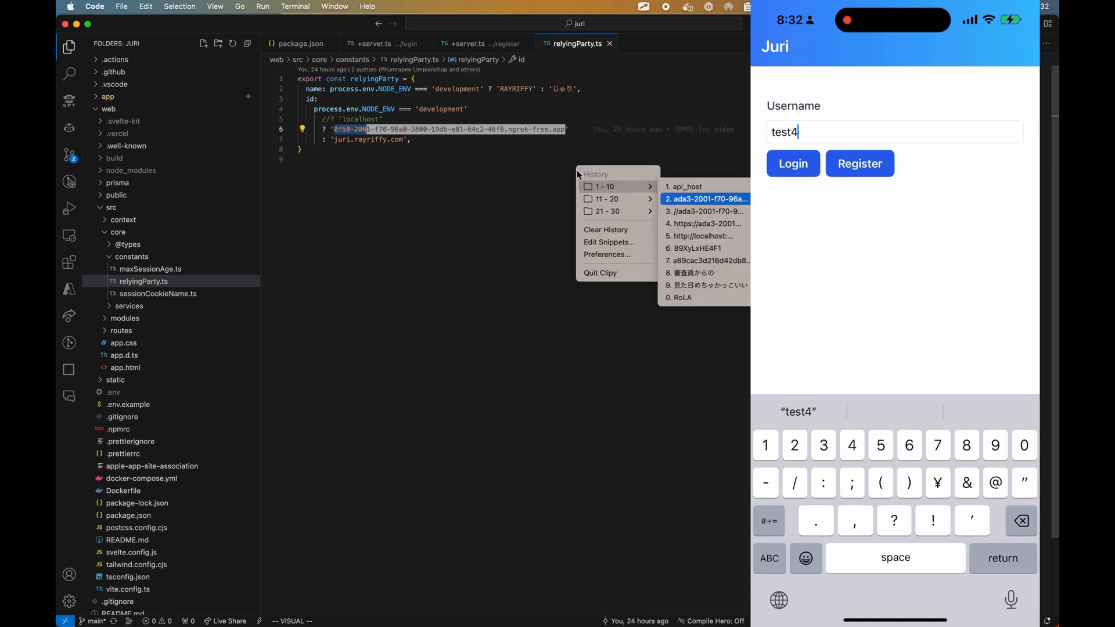
{"action": "left_click", "coordinate": [703, 199]}
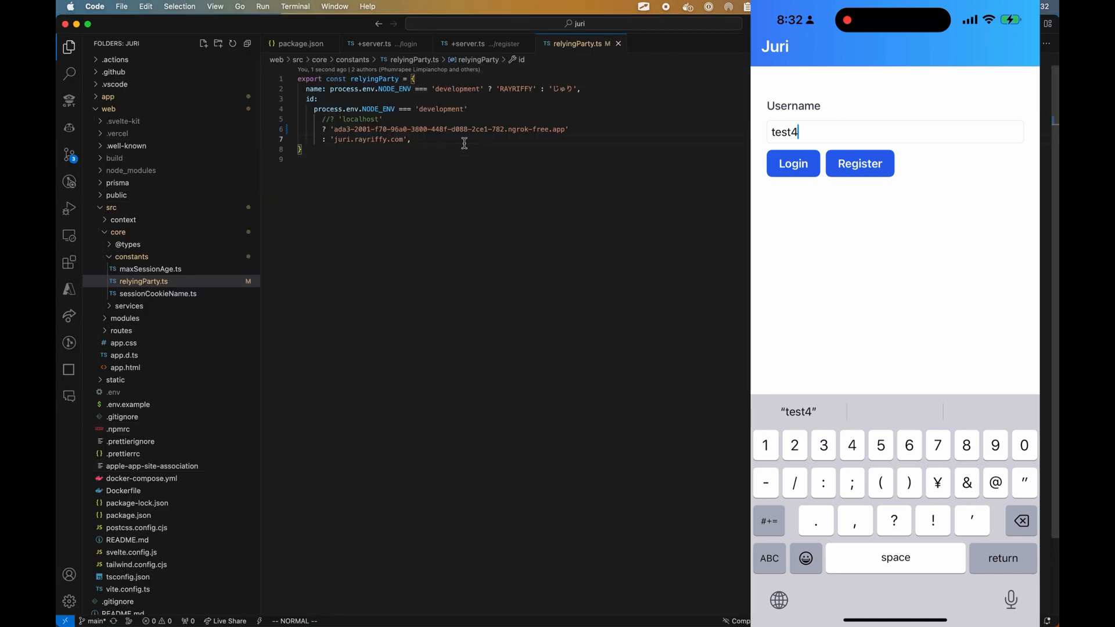
{"action": "double_click", "coordinate": [441, 109]}
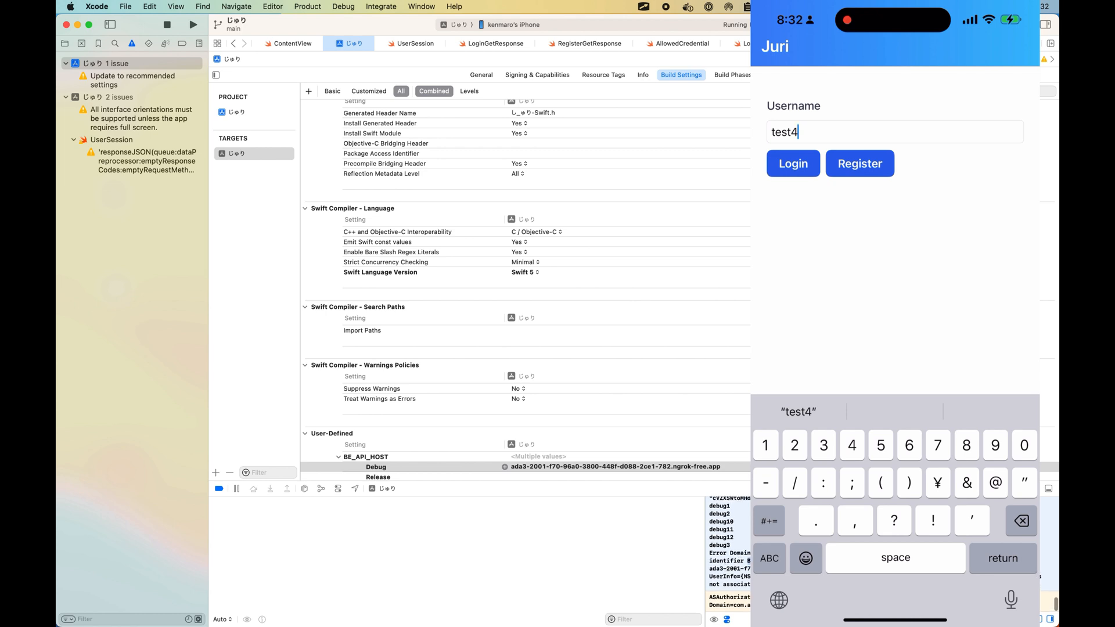
{"action": "mouse_move", "coordinate": [742, 490]}
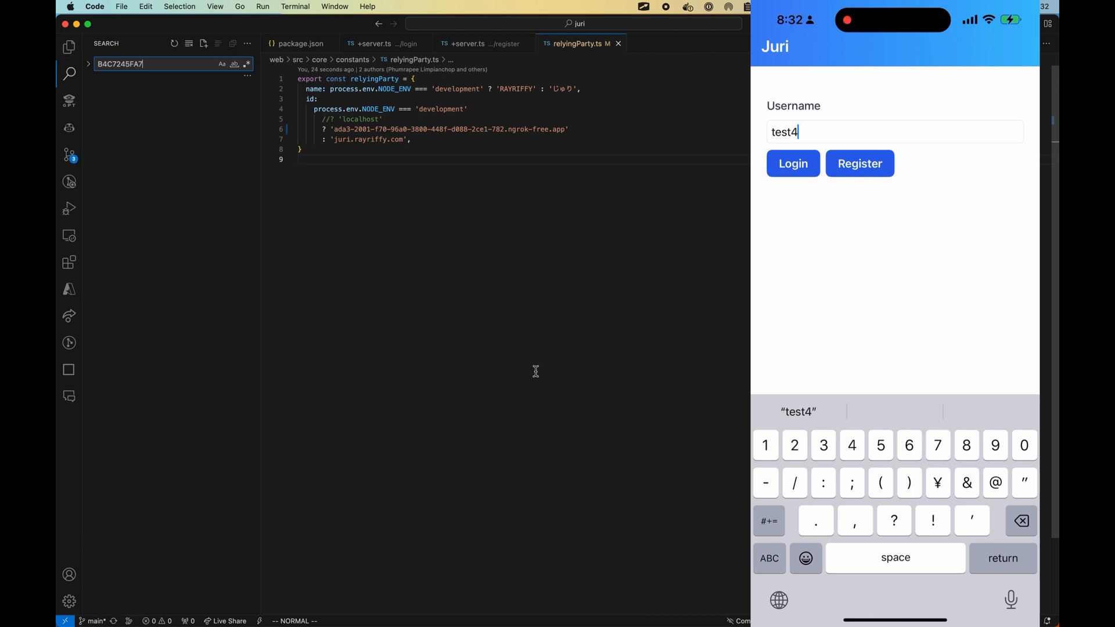
Step: Check the DEVELOPMENT_TEAM match in project.pbxproj, then show the じゅり target's General settings
{"action": "left_click", "coordinate": [171, 113]}
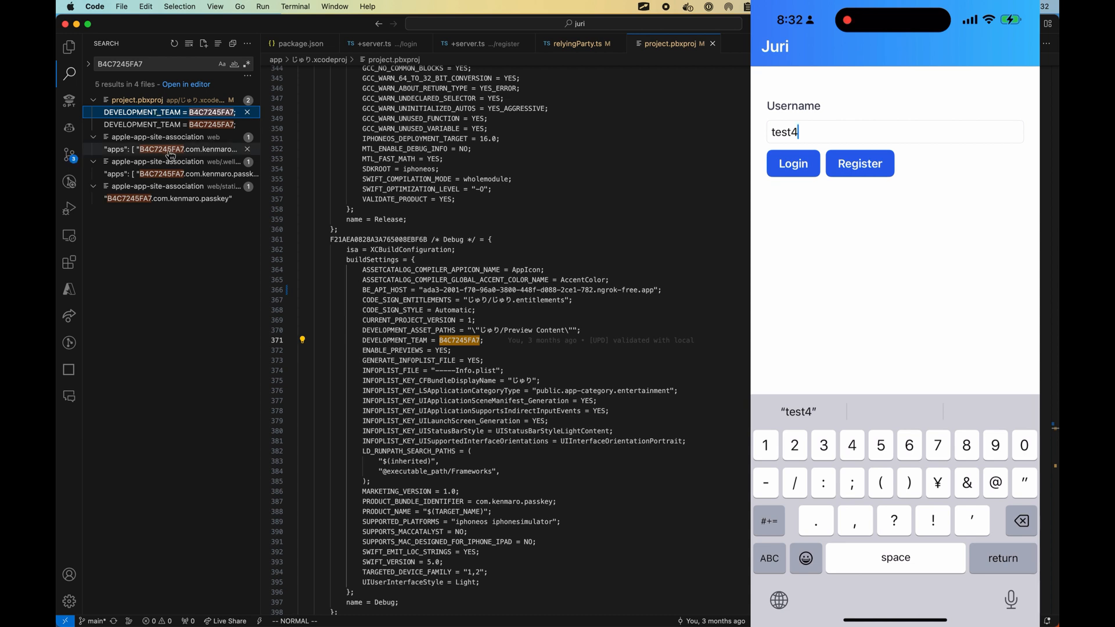
{"action": "left_click", "coordinate": [171, 150]}
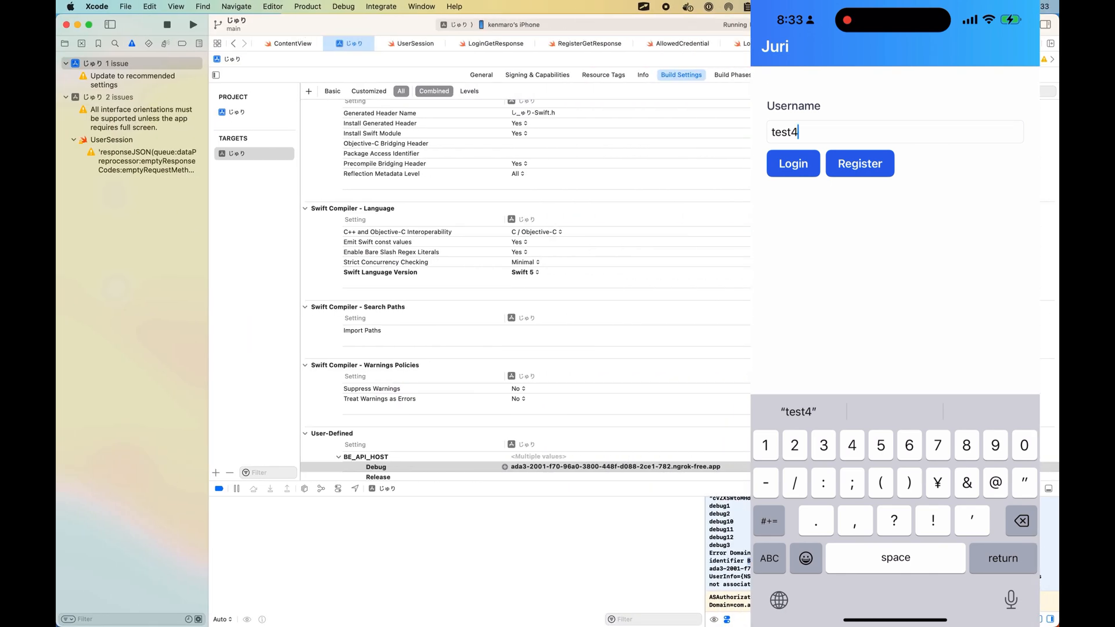
{"action": "left_click", "coordinate": [65, 44]}
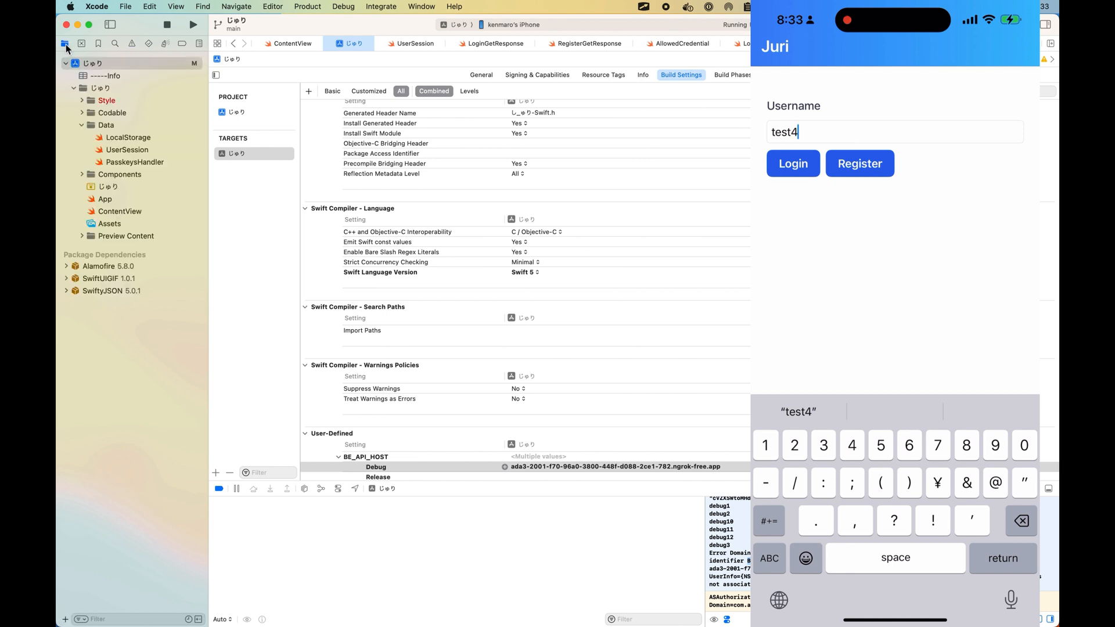
{"action": "double_click", "coordinate": [93, 63]}
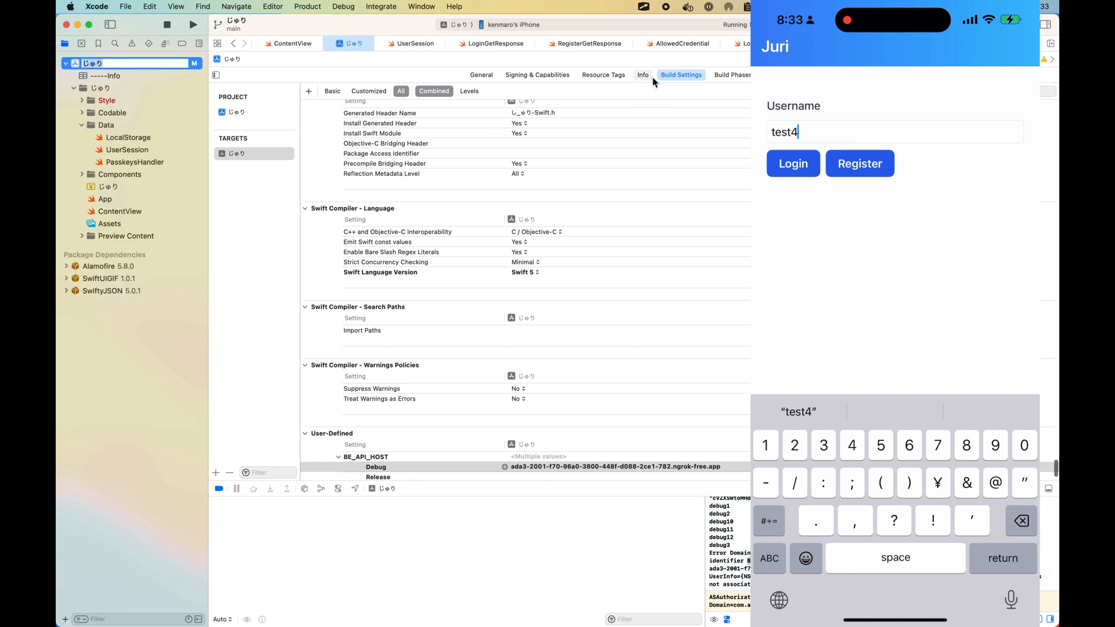
{"action": "left_click", "coordinate": [480, 74]}
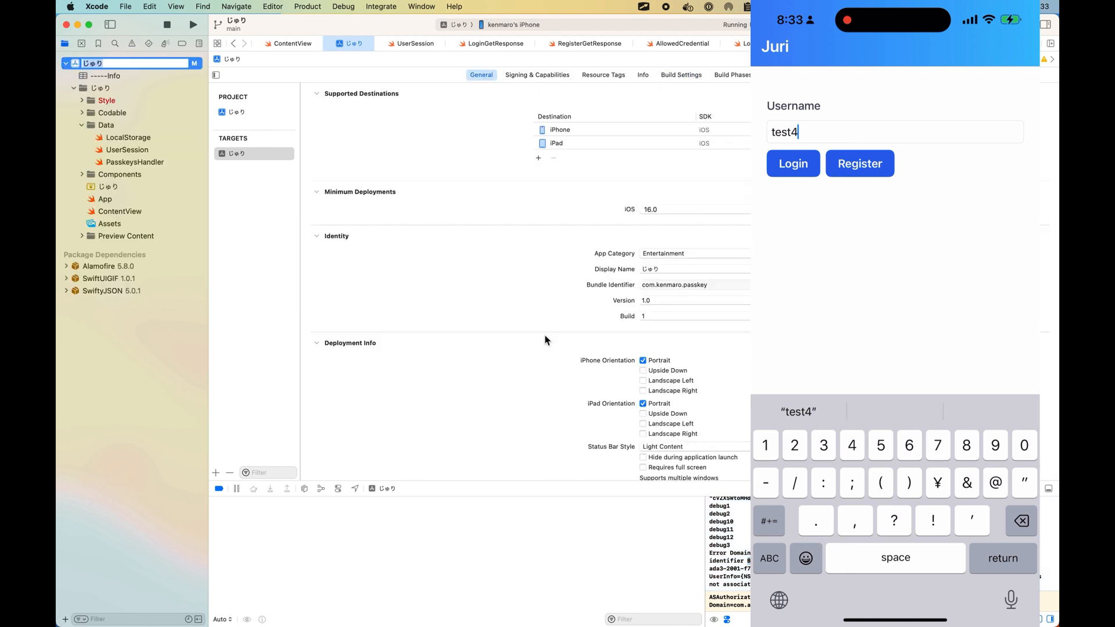
Step: Inspect the old ngrok webcredentials entry under Signing & Capabilities Associated Domains
{"action": "scroll", "scroll_direction": "down", "scroll_amount": 3}
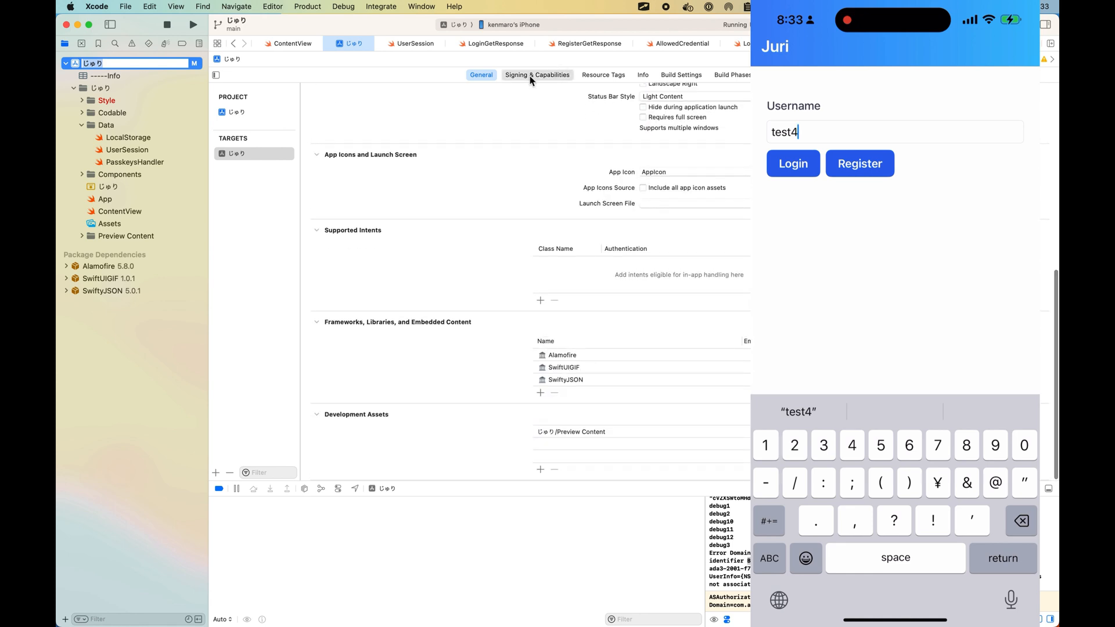
{"action": "left_click", "coordinate": [537, 74]}
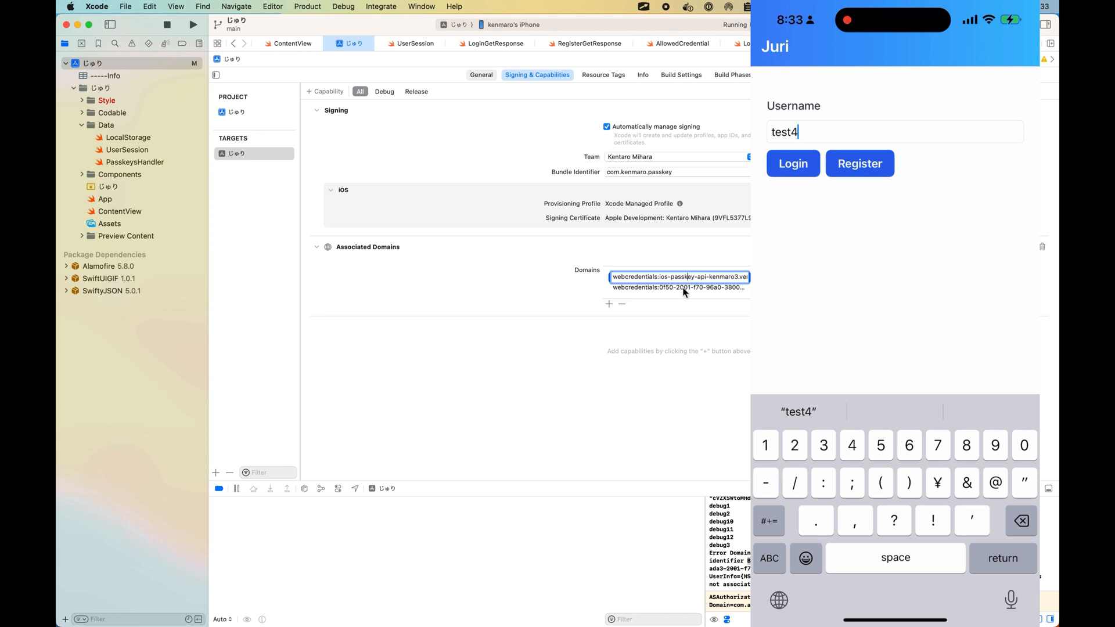
{"action": "left_click", "coordinate": [675, 287]}
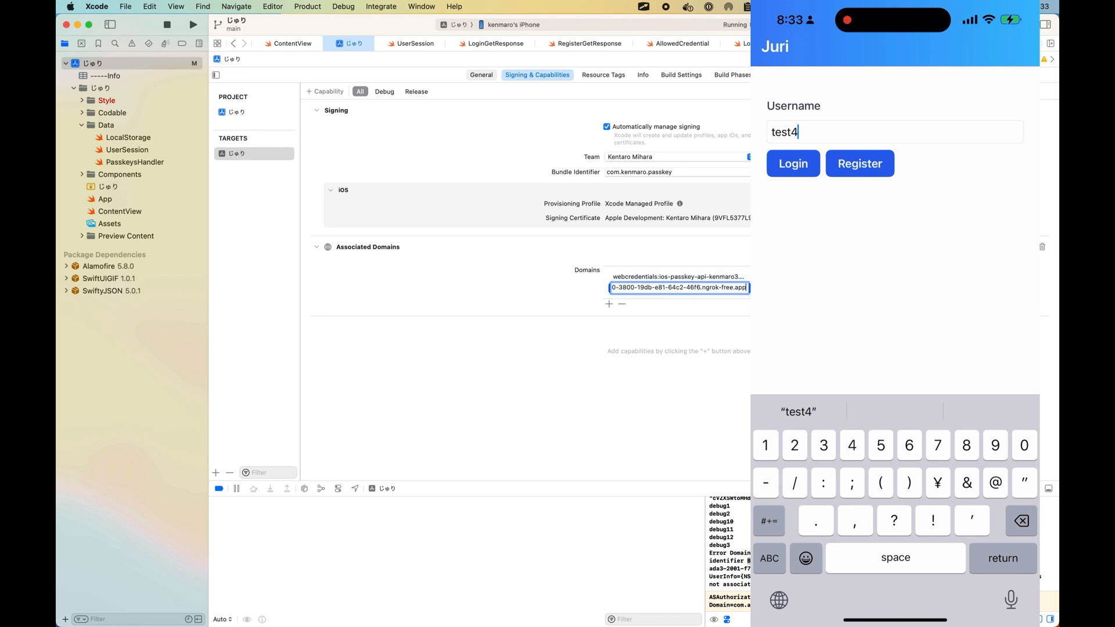
{"action": "mouse_move", "coordinate": [421, 317]}
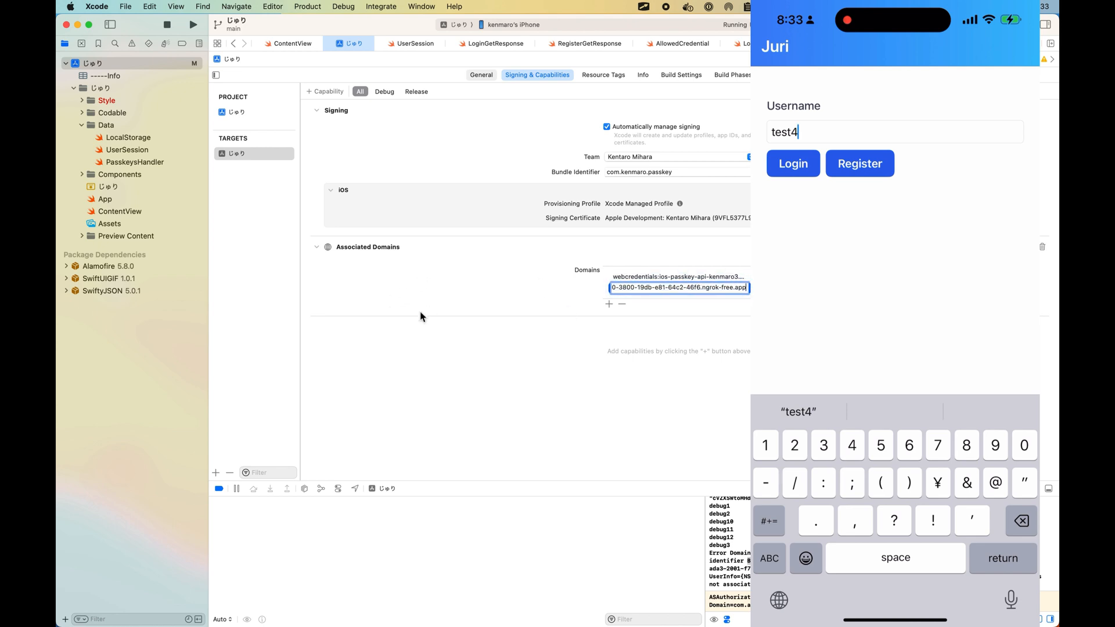
{"action": "mouse_move", "coordinate": [341, 152]}
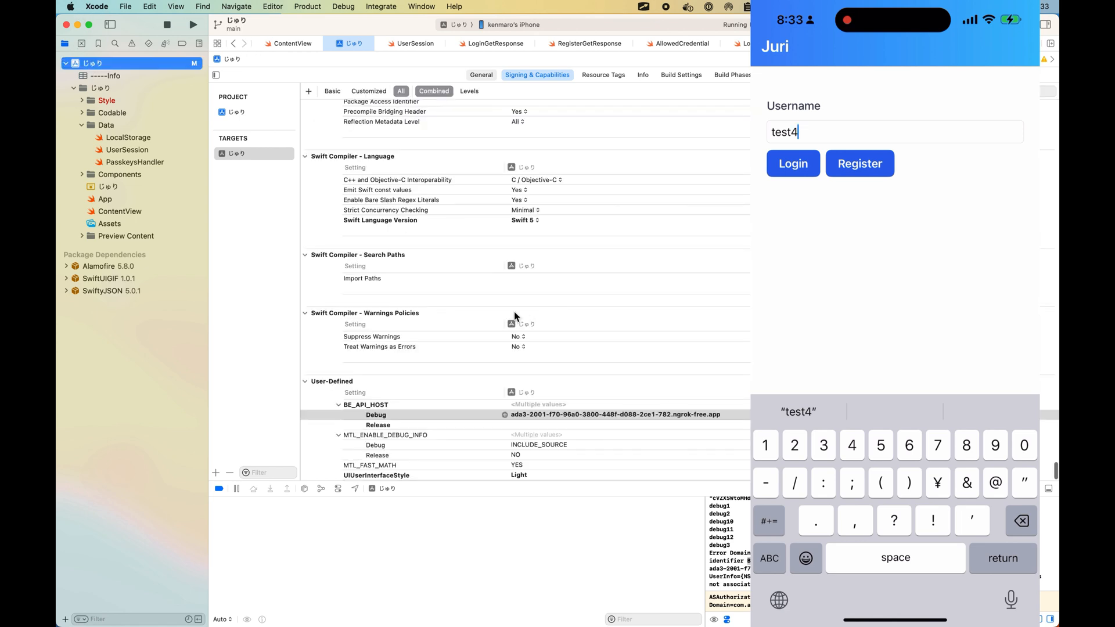
{"action": "mouse_move", "coordinate": [527, 82]}
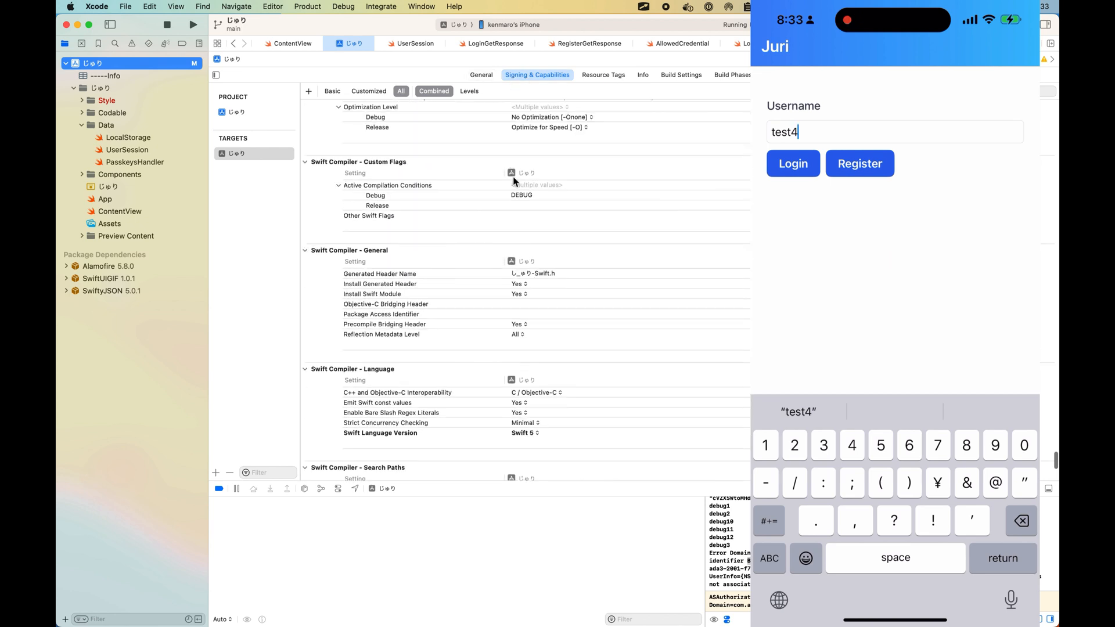
Step: Look over the General, Resource Tags and Info settings including api_host, then return to Associated Domains
{"action": "left_click", "coordinate": [480, 75]}
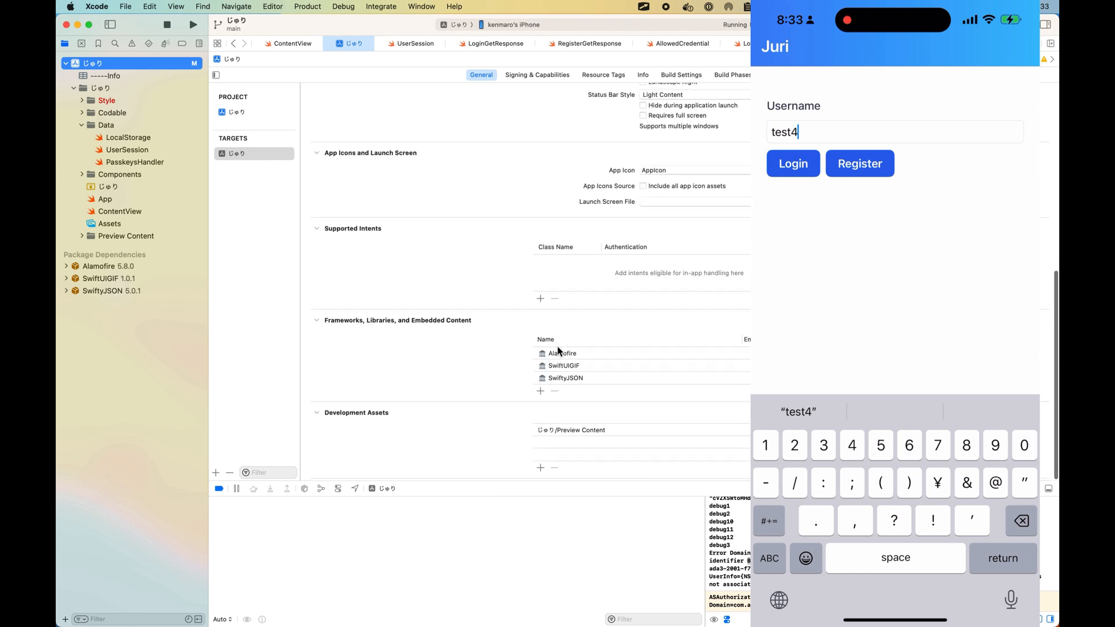
{"action": "left_click", "coordinate": [603, 75]}
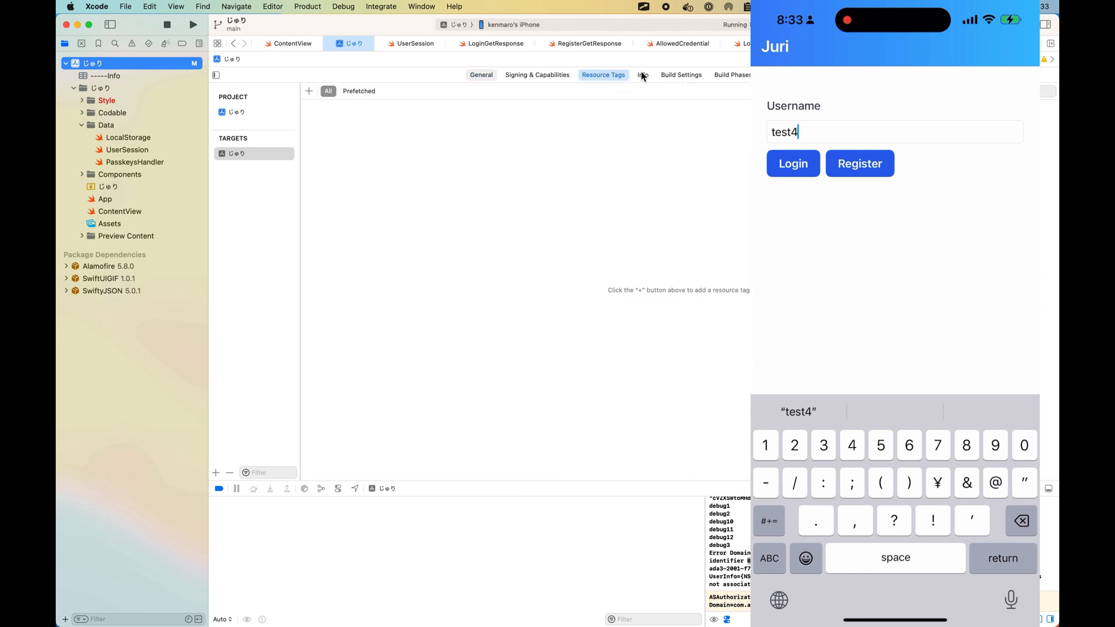
{"action": "left_click", "coordinate": [642, 75]}
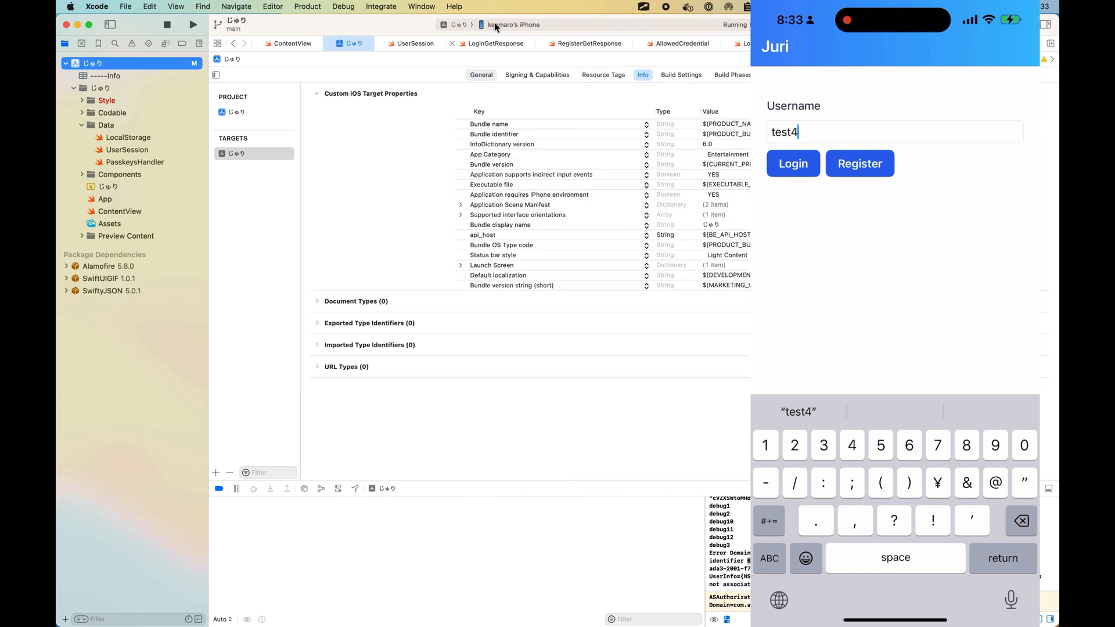
{"action": "left_click", "coordinate": [537, 74]}
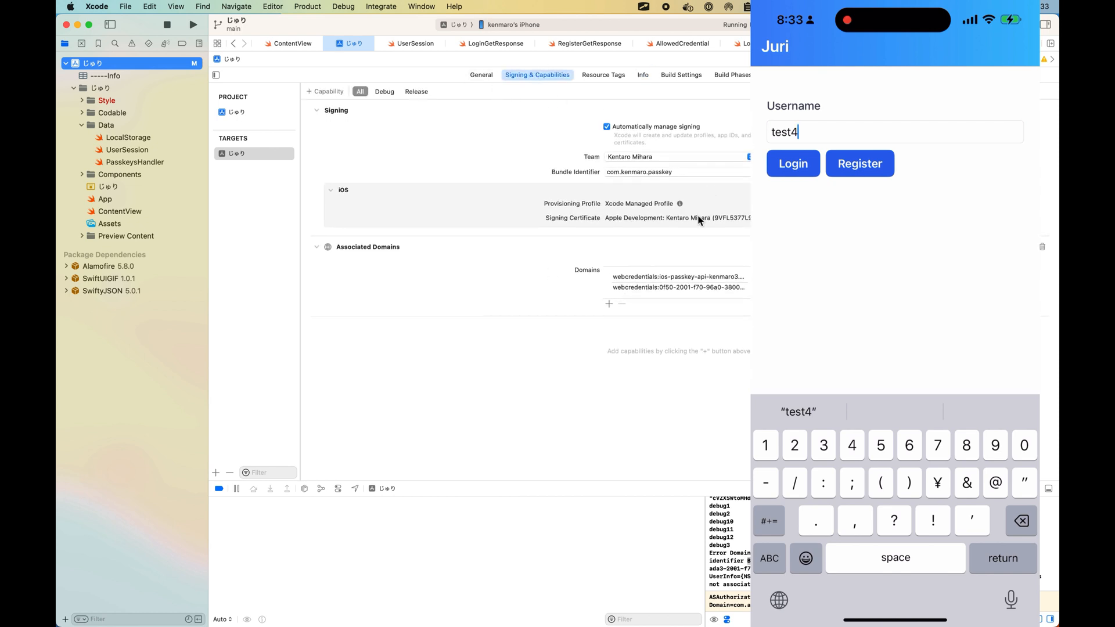
{"action": "mouse_move", "coordinate": [403, 269]}
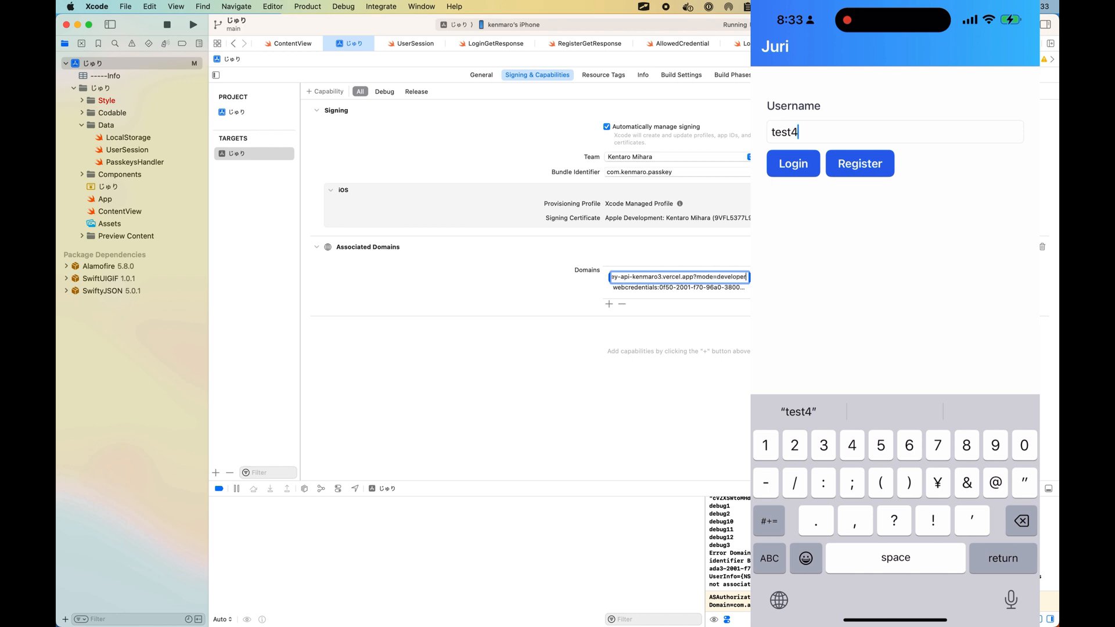
{"action": "mouse_move", "coordinate": [562, 293]}
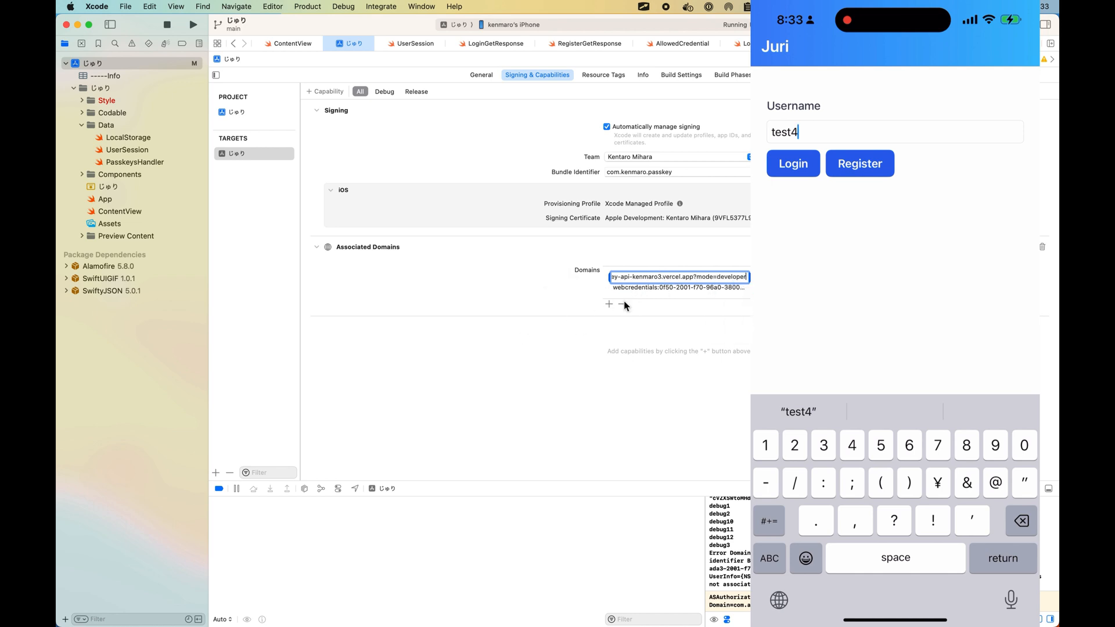
Step: Replace the second Domains entry with webcredentials: followed by the ngrok-free.app host
{"action": "left_click", "coordinate": [676, 286]}
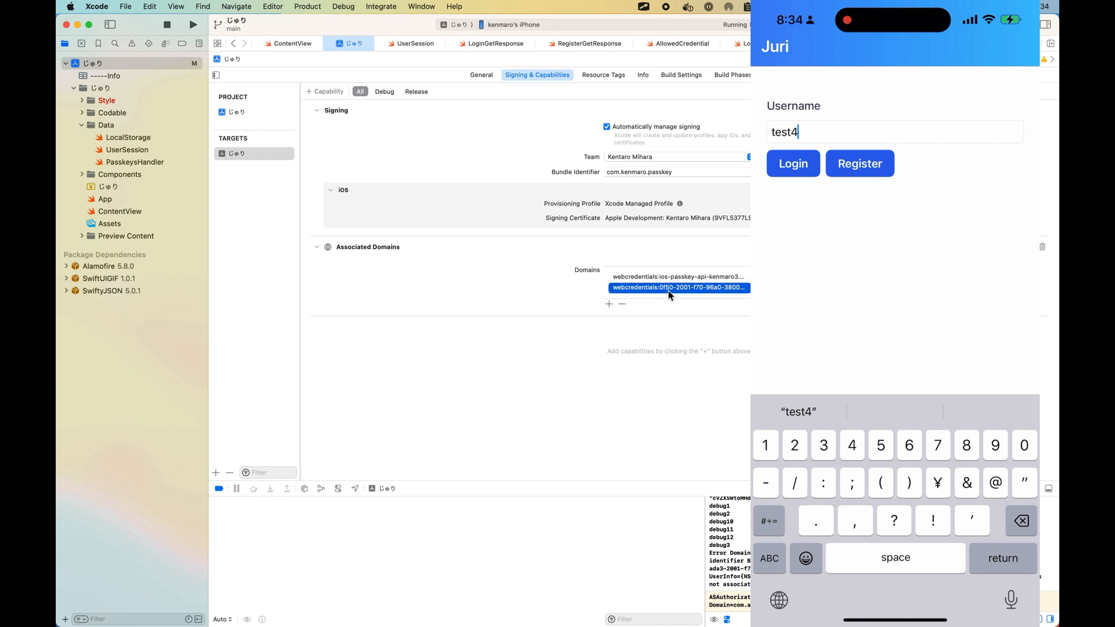
{"action": "double_click", "coordinate": [676, 287]}
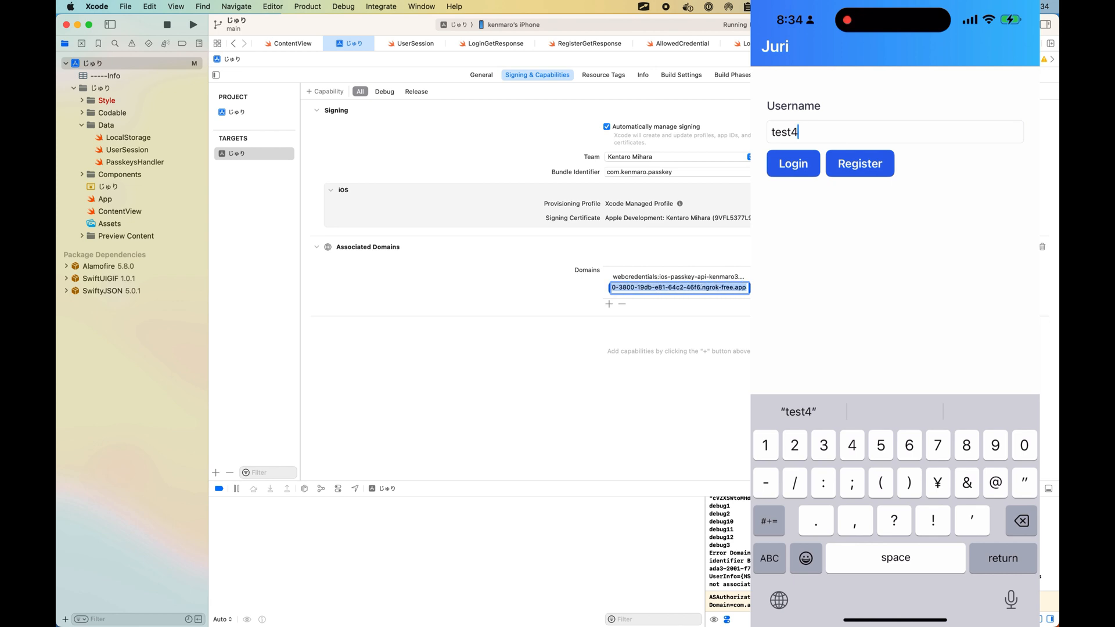
{"action": "type", "text": "webcredentials:B4C7245FA7"}
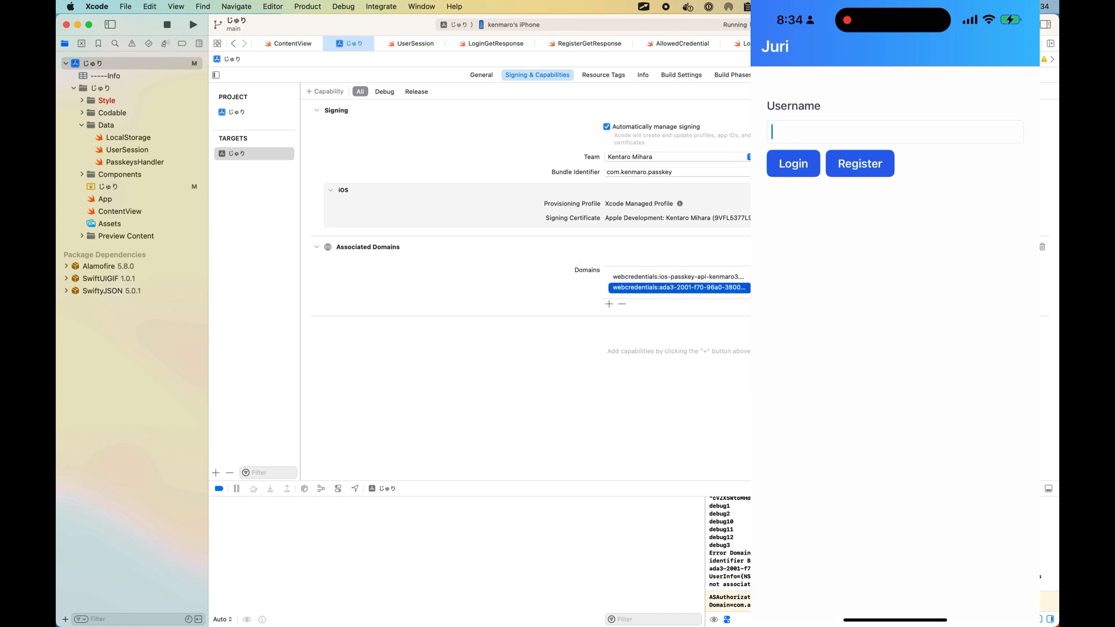
Step: Register a passkey for username test4 on the iPhone, approving the Face ID sheet with 続ける
{"action": "type", "text": "t"}
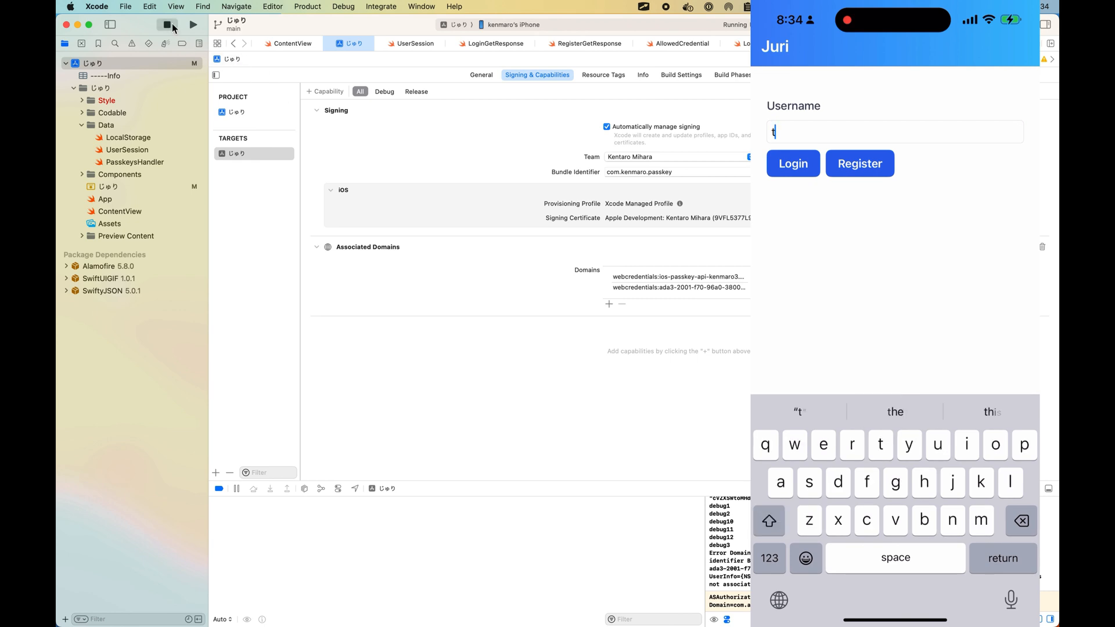
{"action": "type", "text": "est4"}
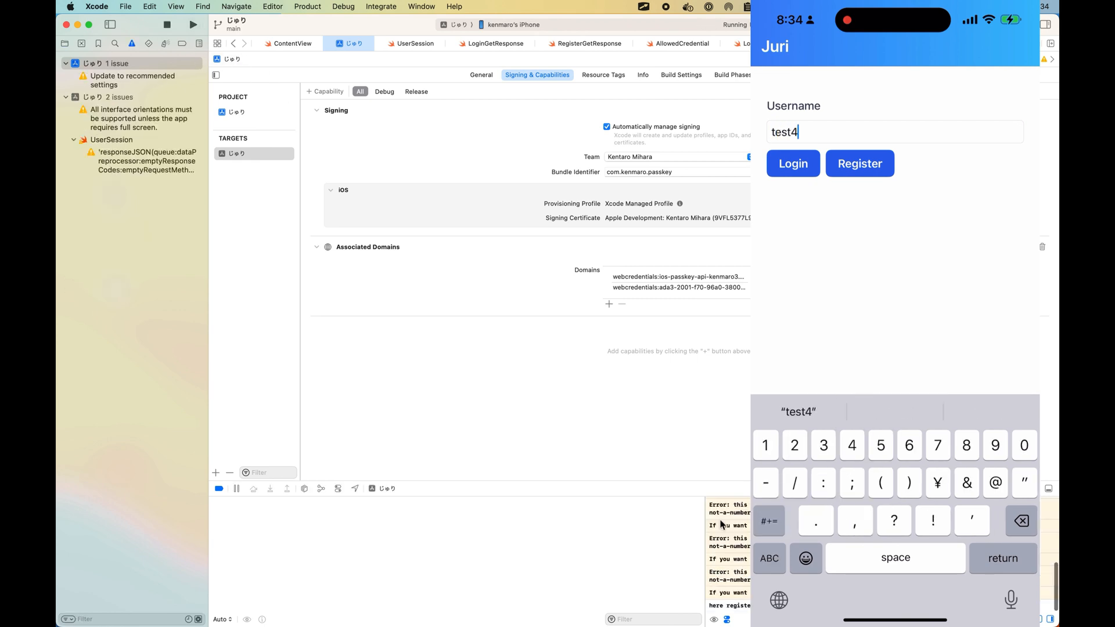
{"action": "left_click", "coordinate": [860, 164]}
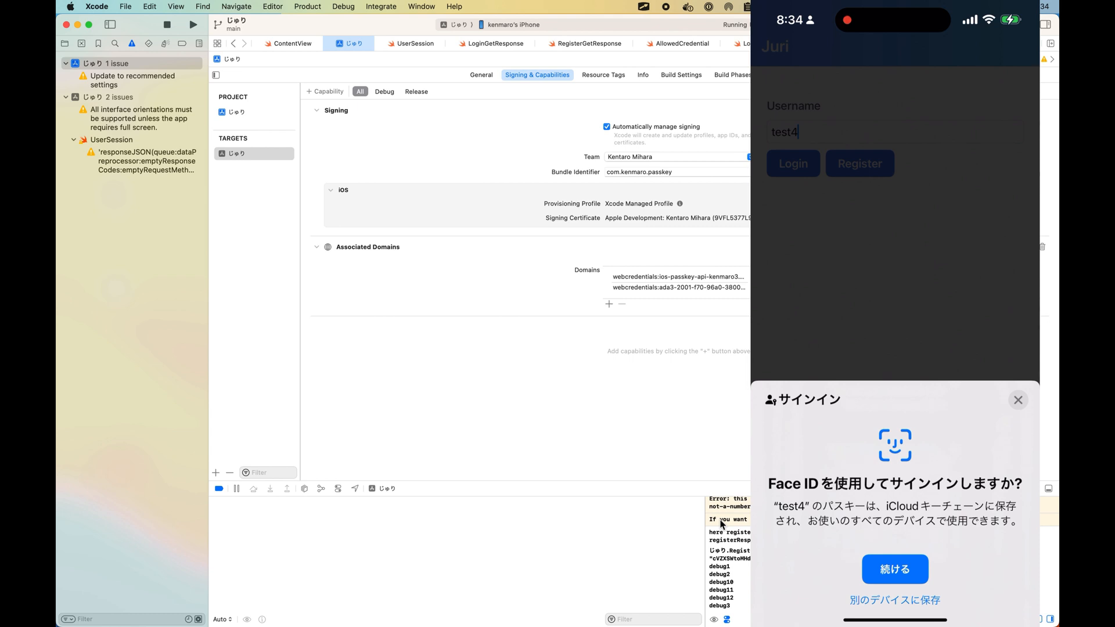
{"action": "left_click", "coordinate": [894, 569]}
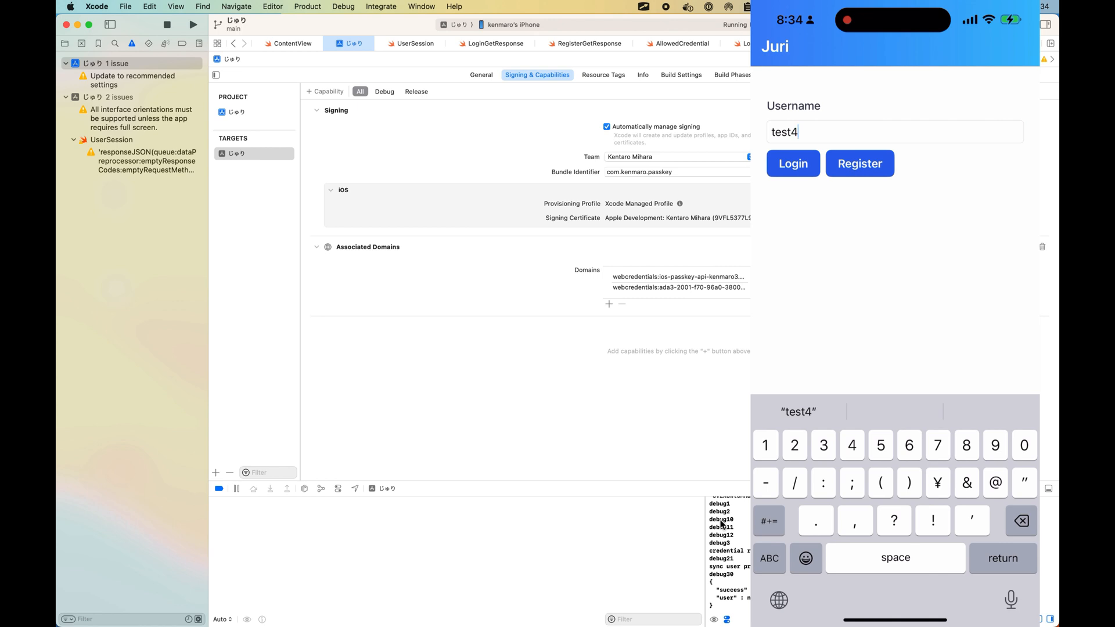
Step: Attempt a passkey Login as test4, confirming 続ける; the app returns to login with an error logged
{"action": "left_click", "coordinate": [792, 163]}
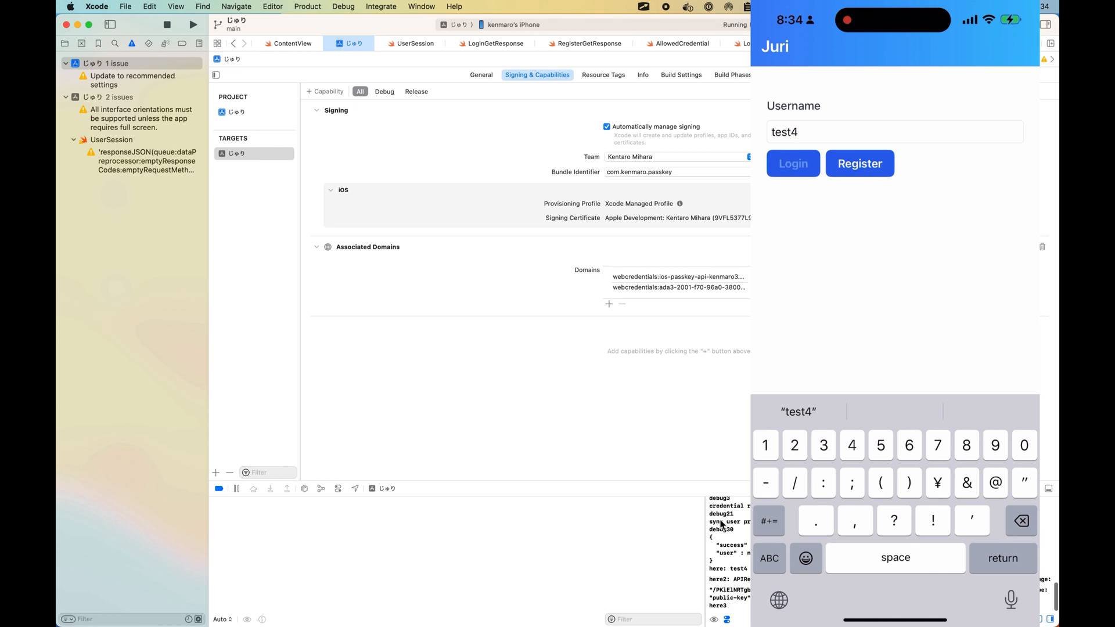
{"action": "left_click", "coordinate": [793, 163]}
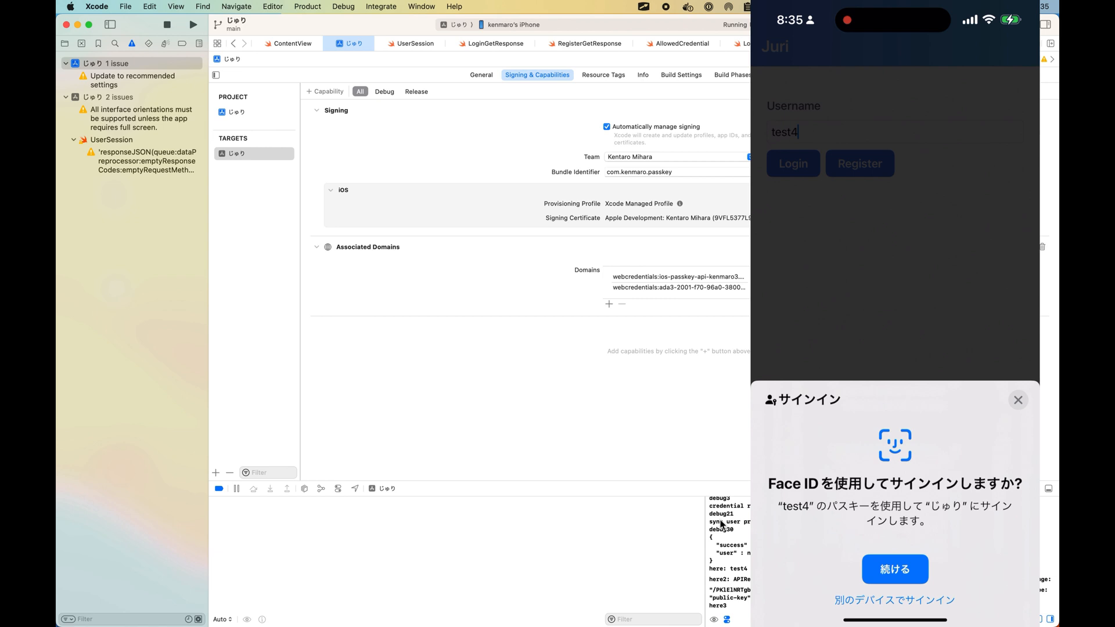
{"action": "left_click", "coordinate": [894, 569]}
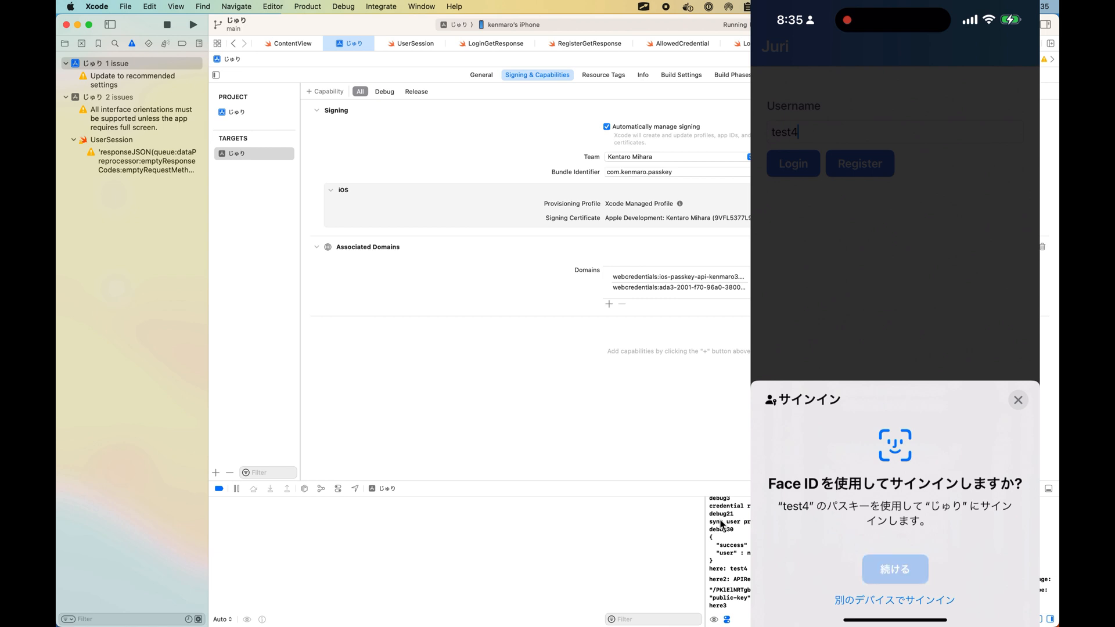
{"action": "left_click", "coordinate": [894, 569]}
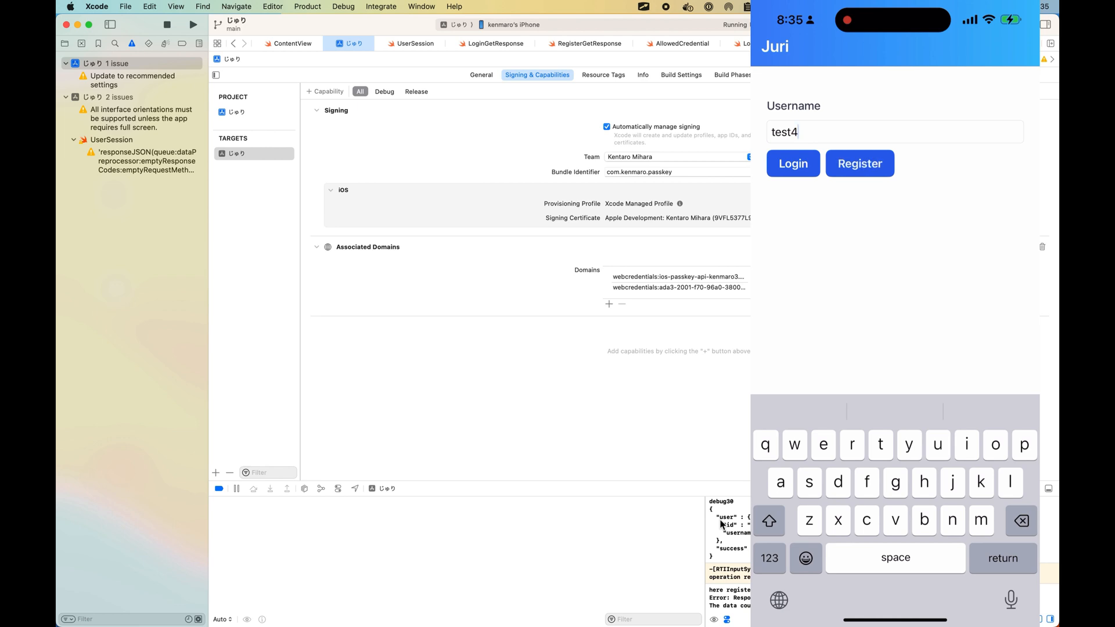
Step: Log in as test4 with the Face ID passkey to the Hello screen, then Logout
{"action": "left_click", "coordinate": [793, 163]}
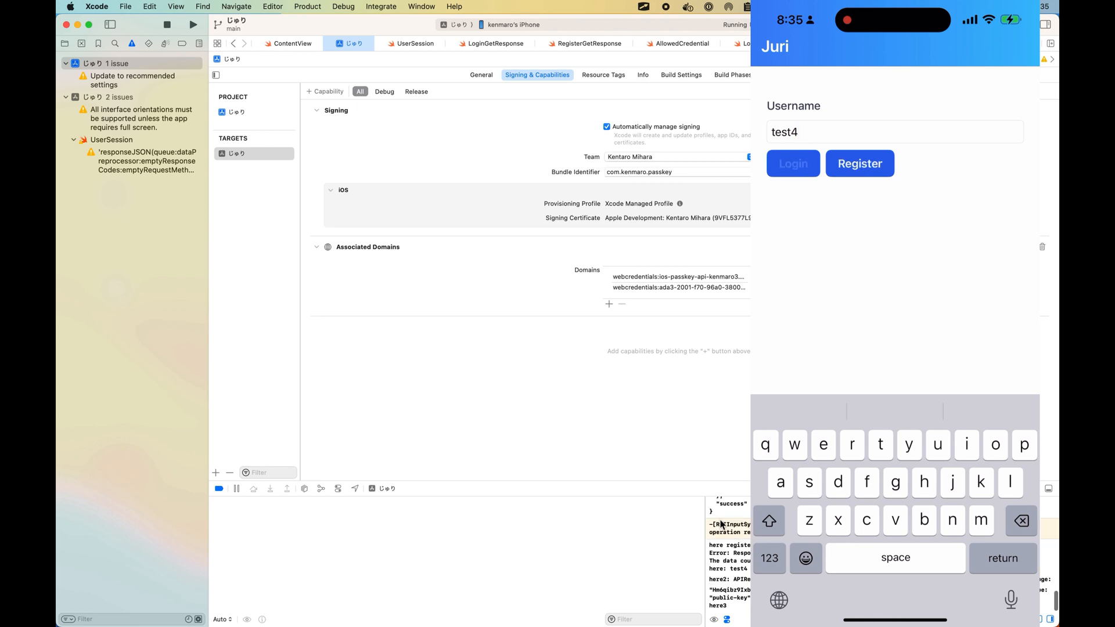
{"action": "left_click", "coordinate": [792, 163]}
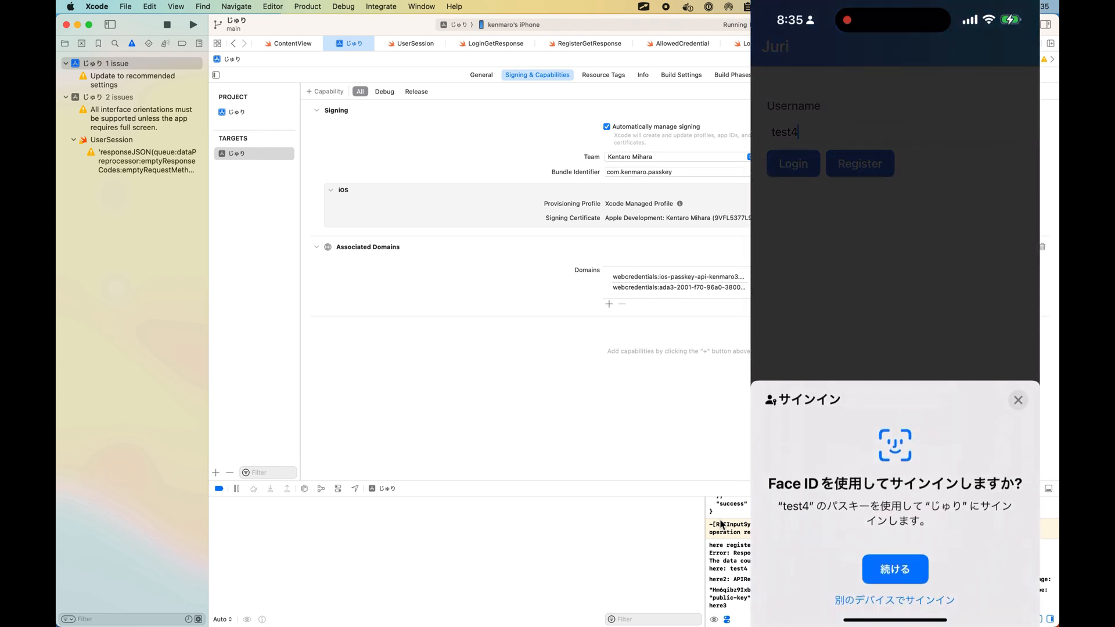
{"action": "left_click", "coordinate": [895, 569]}
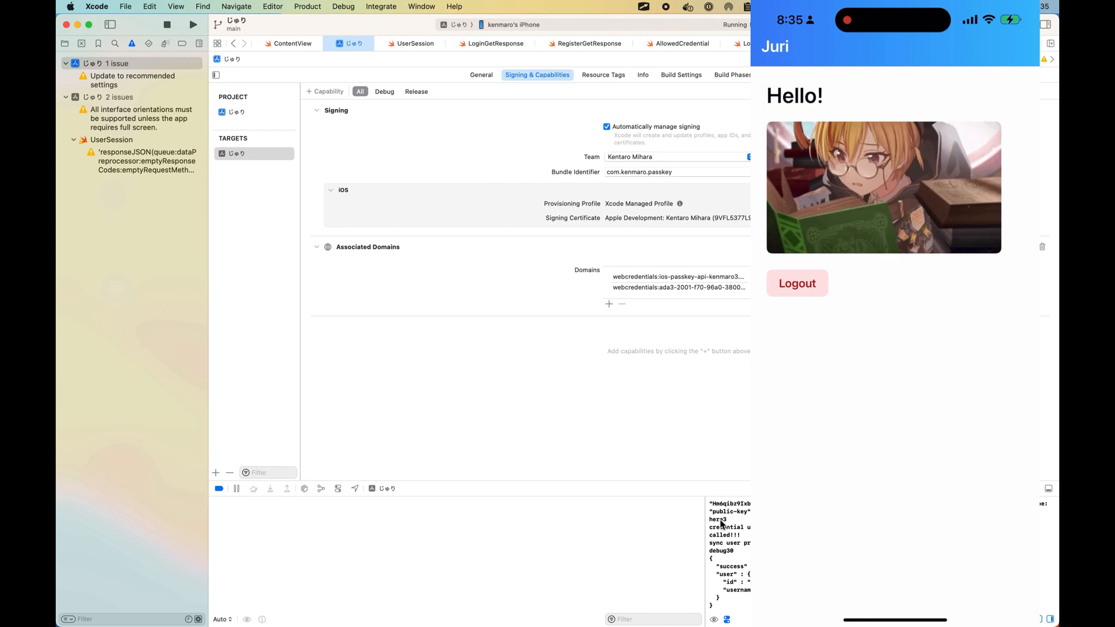
{"action": "left_click", "coordinate": [797, 283]}
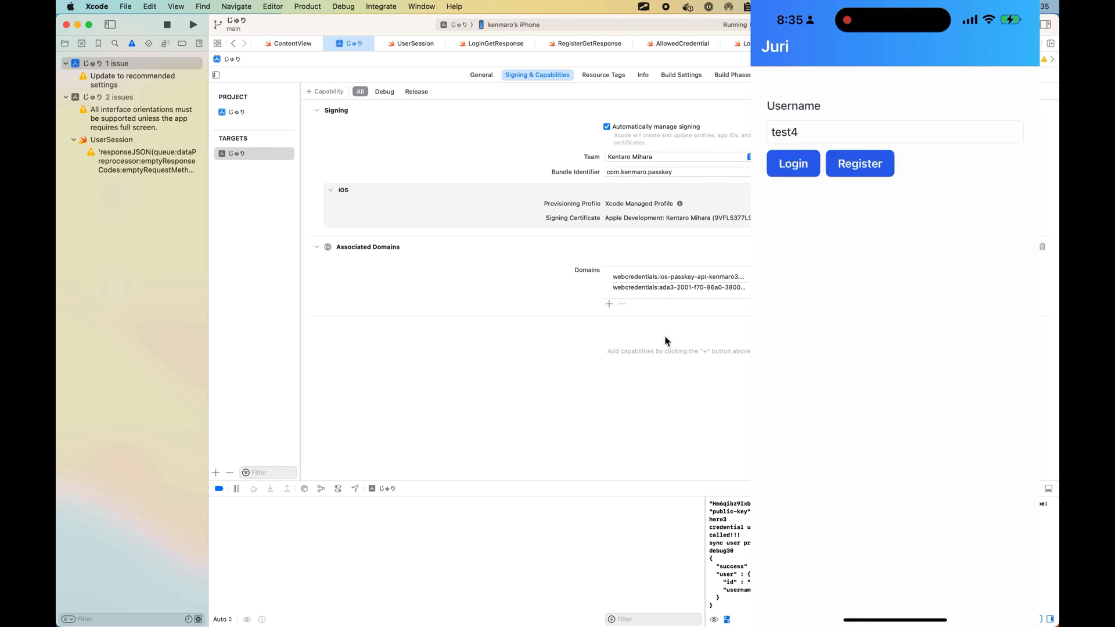
{"action": "mouse_move", "coordinate": [486, 286]}
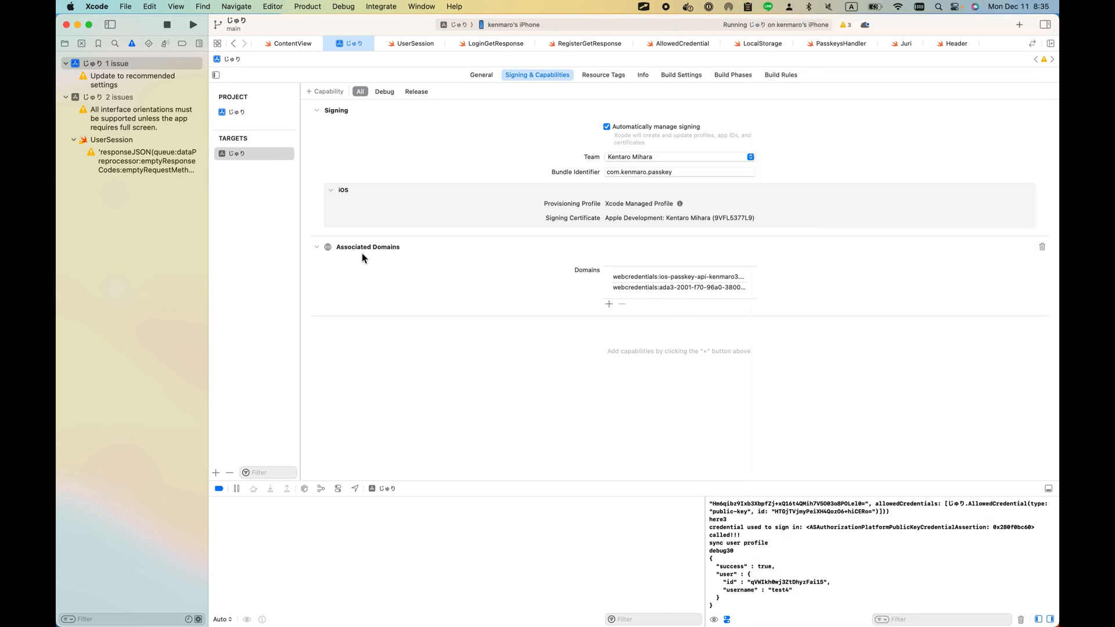
{"action": "mouse_move", "coordinate": [680, 74]}
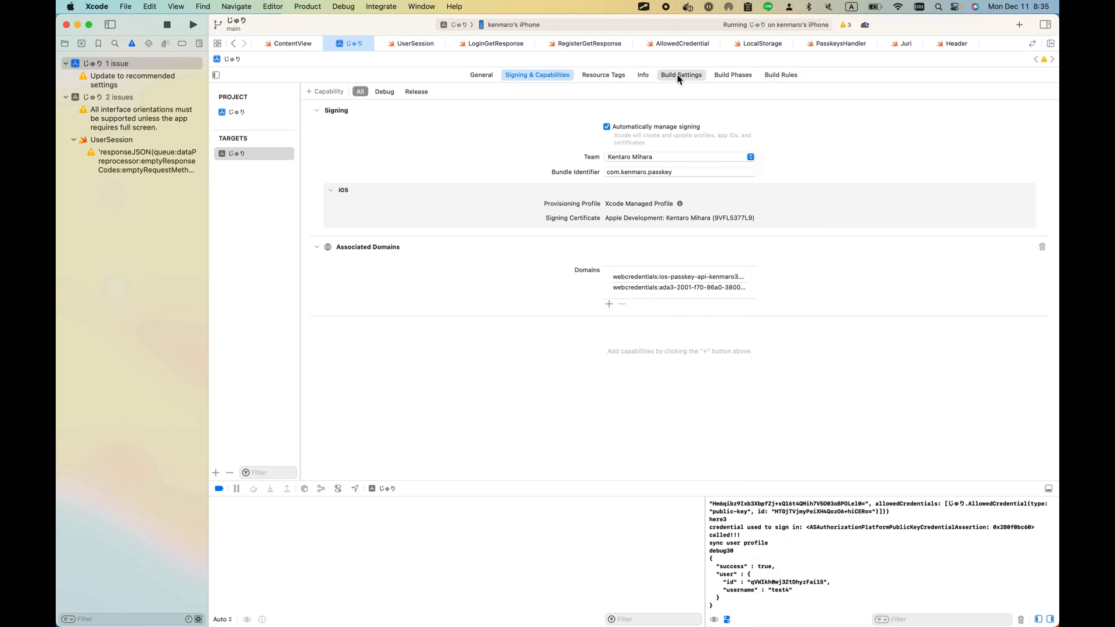
Step: Review the BE_API_HOST ngrok-free.app build setting, then view UserSession.swift's login code
{"action": "left_click", "coordinate": [679, 75]}
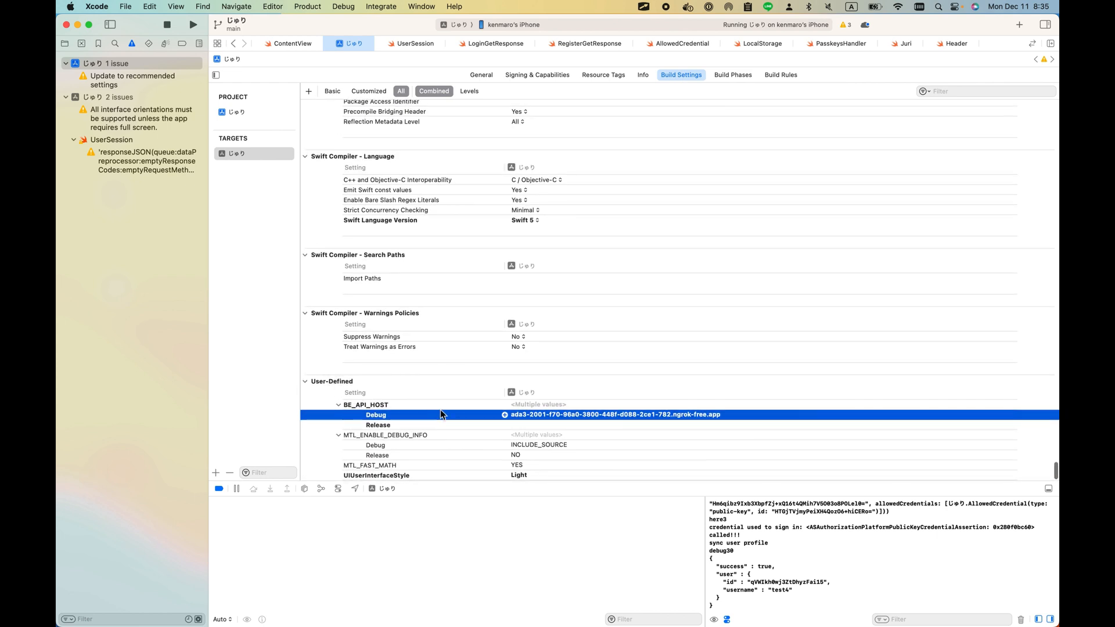
{"action": "mouse_move", "coordinate": [537, 424]}
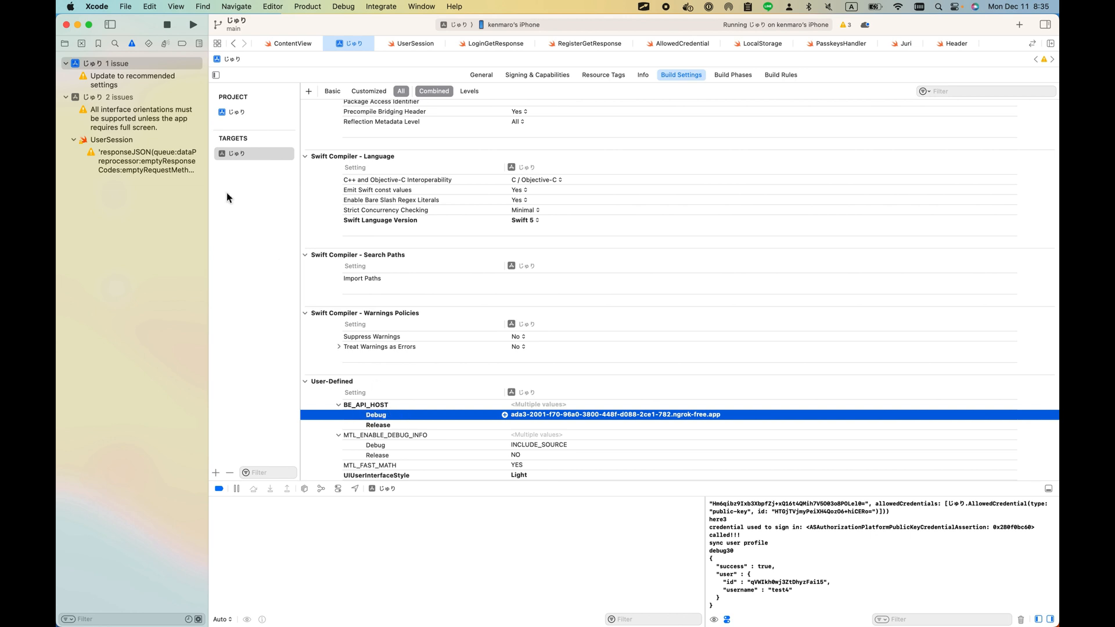
{"action": "left_click", "coordinate": [65, 43]}
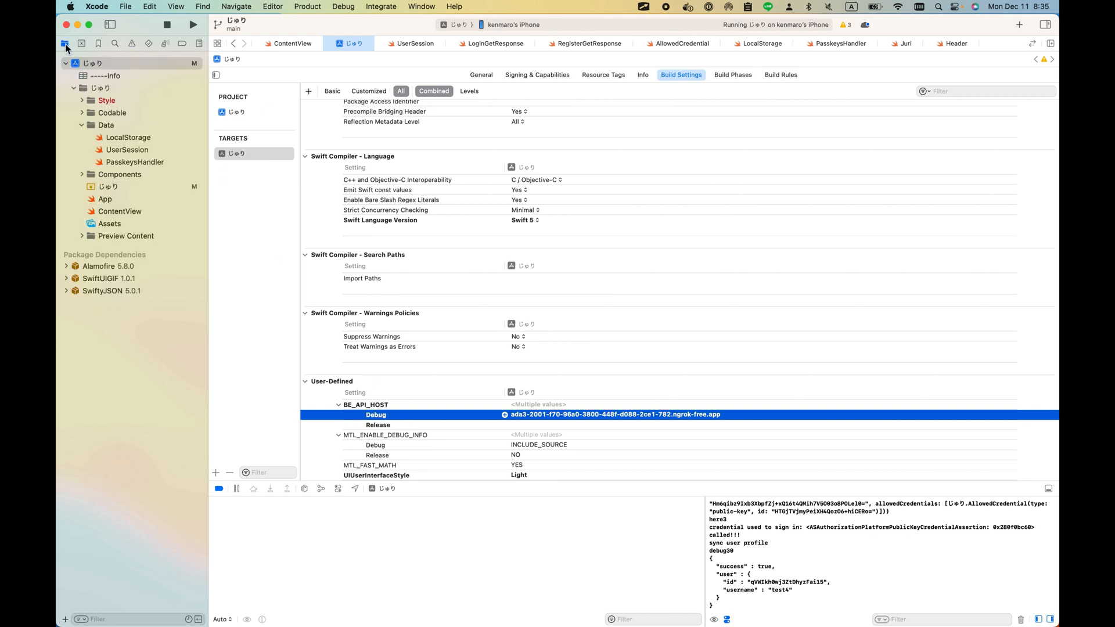
{"action": "left_click", "coordinate": [128, 150]}
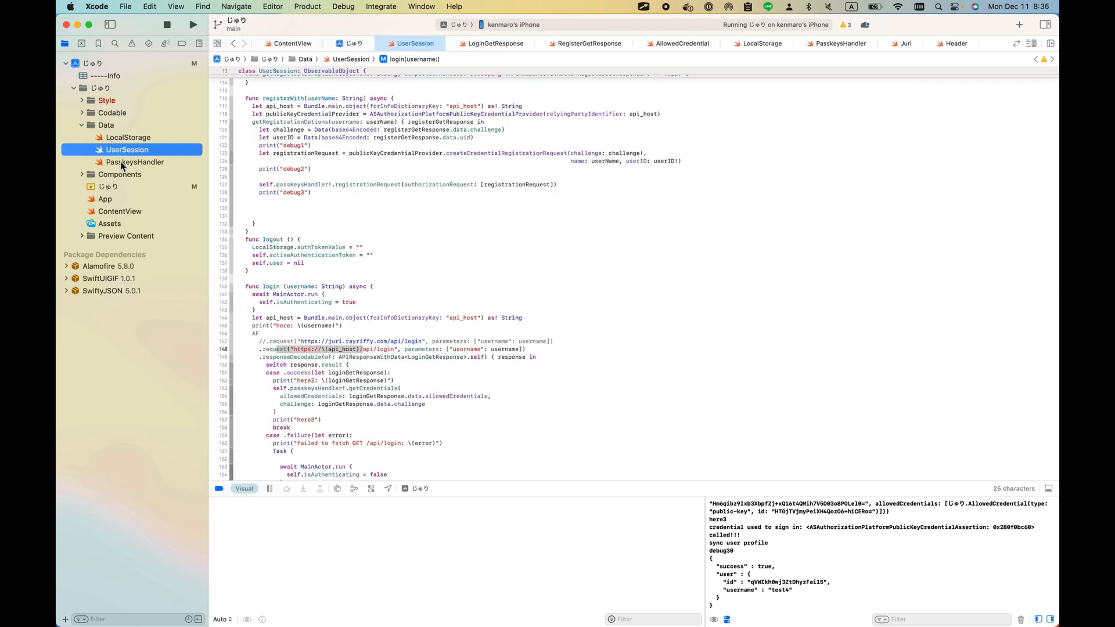
{"action": "mouse_move", "coordinate": [117, 163]}
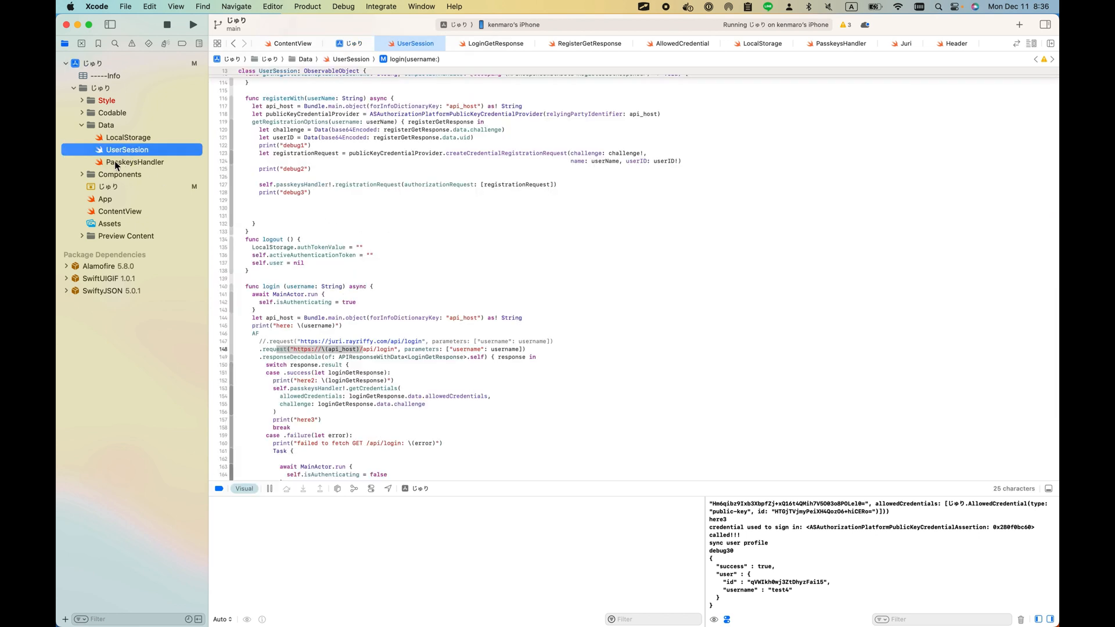
{"action": "left_click", "coordinate": [135, 162]}
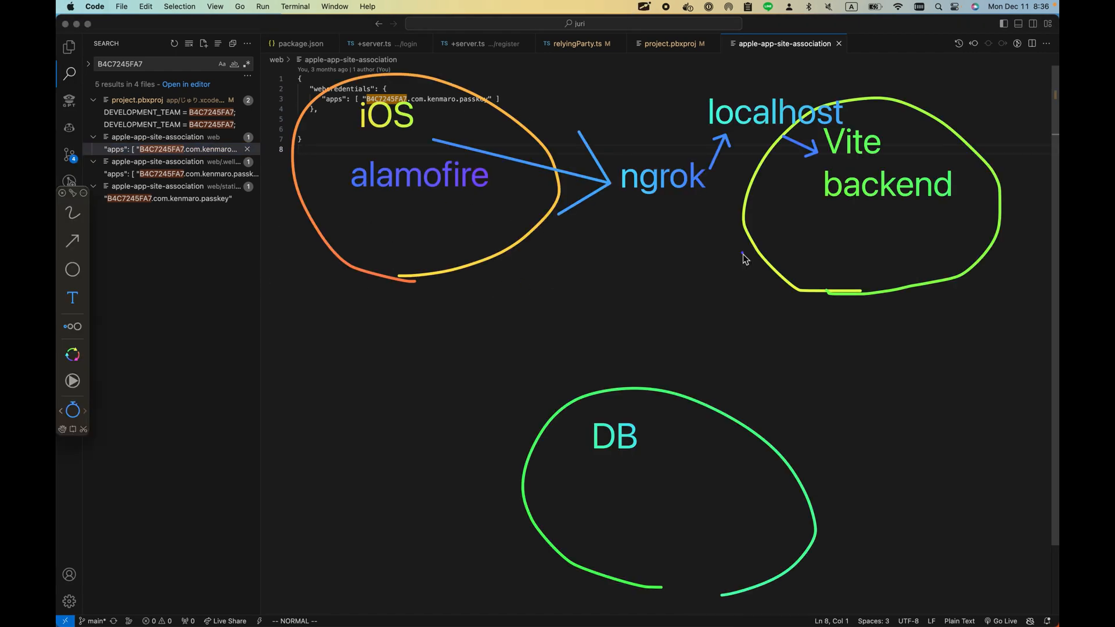
{"action": "mouse_move", "coordinate": [843, 257]}
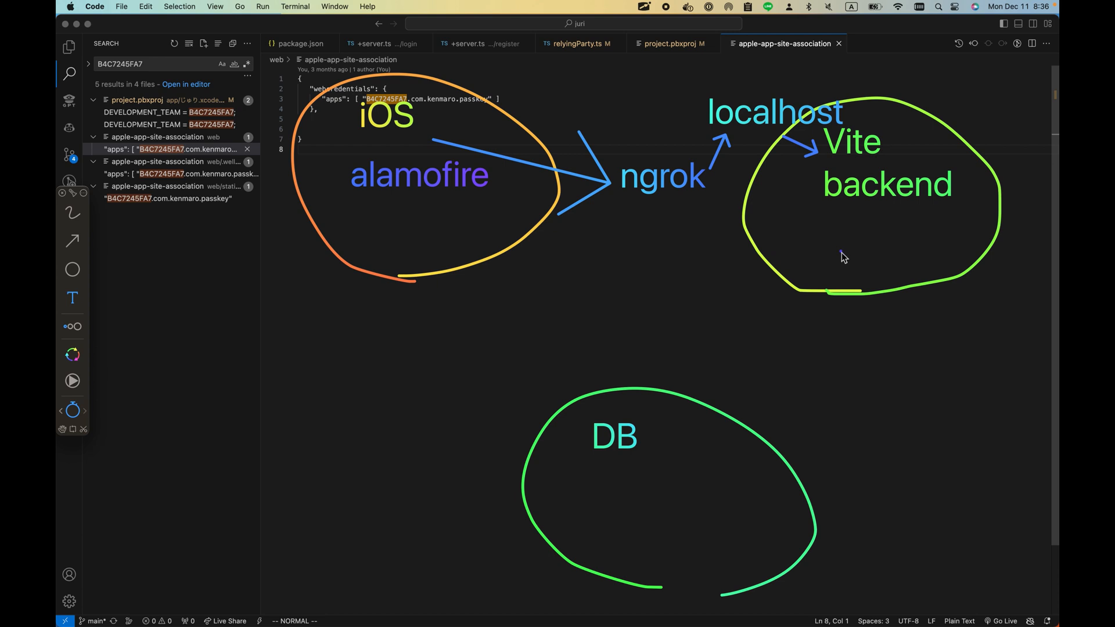
{"action": "mouse_move", "coordinate": [807, 253]}
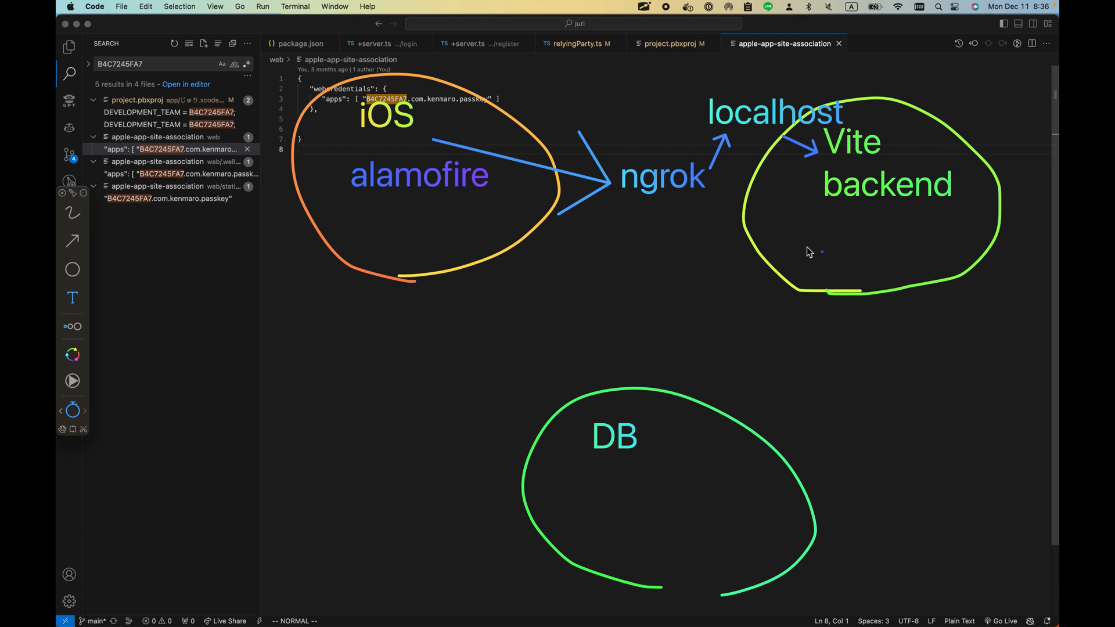
{"action": "mouse_move", "coordinate": [797, 237]}
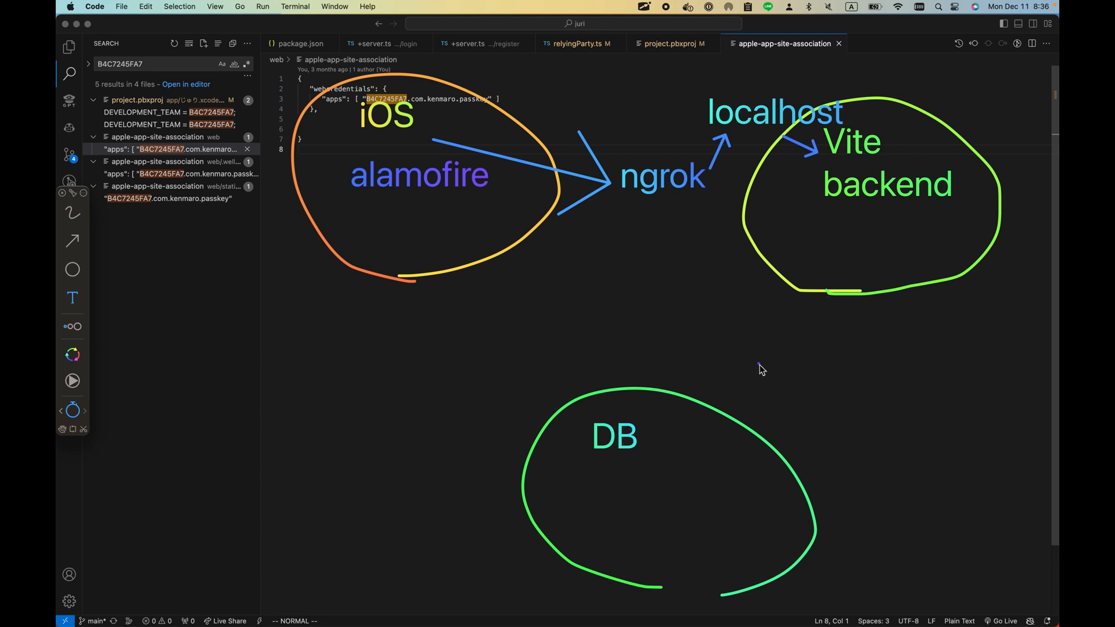
{"action": "mouse_move", "coordinate": [730, 398]}
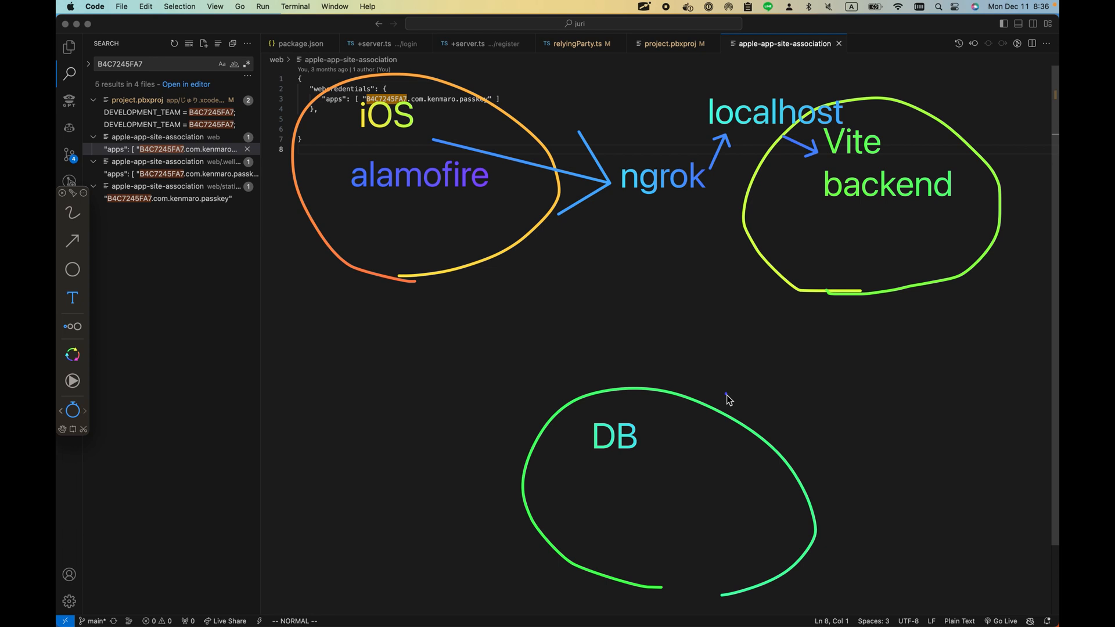